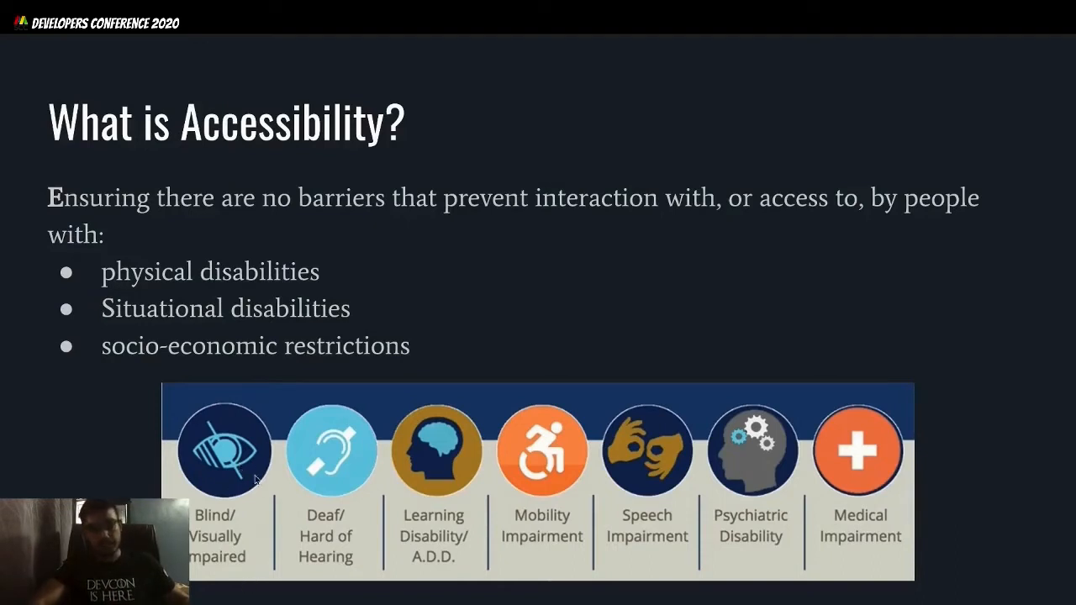
mouse_move(256, 463)
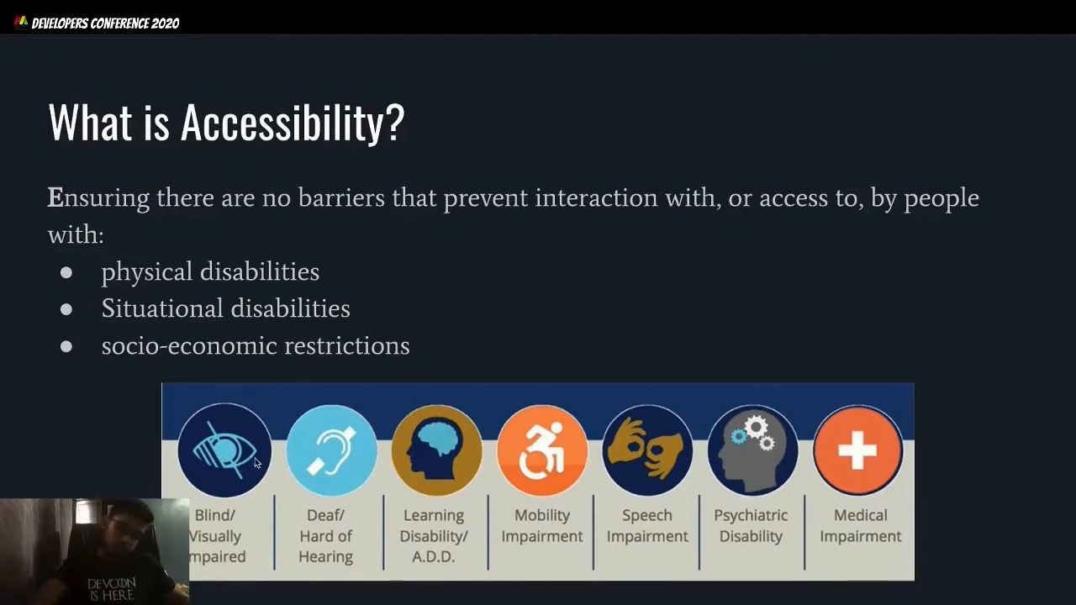
mouse_move(367, 487)
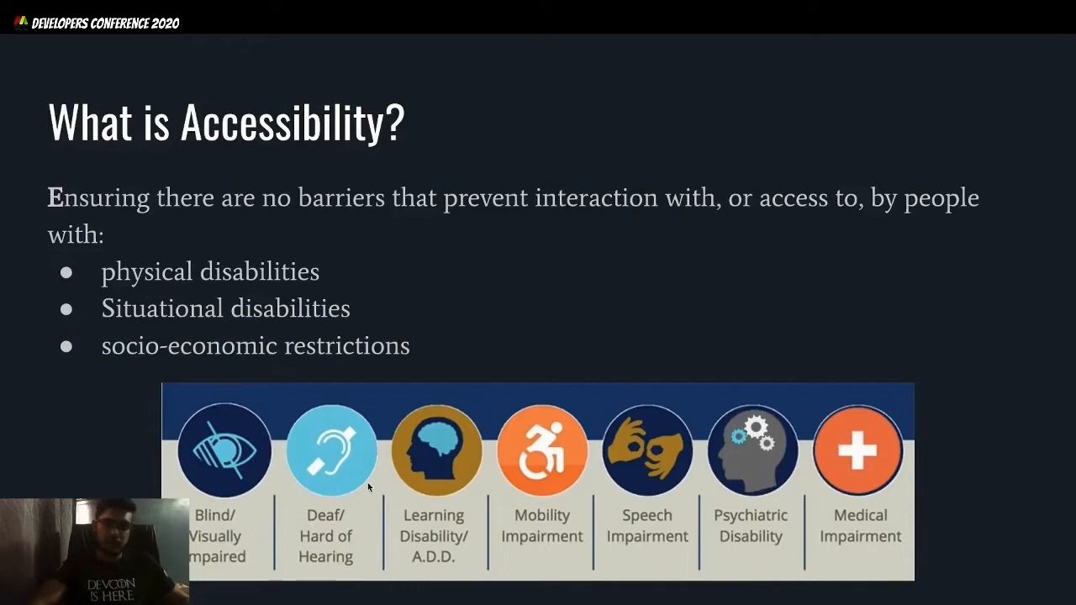
mouse_move(343, 462)
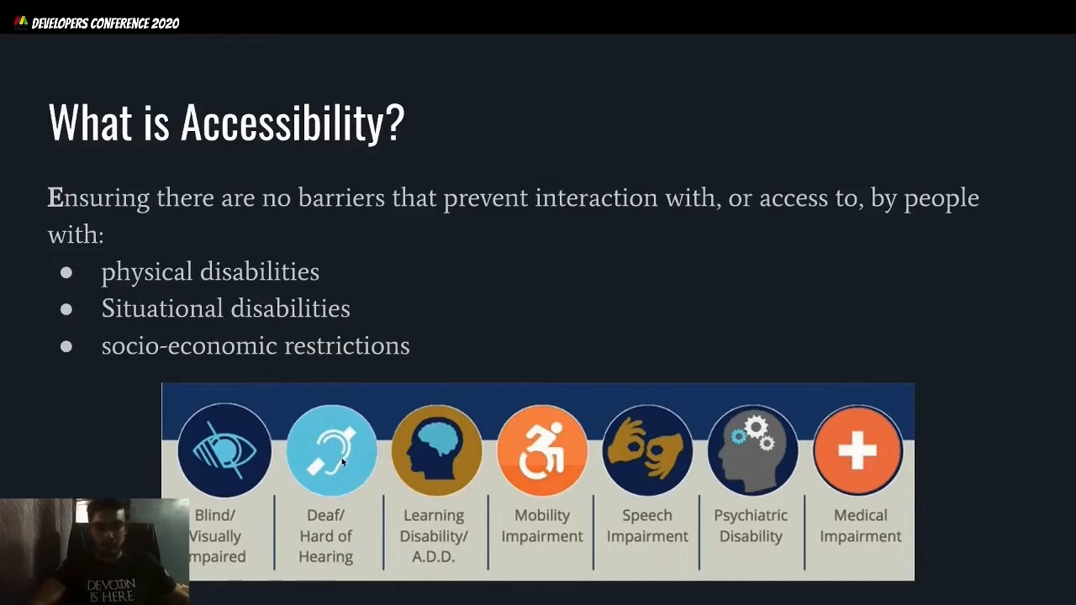
mouse_move(473, 493)
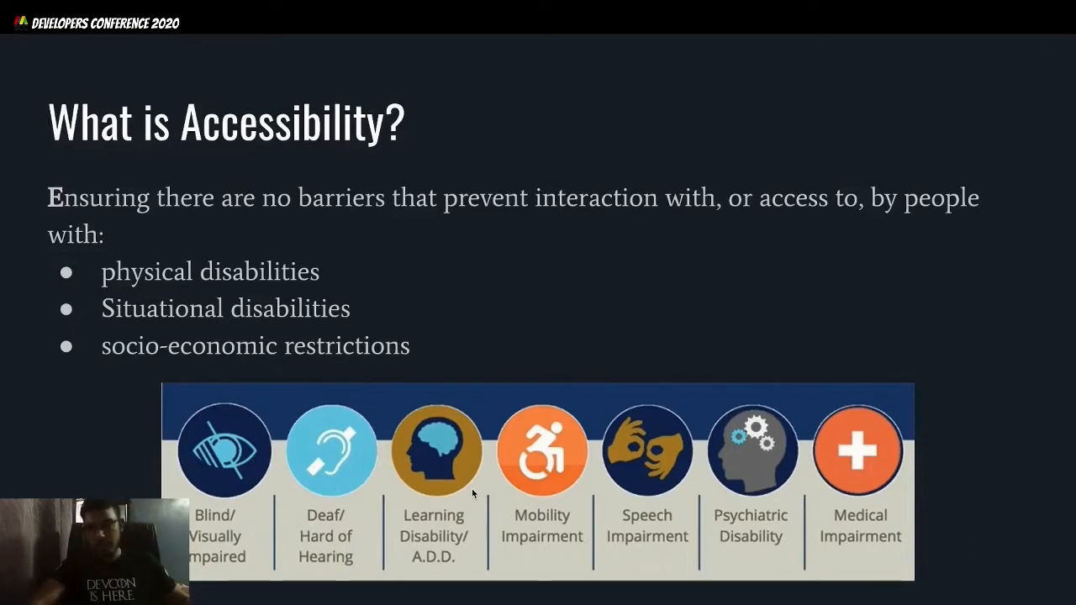
mouse_move(568, 451)
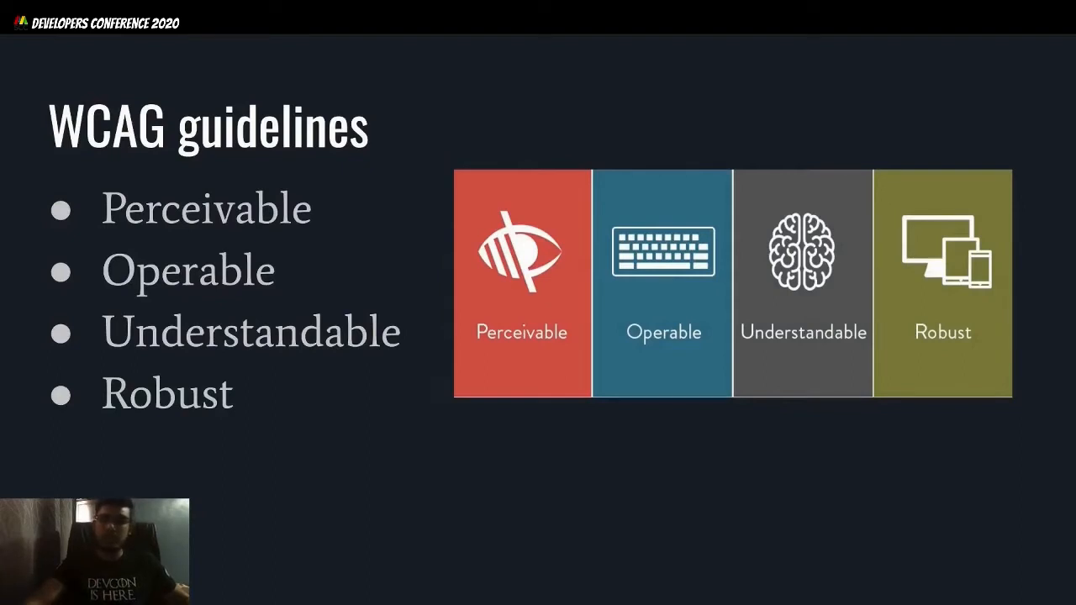
mouse_move(542, 294)
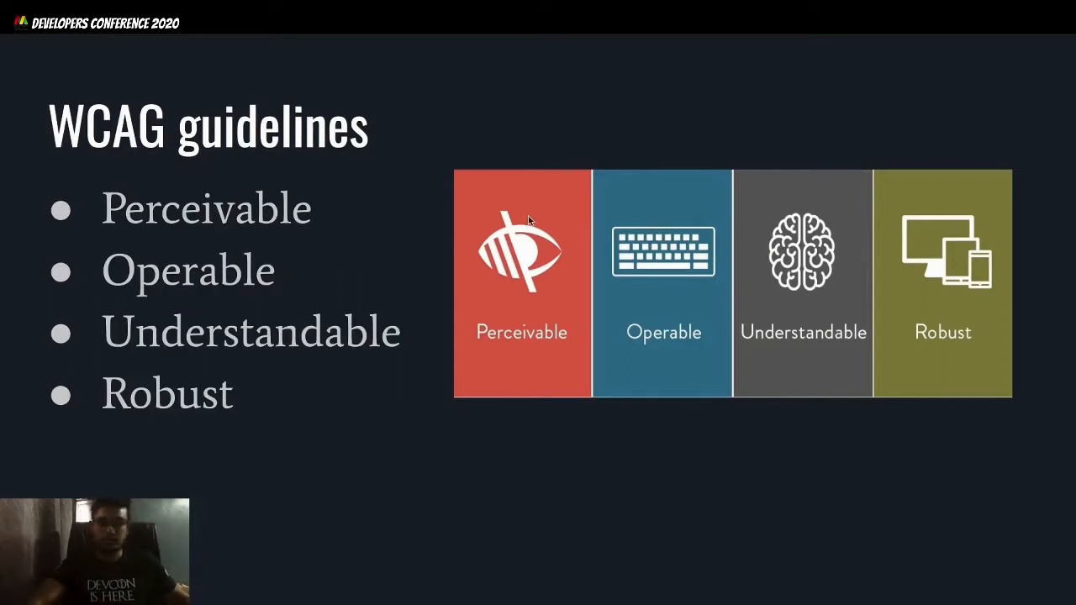
mouse_move(716, 300)
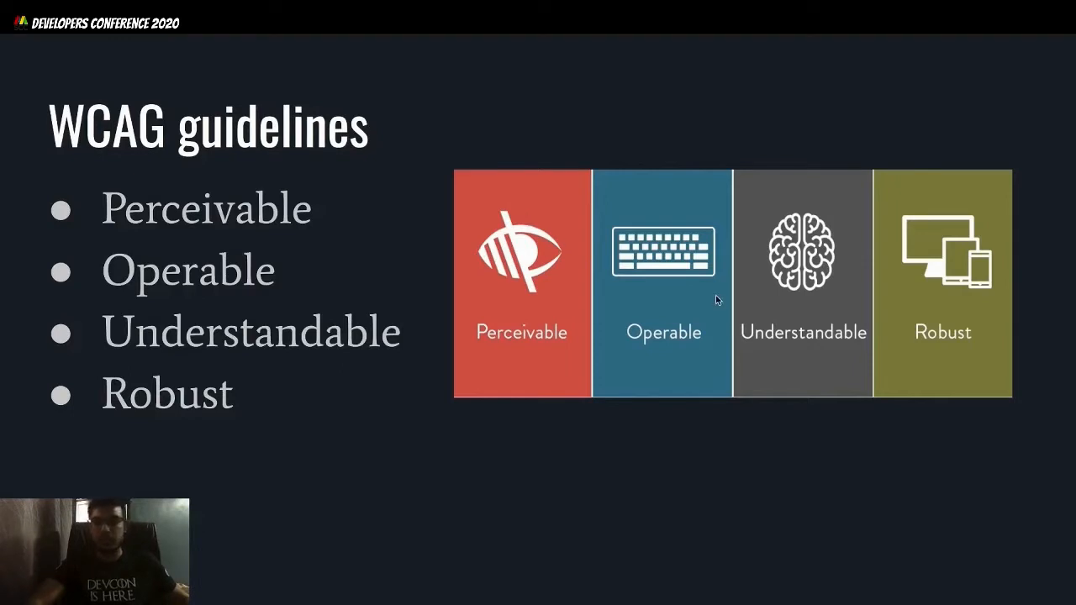
mouse_move(673, 279)
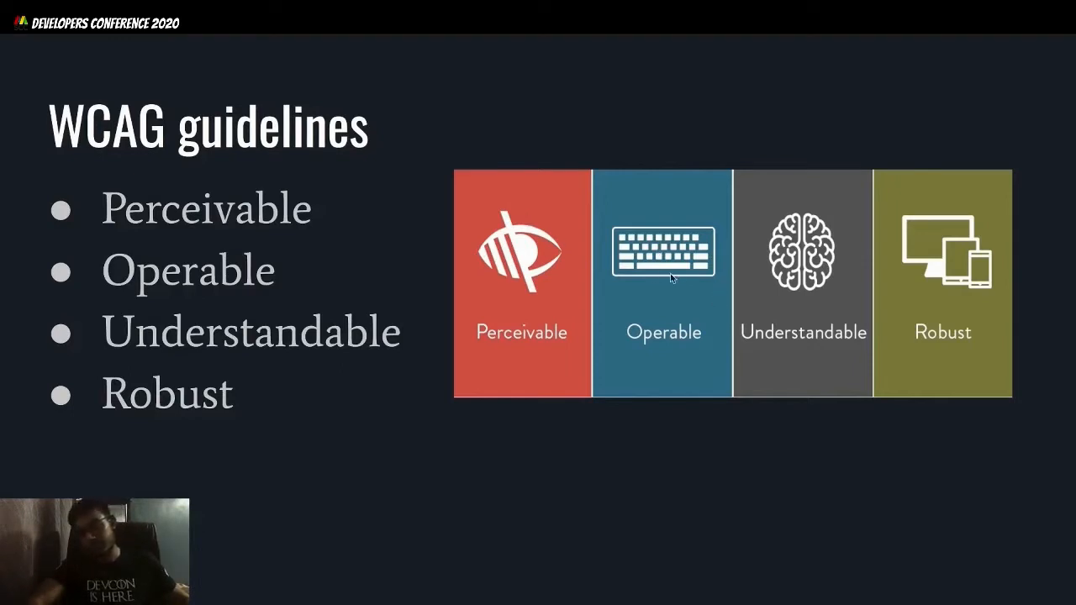
mouse_move(687, 263)
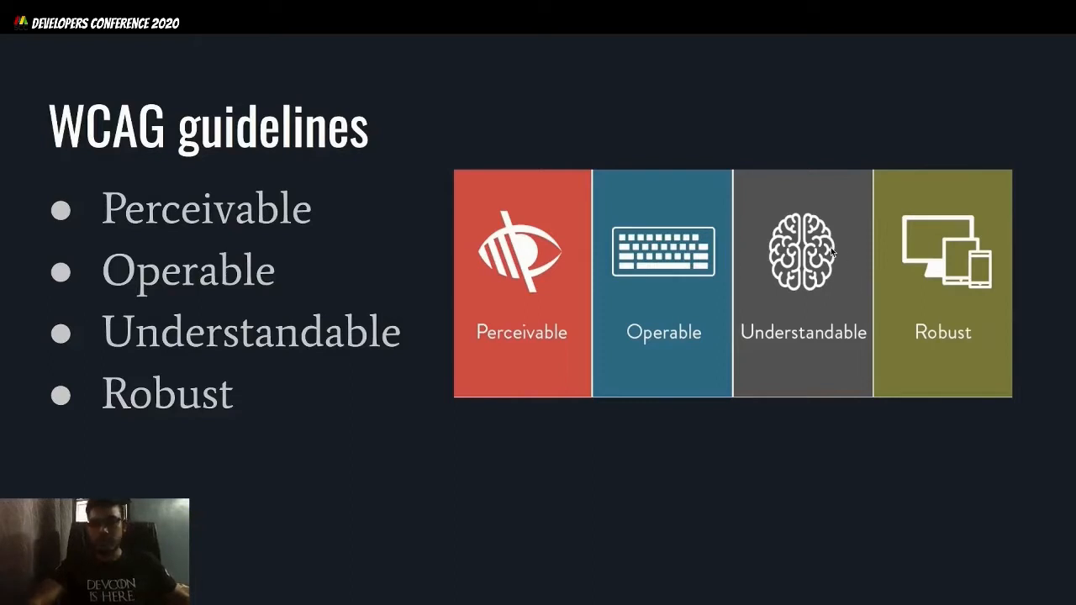
mouse_move(992, 315)
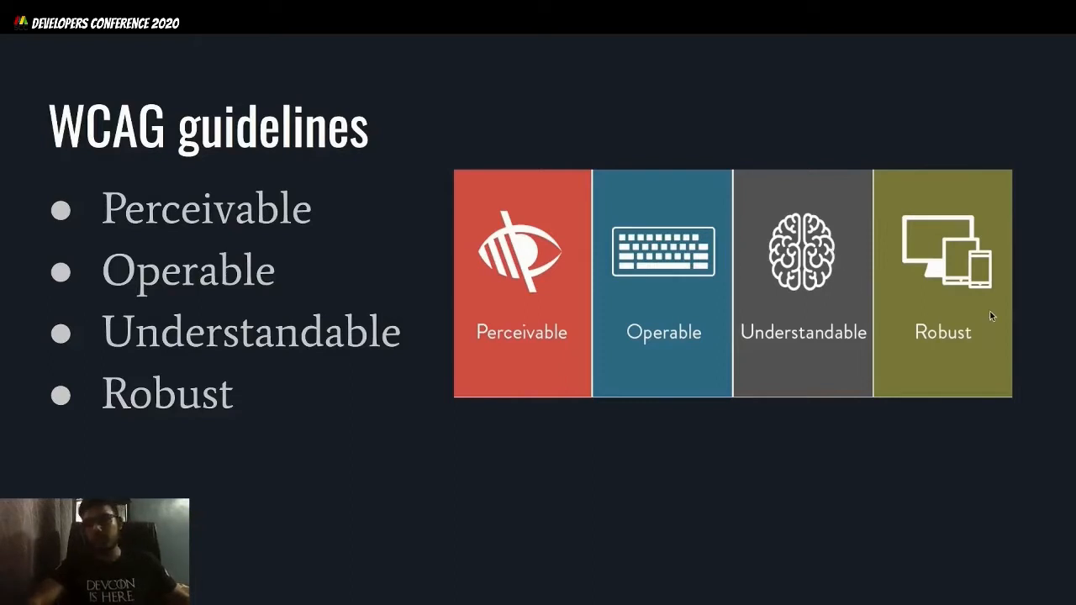
mouse_move(971, 305)
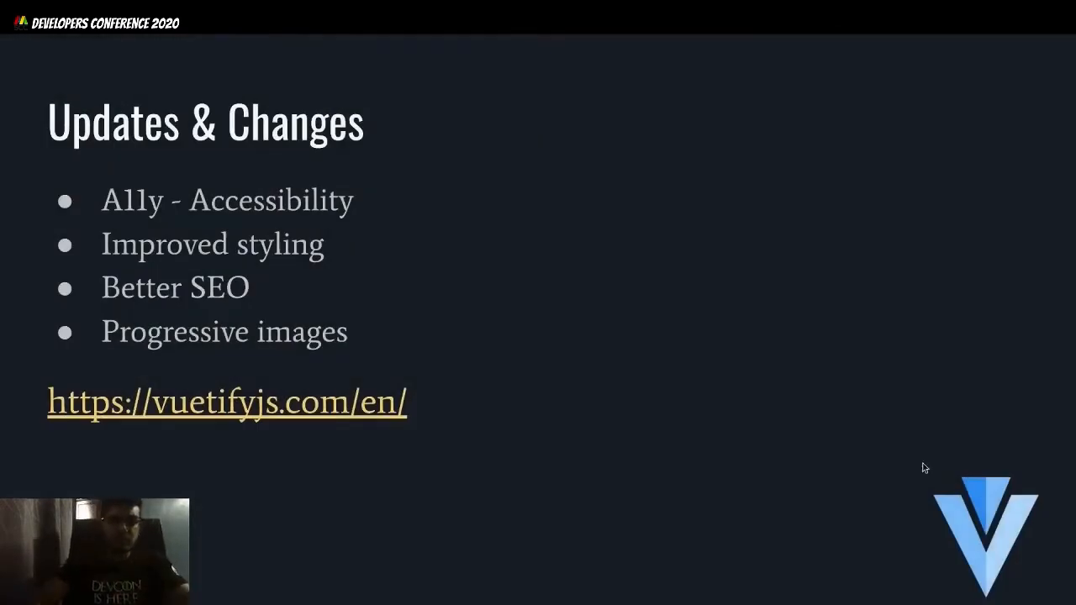
- Exit the slideshow and switch to the vuetifyjs.com browser tab
right_click(327, 401)
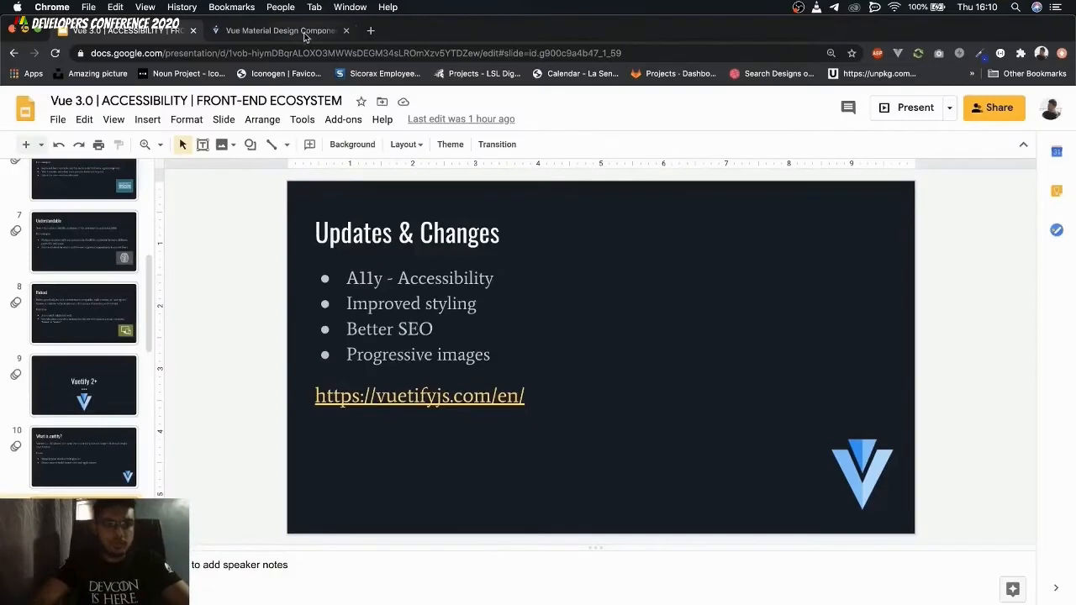
click(280, 30)
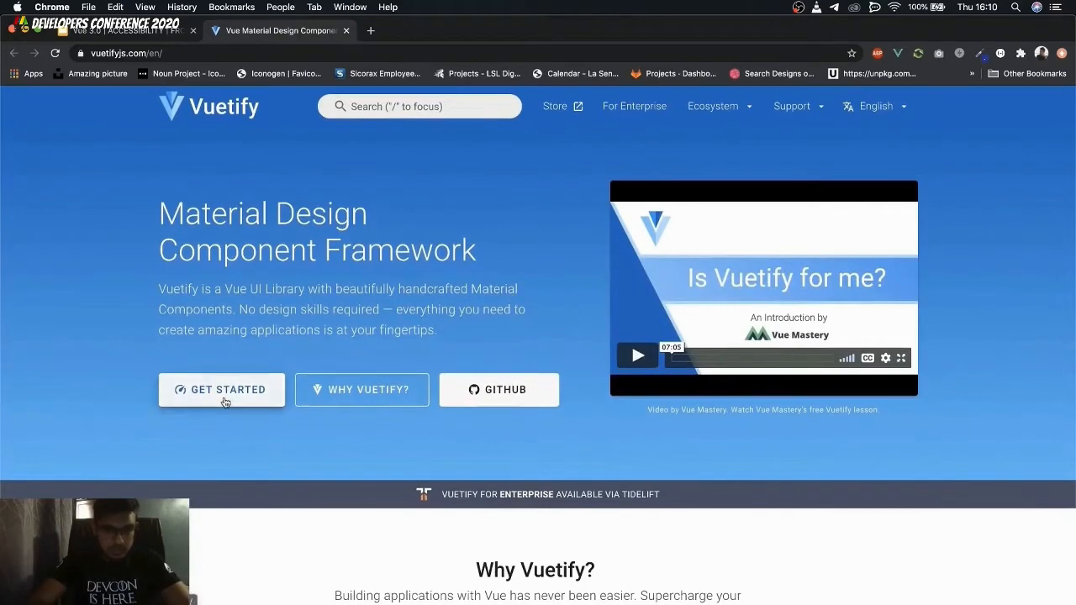
- Browse the Vuetify Quick start, Pre-made layouts, Browser support and Accessibility pages
click(221, 389)
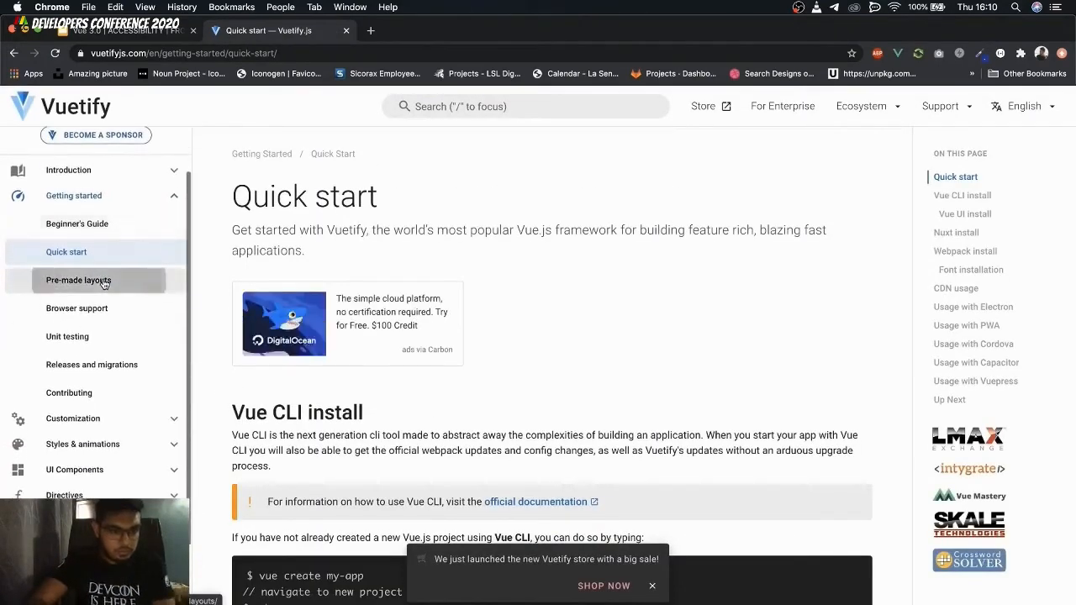
click(78, 280)
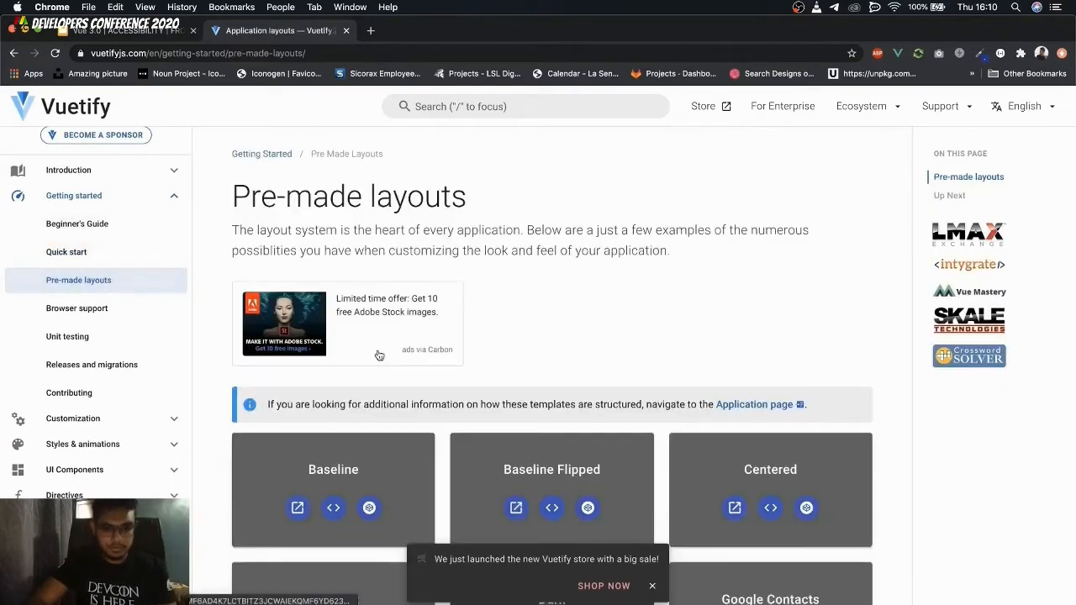
scroll(down, 3)
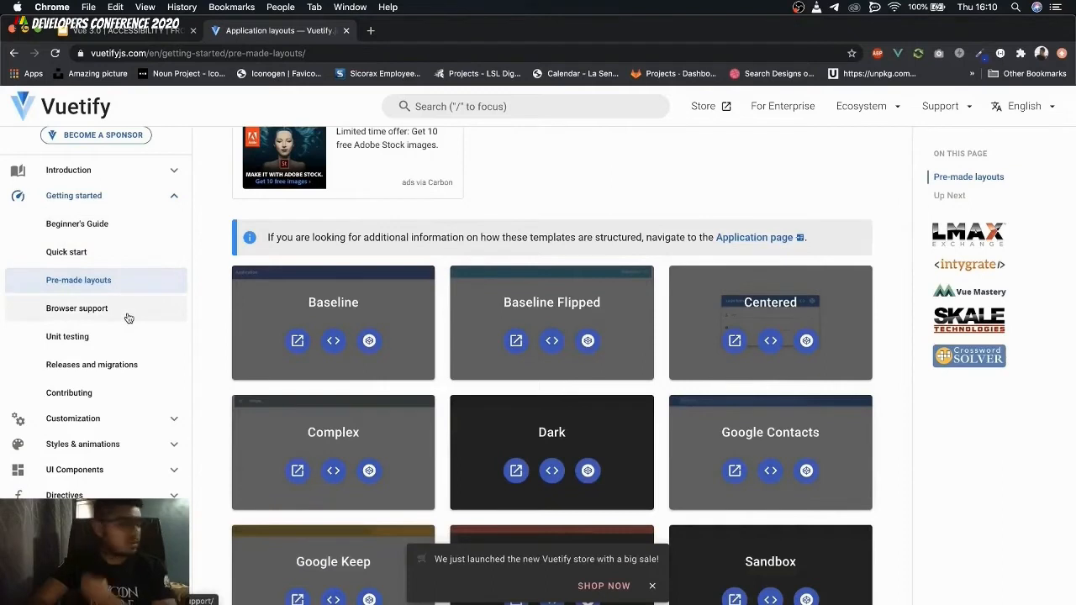
scroll(up, 3)
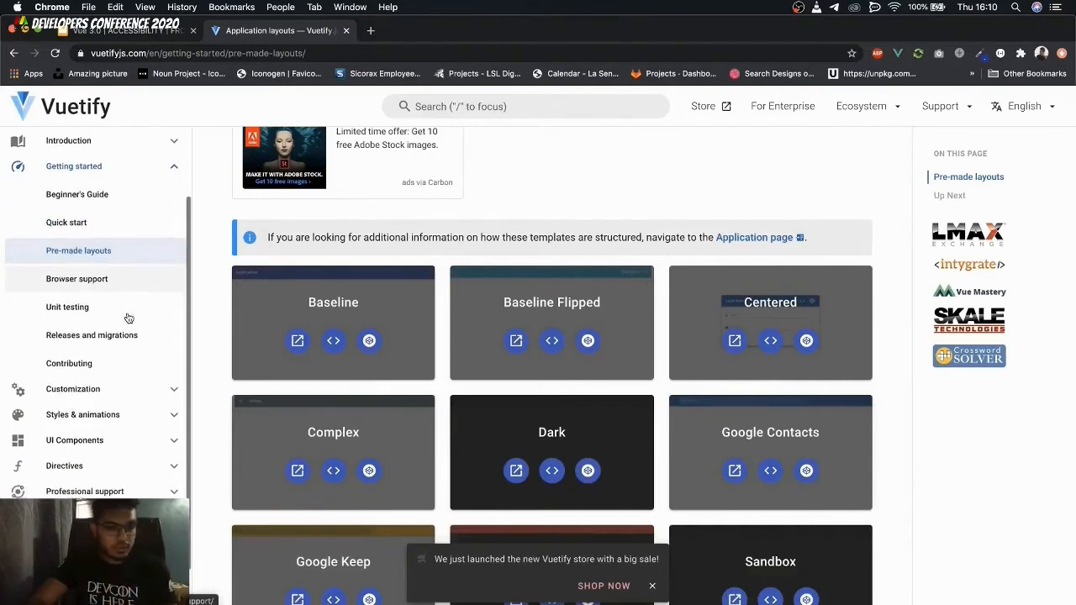
click(77, 278)
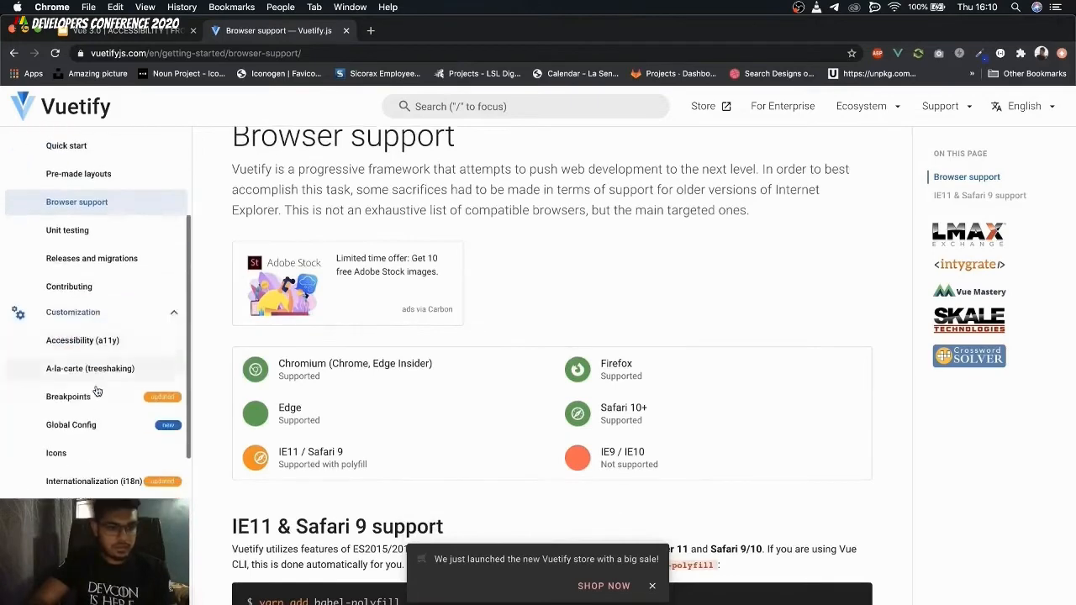
click(82, 340)
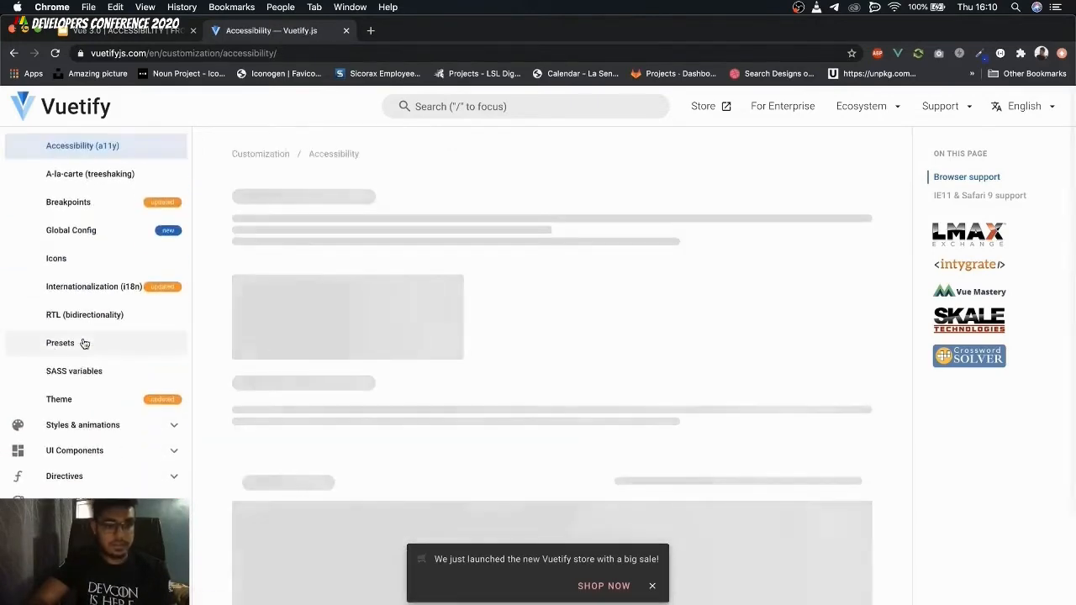
click(118, 31)
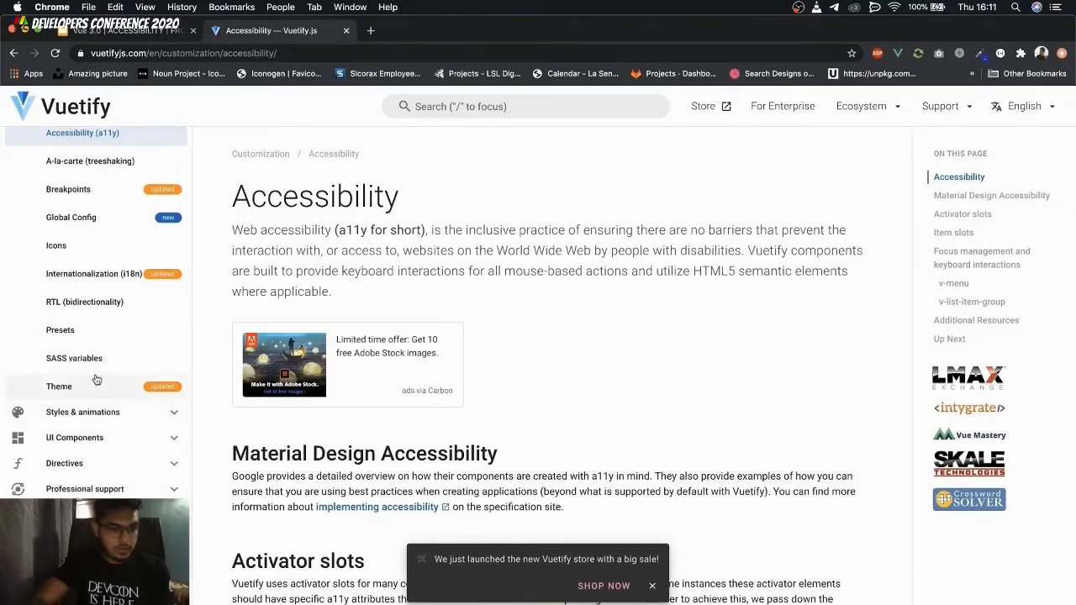
mouse_move(96, 444)
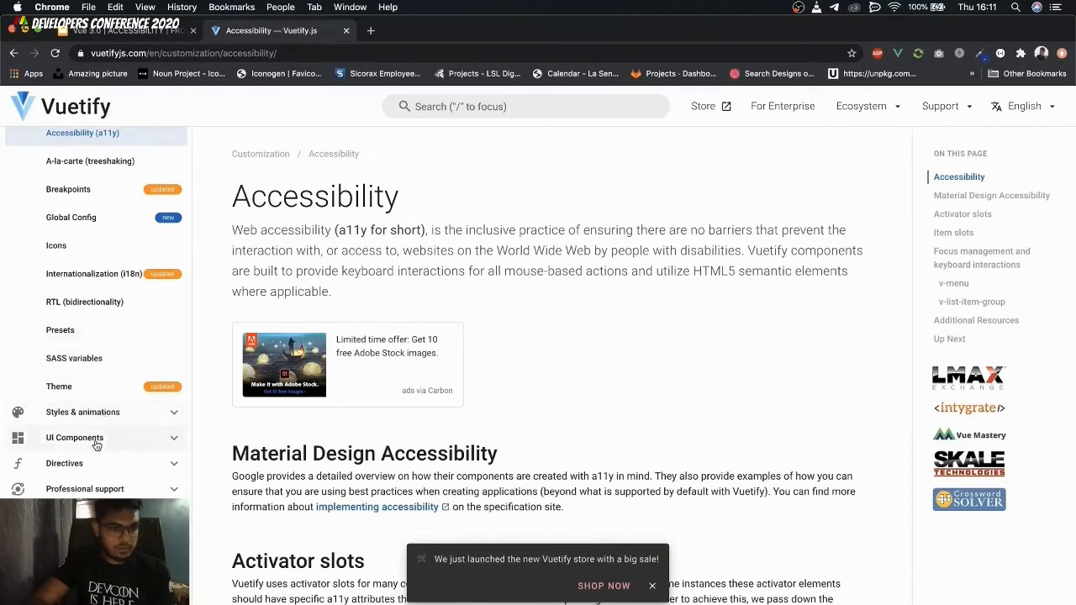
- Expand UI Components and open the Alerts, then Calendars component pages
click(74, 437)
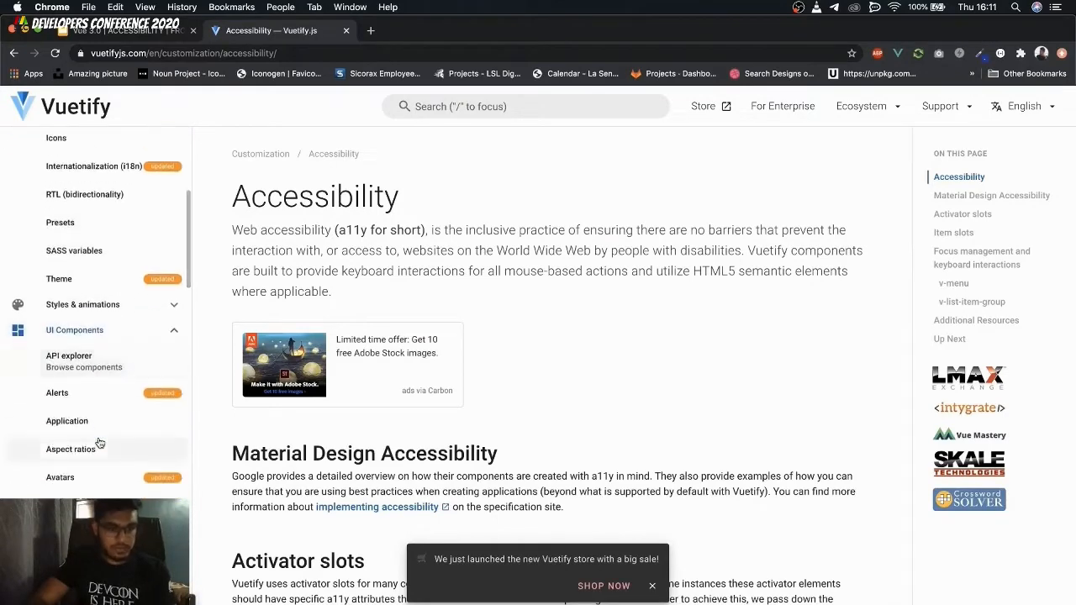
click(57, 392)
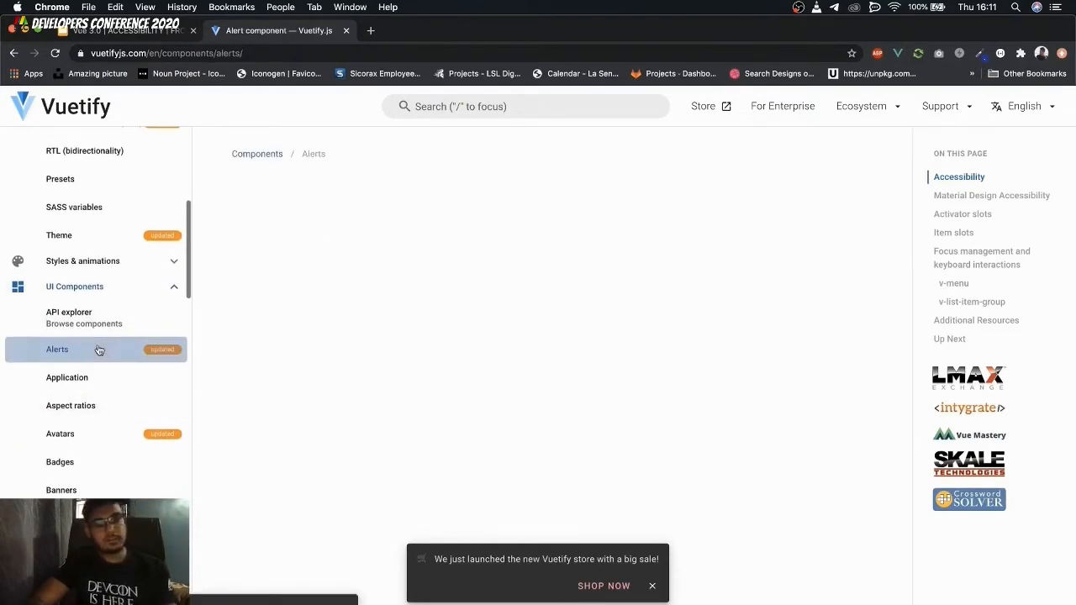
click(57, 349)
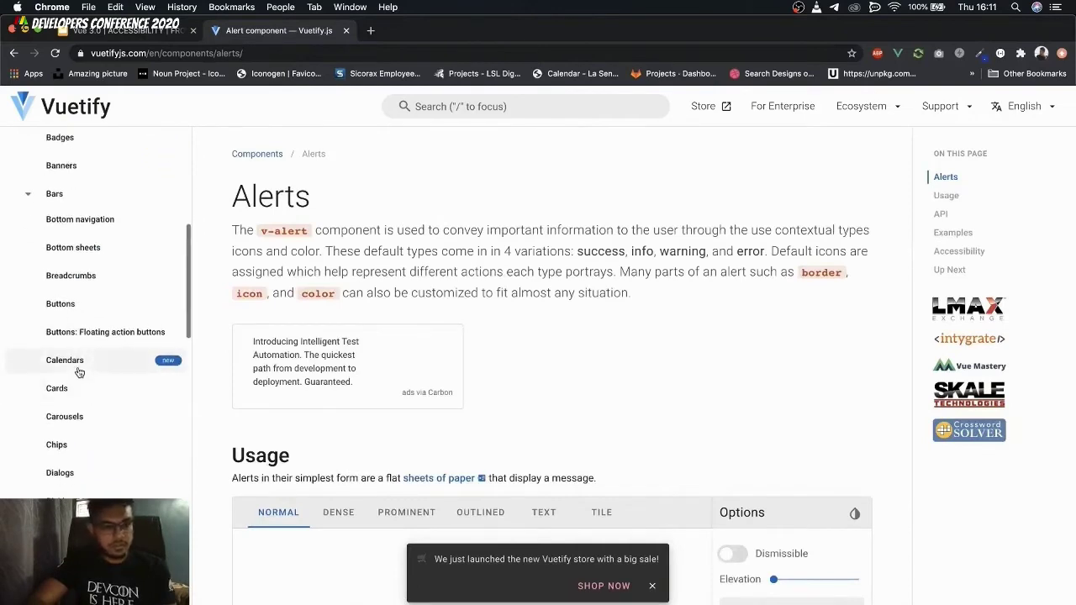
click(64, 359)
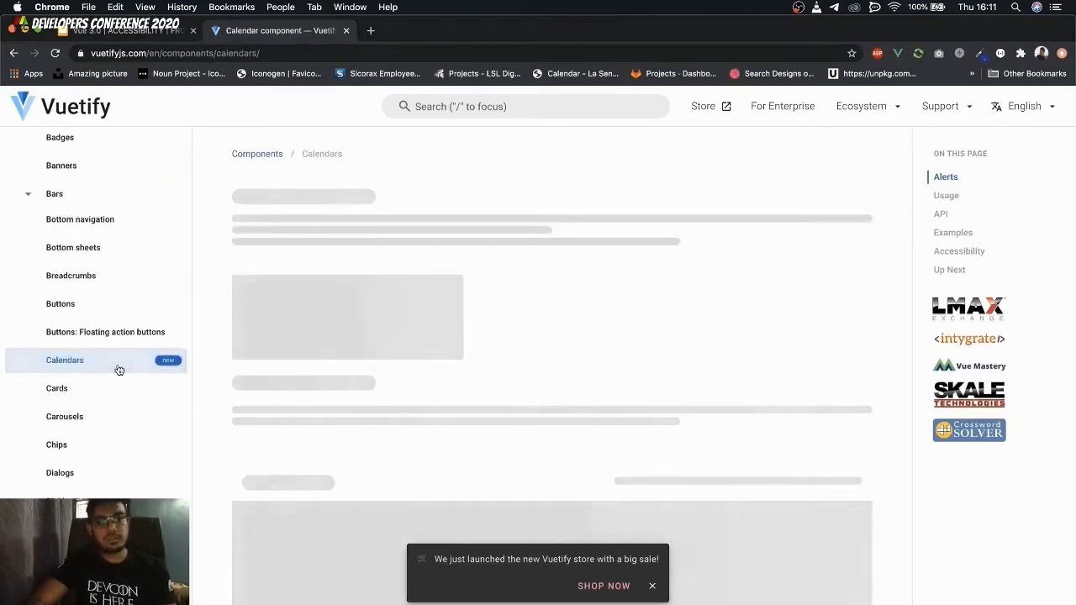
mouse_move(567, 361)
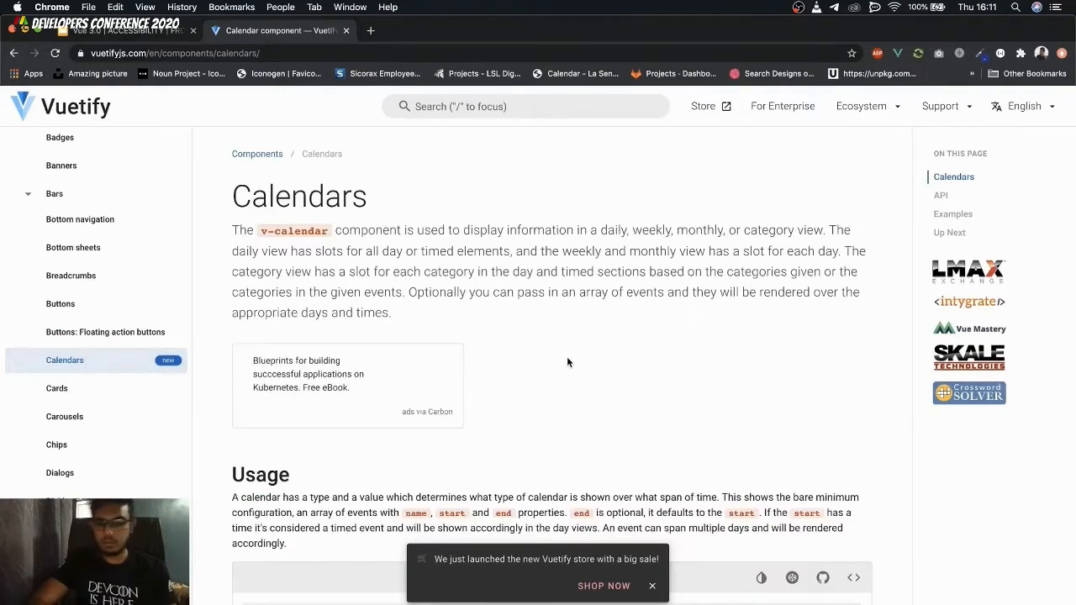
- Scroll through the Calendars demo and its API props
scroll(down, 3)
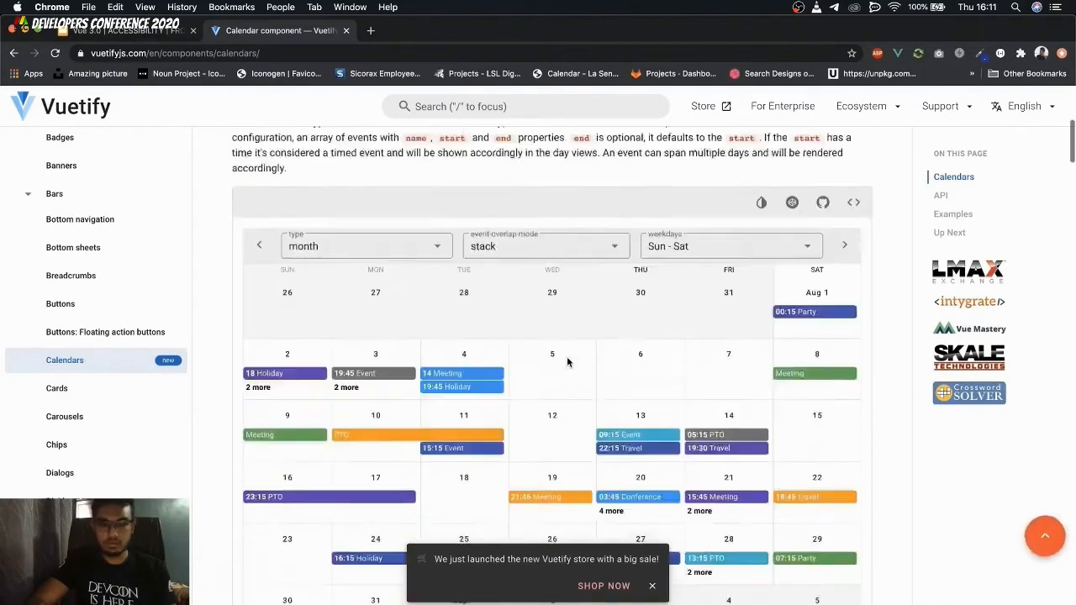
scroll(down, 3)
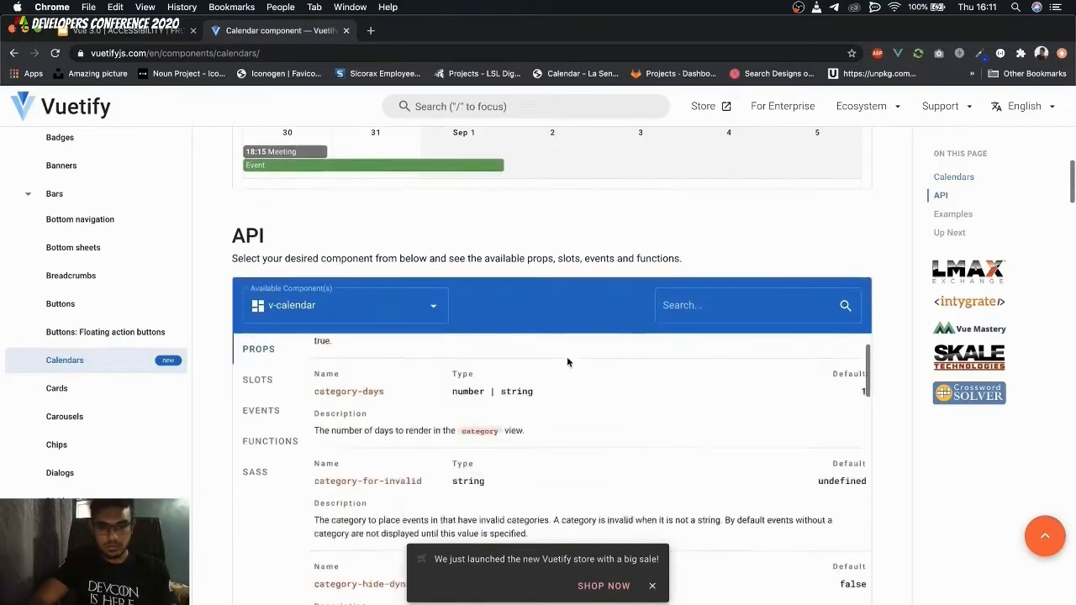
scroll(down, 3)
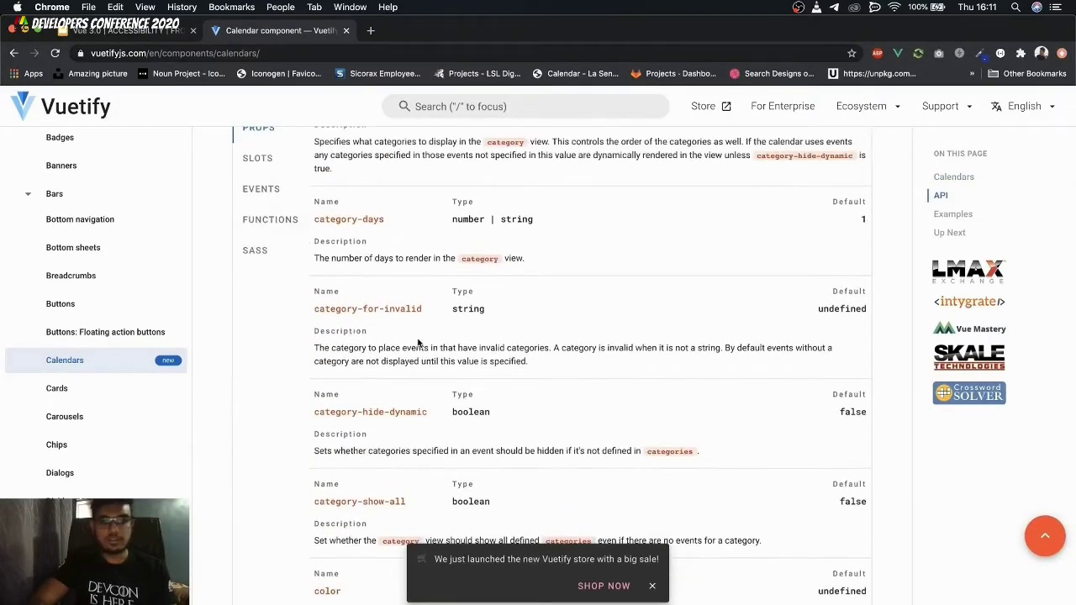
scroll(down, 3)
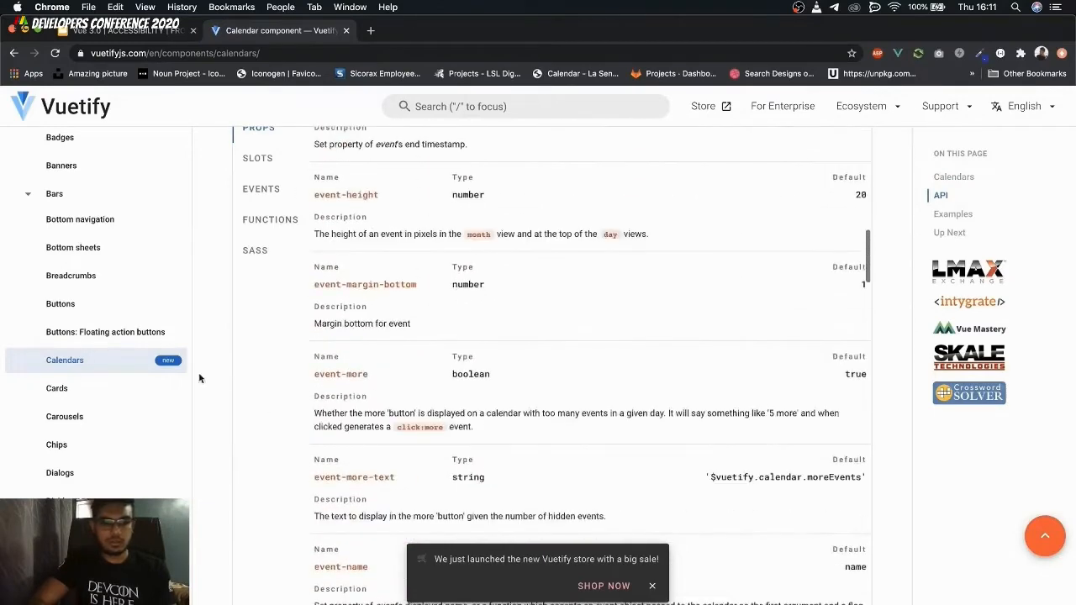
scroll(down, 3)
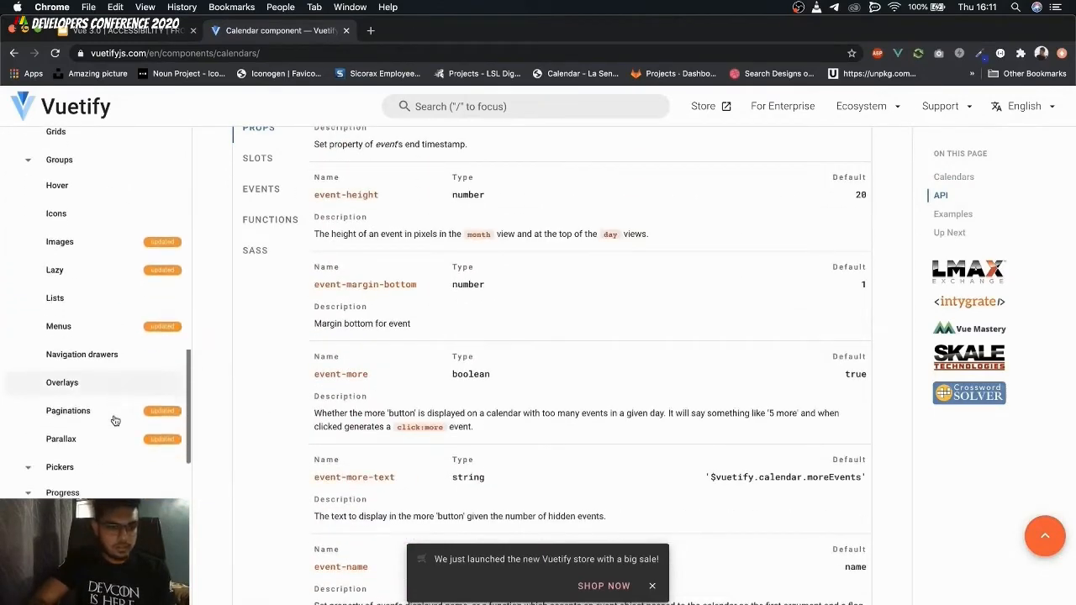
mouse_move(163, 278)
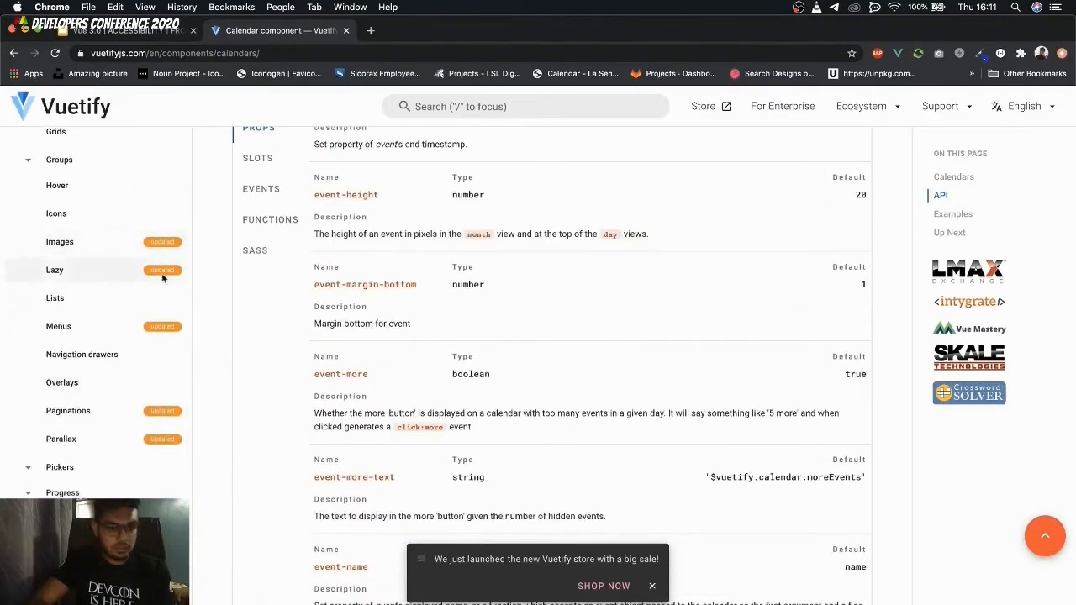
scroll(down, 3)
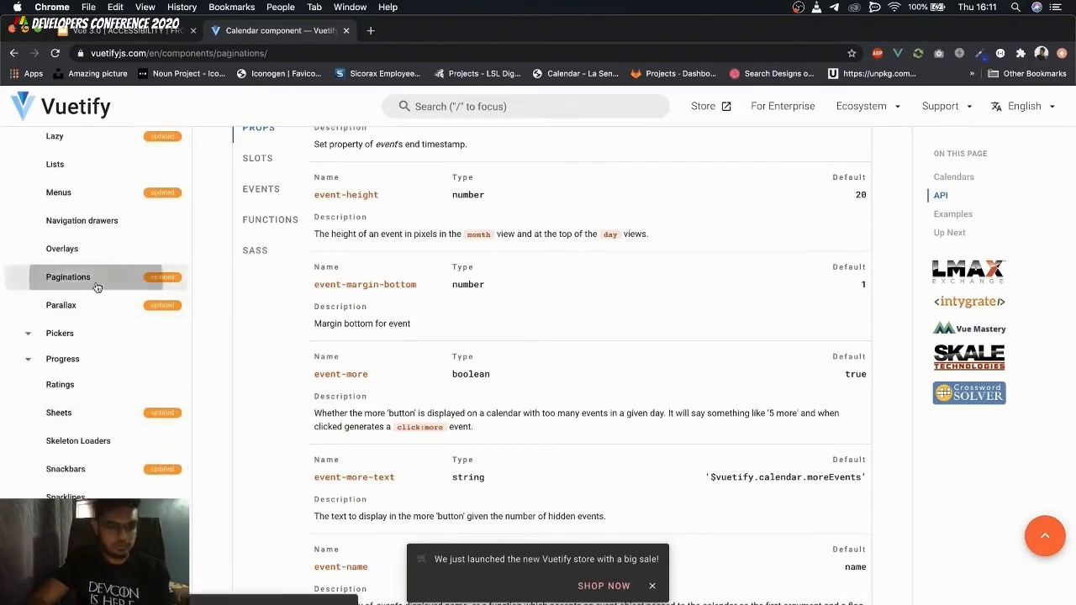
- Try page 2 of the Pagination demo, open Snackbars, then return to Google Slides
click(67, 276)
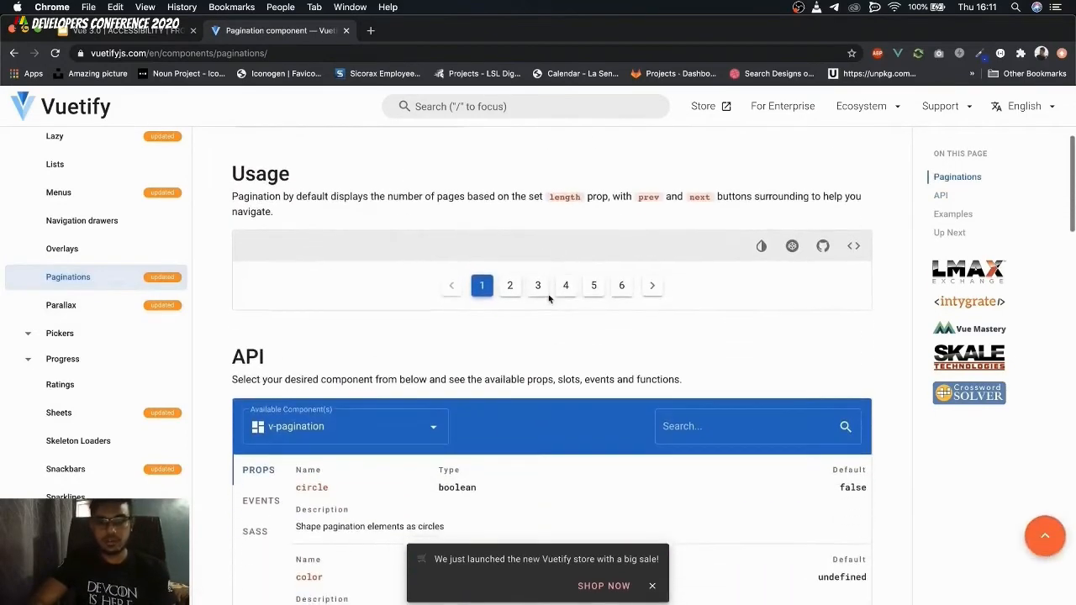
click(509, 285)
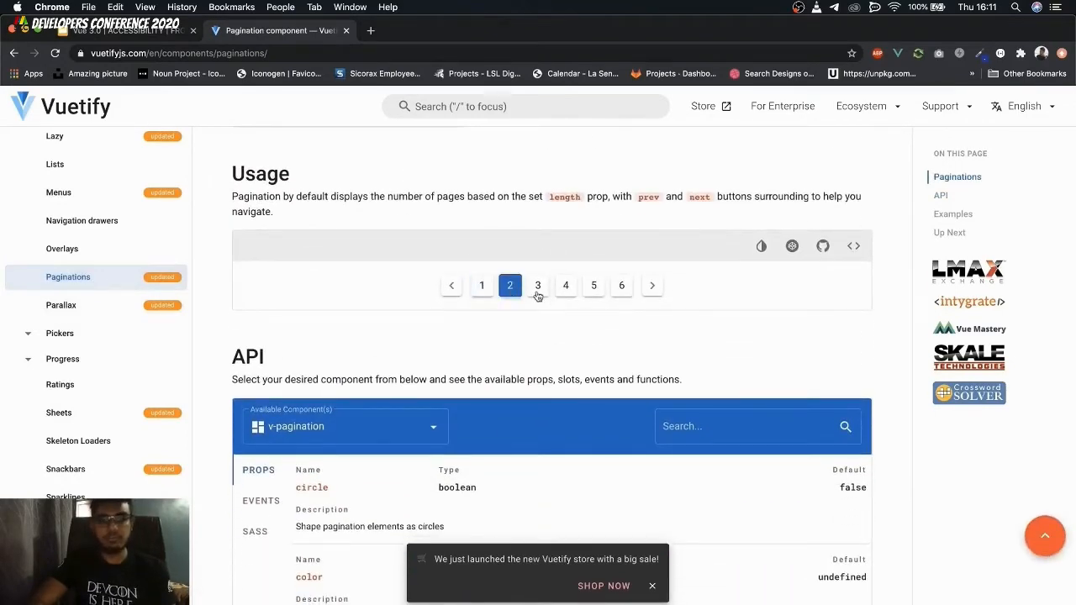
scroll(down, 3)
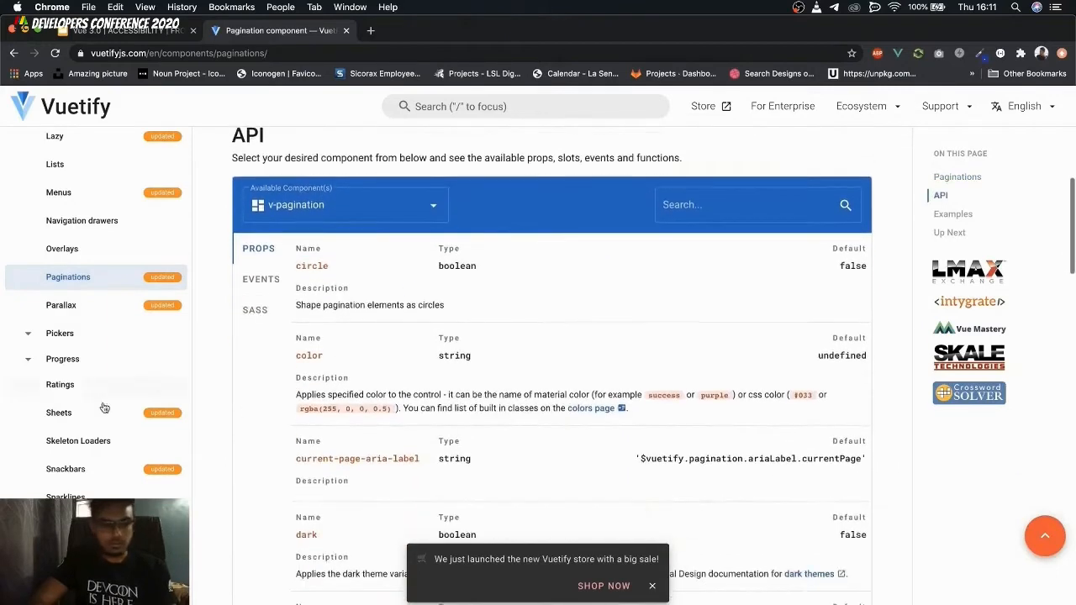
click(65, 469)
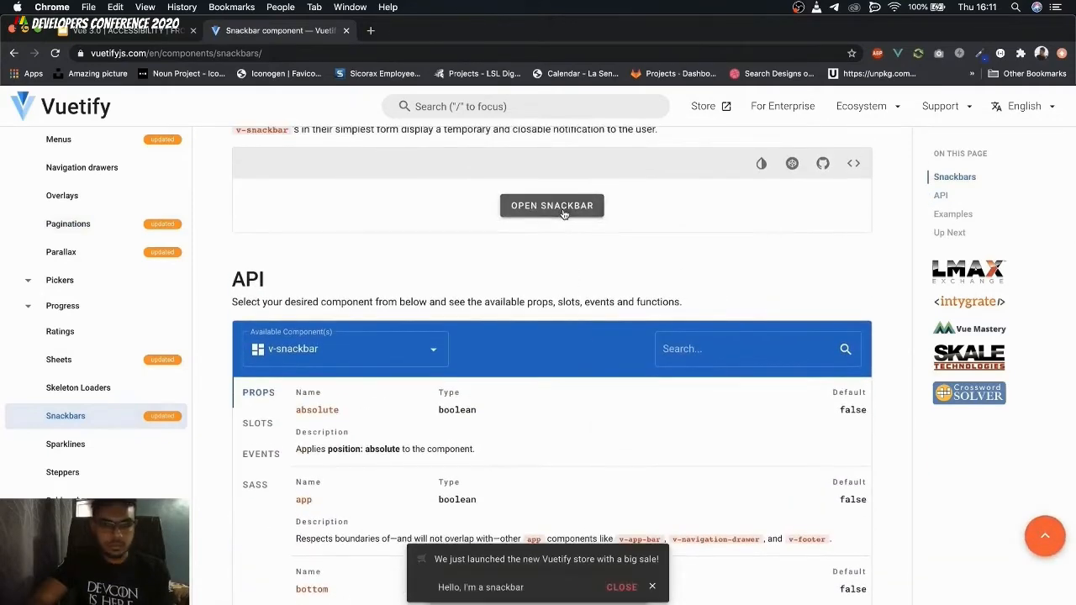
click(117, 31)
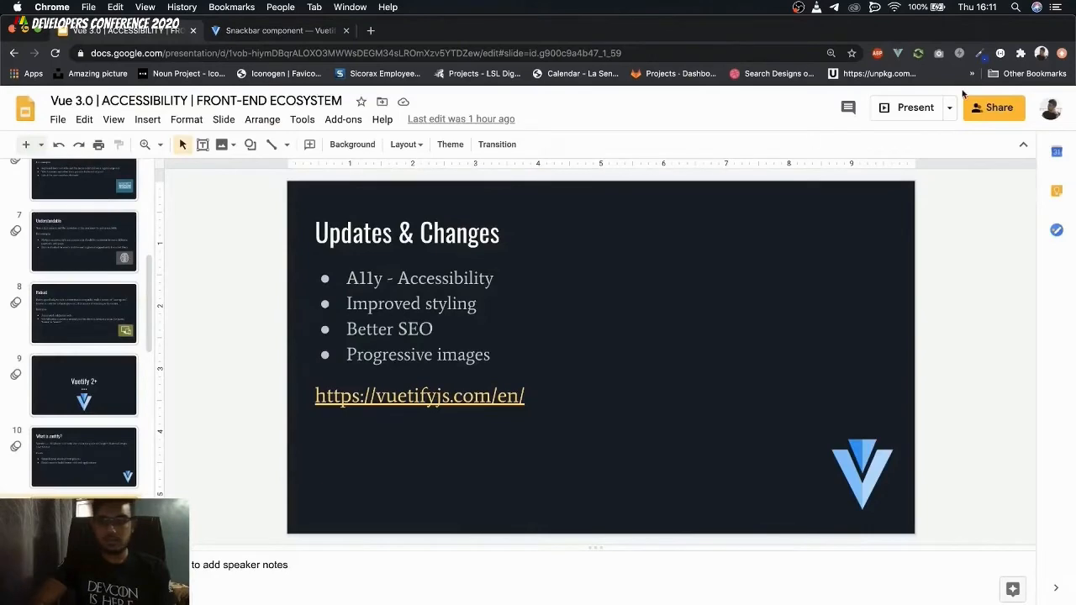
- Start presenting the deck to reach the guijs 'Making your #devlife easier' slide
click(909, 107)
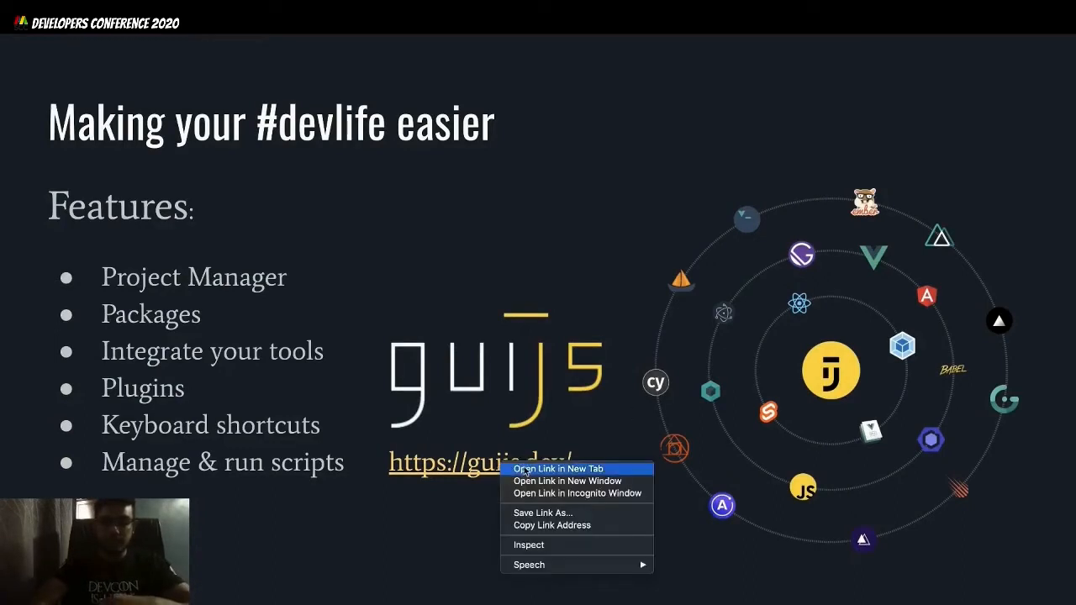
click(558, 469)
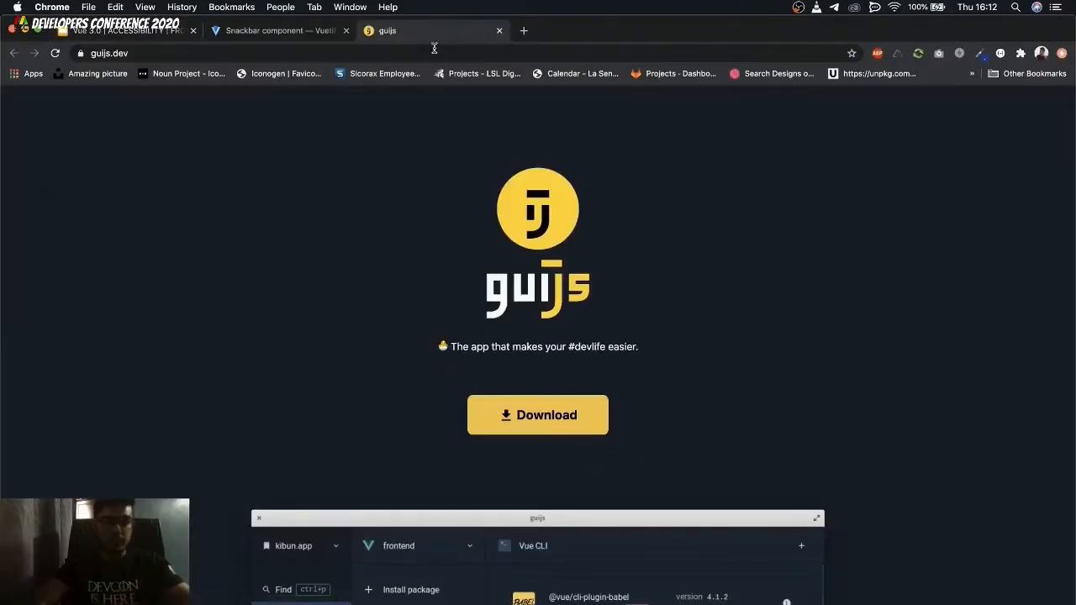
scroll(down, 3)
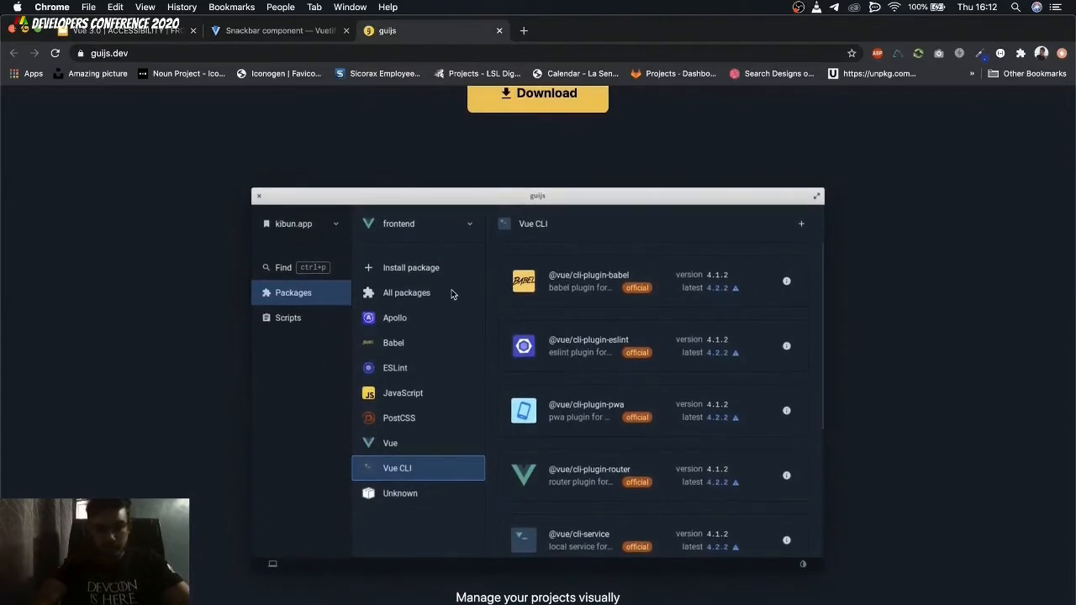
mouse_move(411, 331)
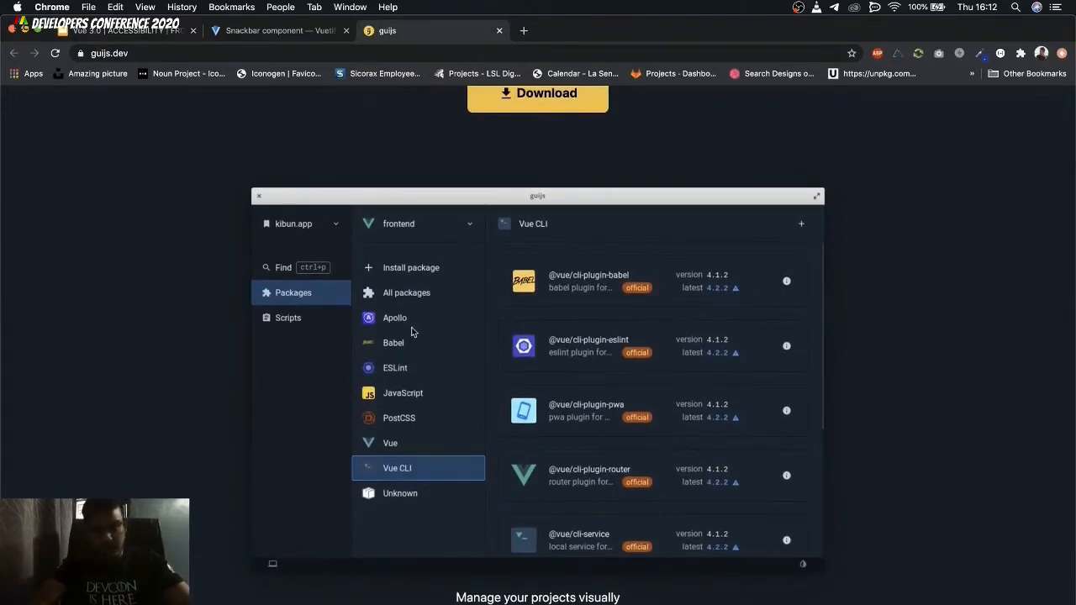
mouse_move(412, 277)
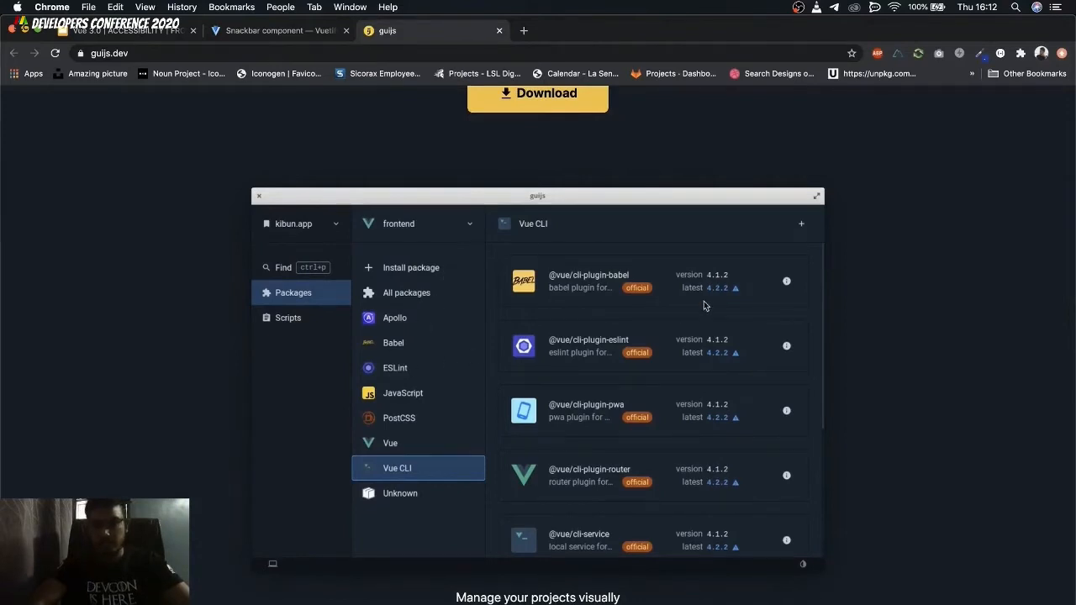
scroll(down, 3)
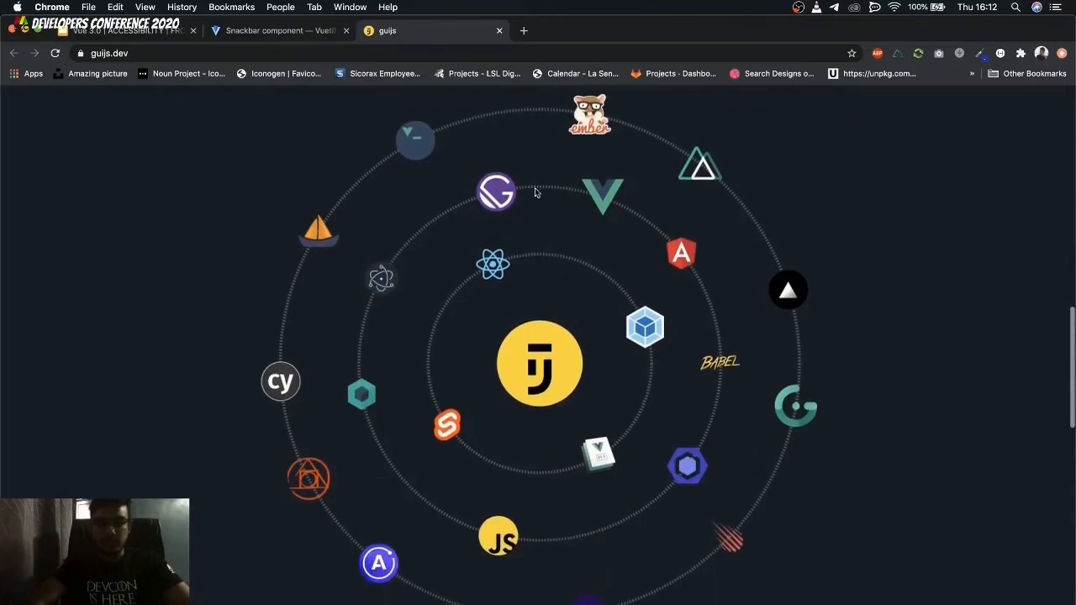
scroll(down, 3)
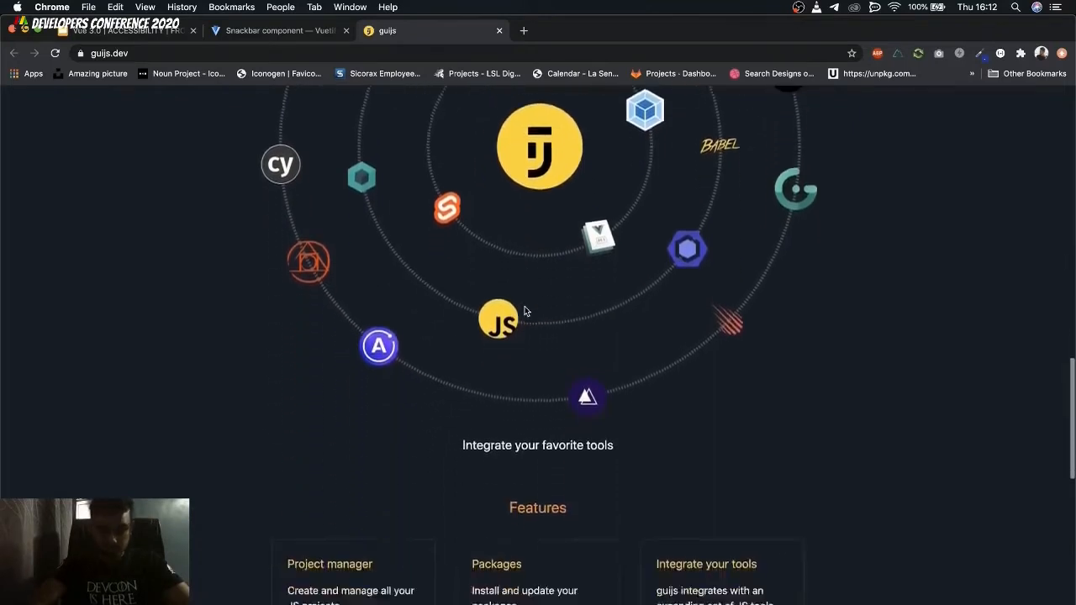
scroll(down, 3)
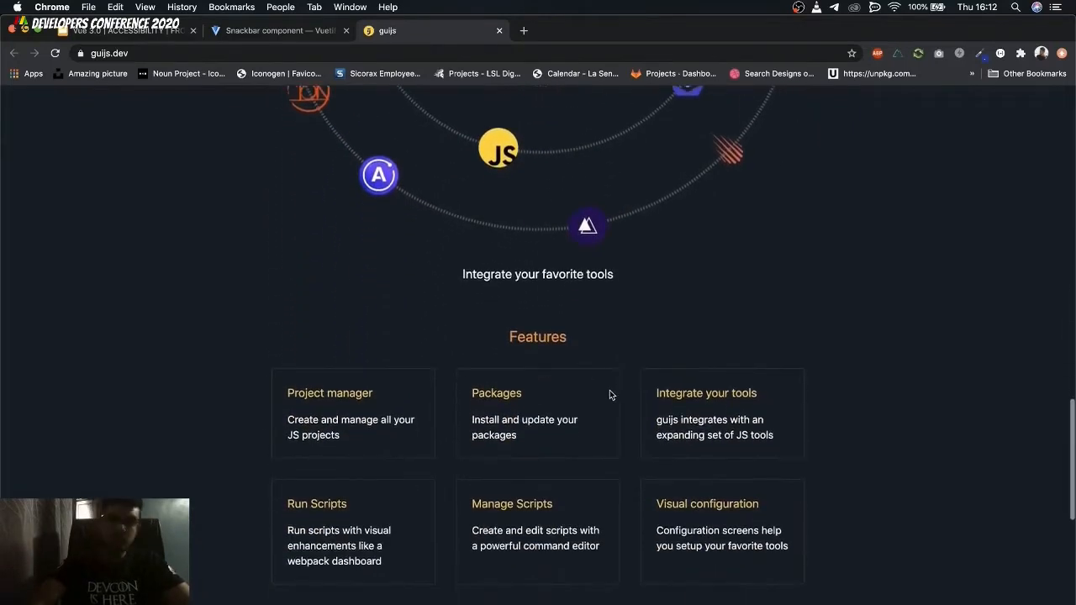
scroll(down, 3)
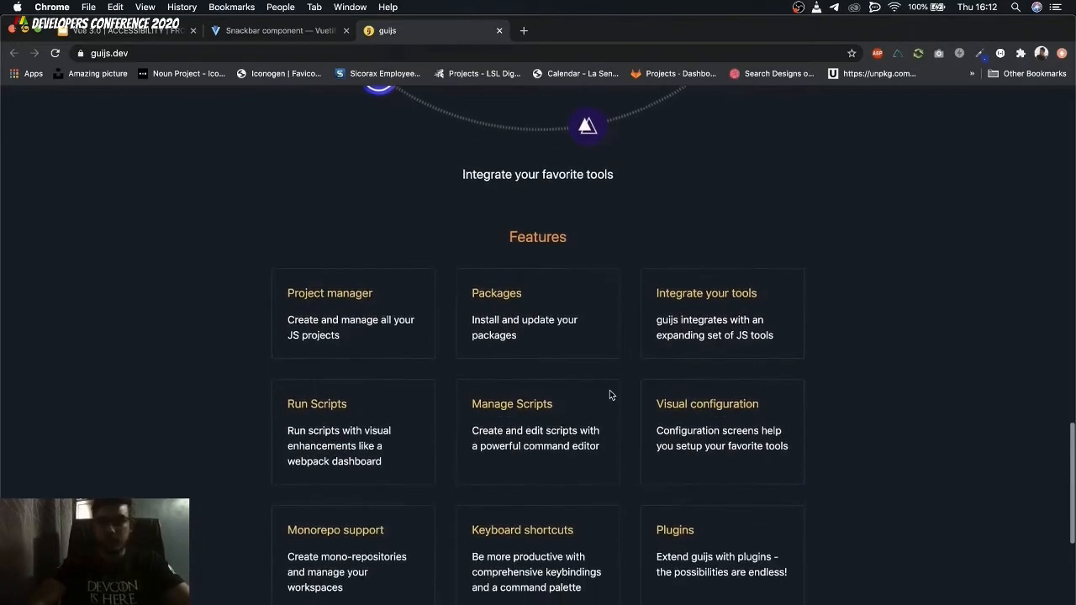
mouse_move(694, 359)
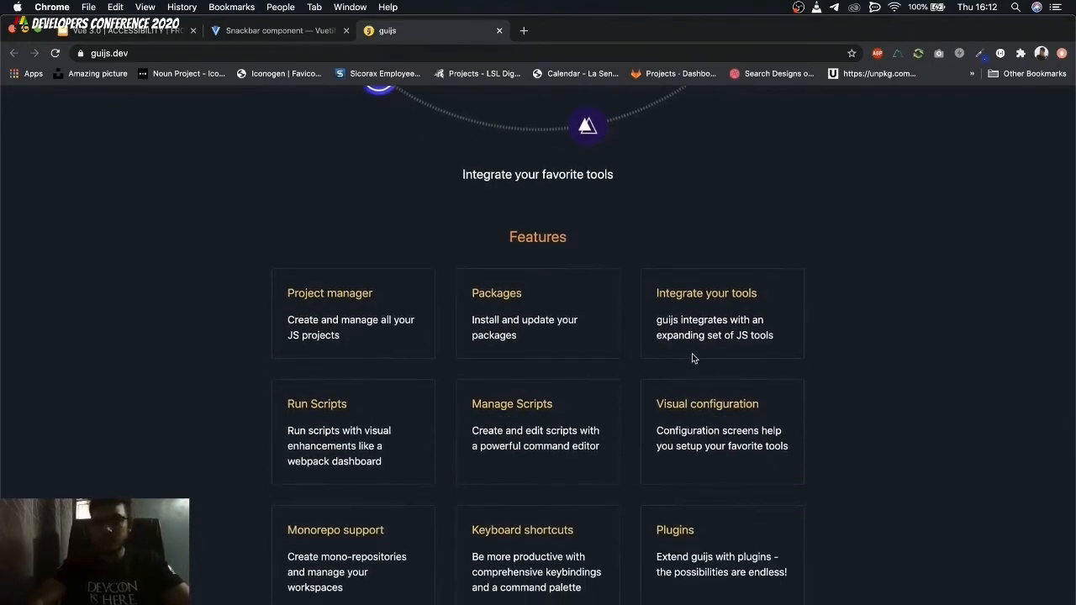
scroll(down, 3)
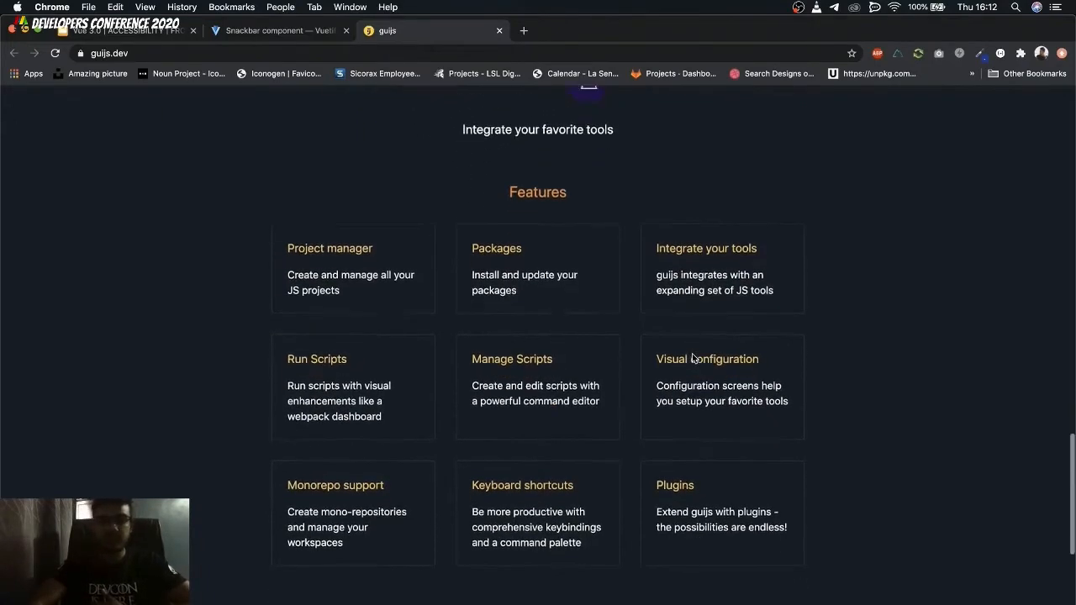
scroll(down, 3)
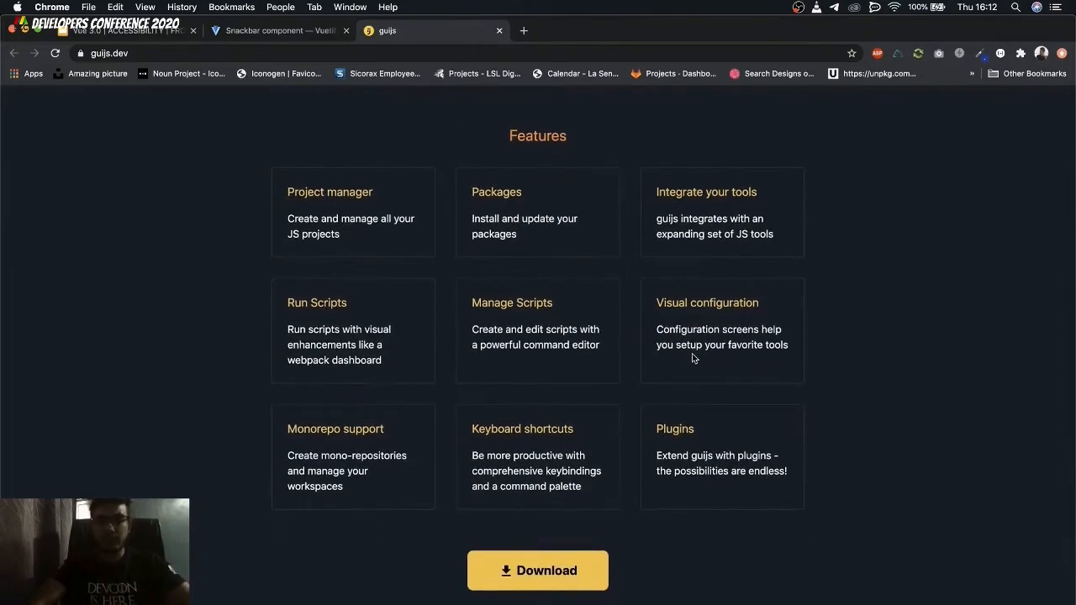
mouse_move(701, 386)
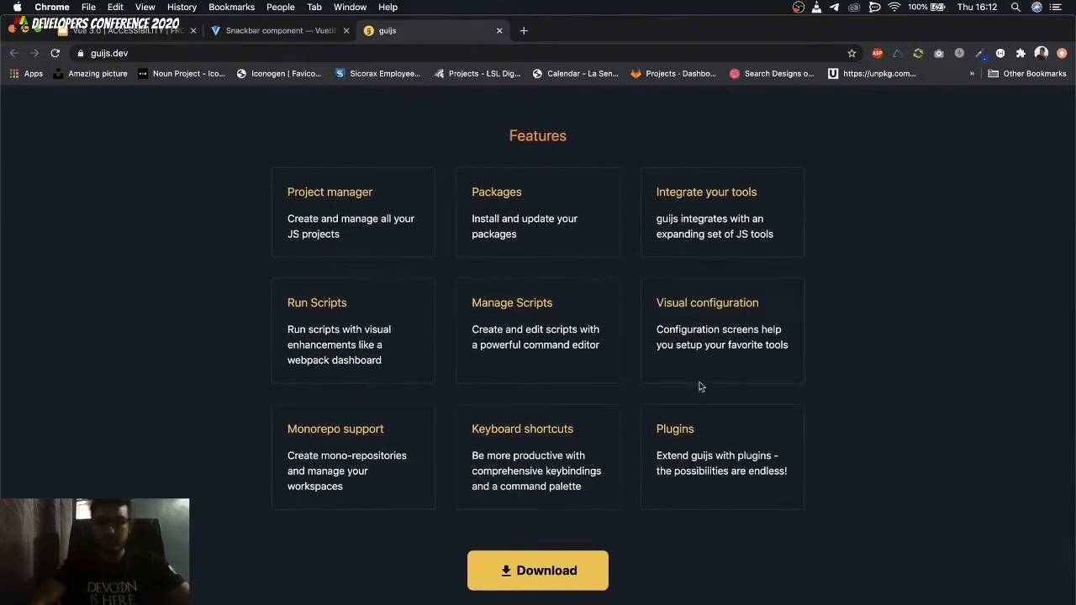
mouse_move(713, 414)
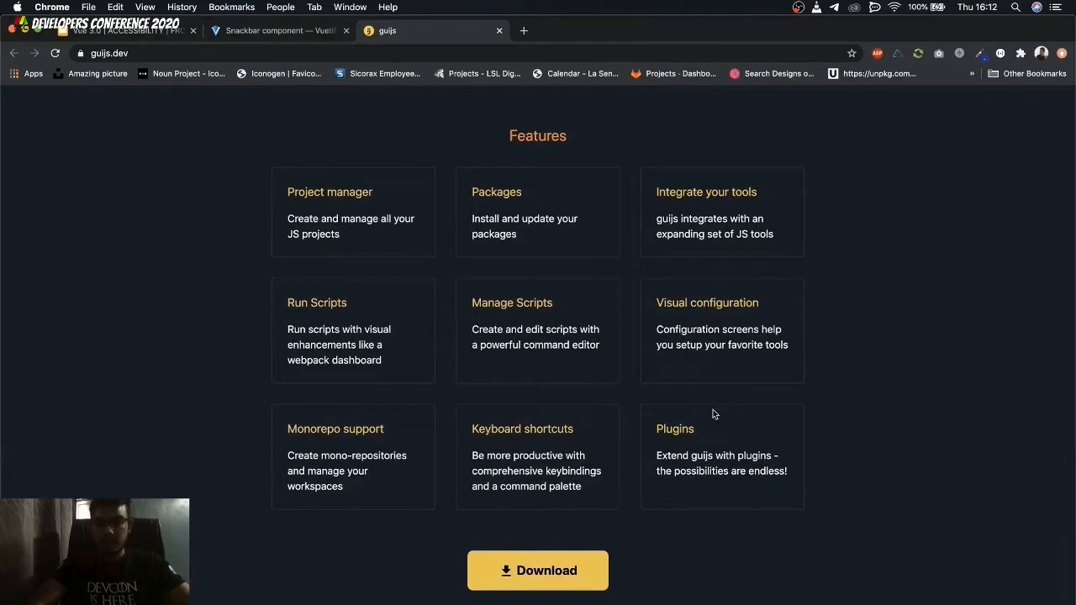
scroll(down, 3)
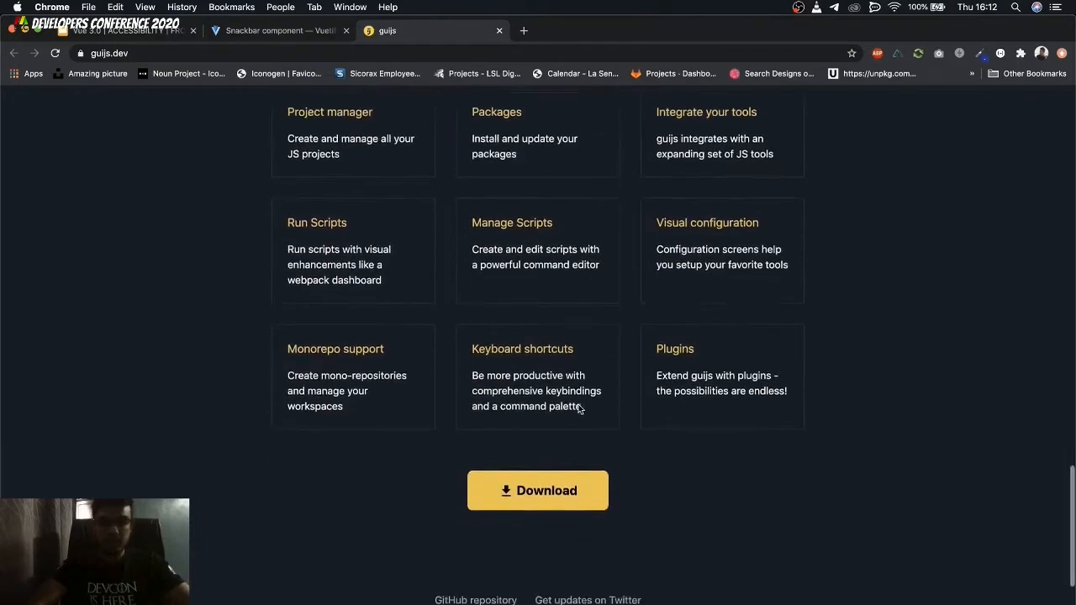
scroll(down, 3)
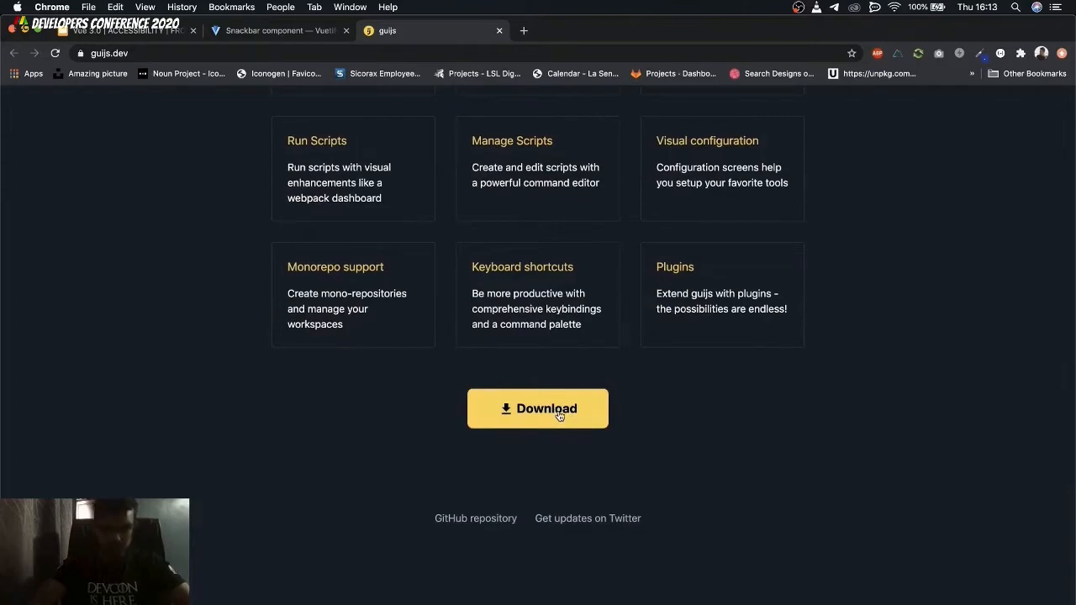
scroll(up, 3)
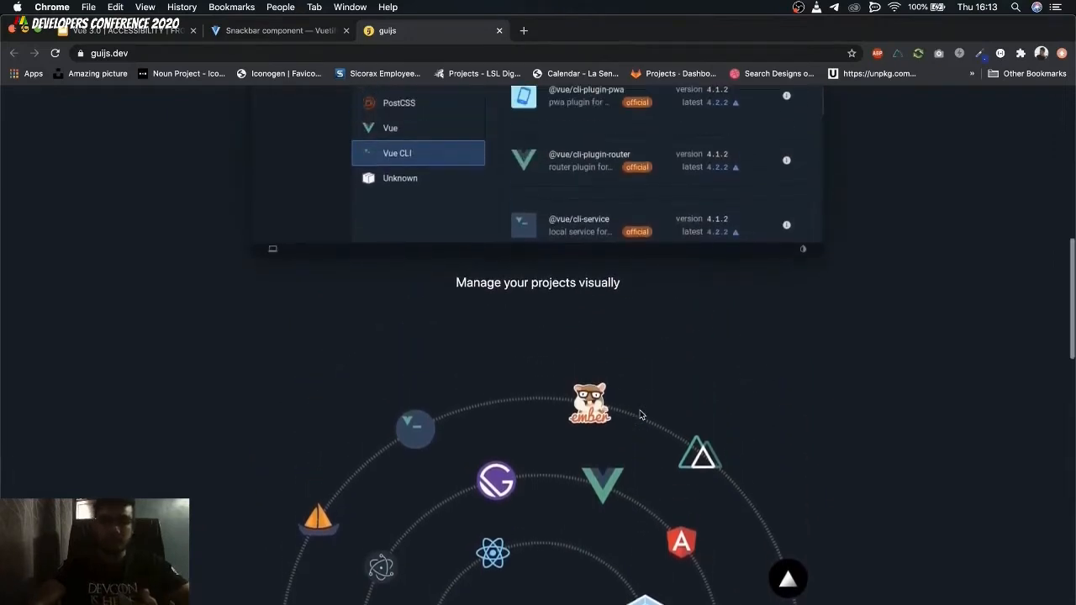
scroll(up, 3)
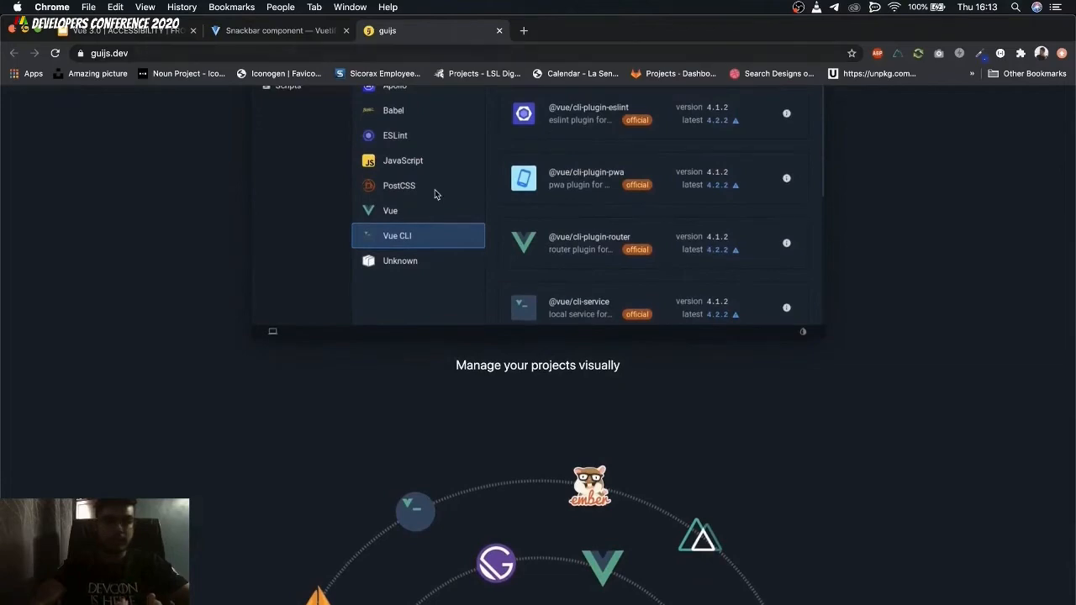
- Return to the Google Slides tab and present the deck full screen
click(126, 30)
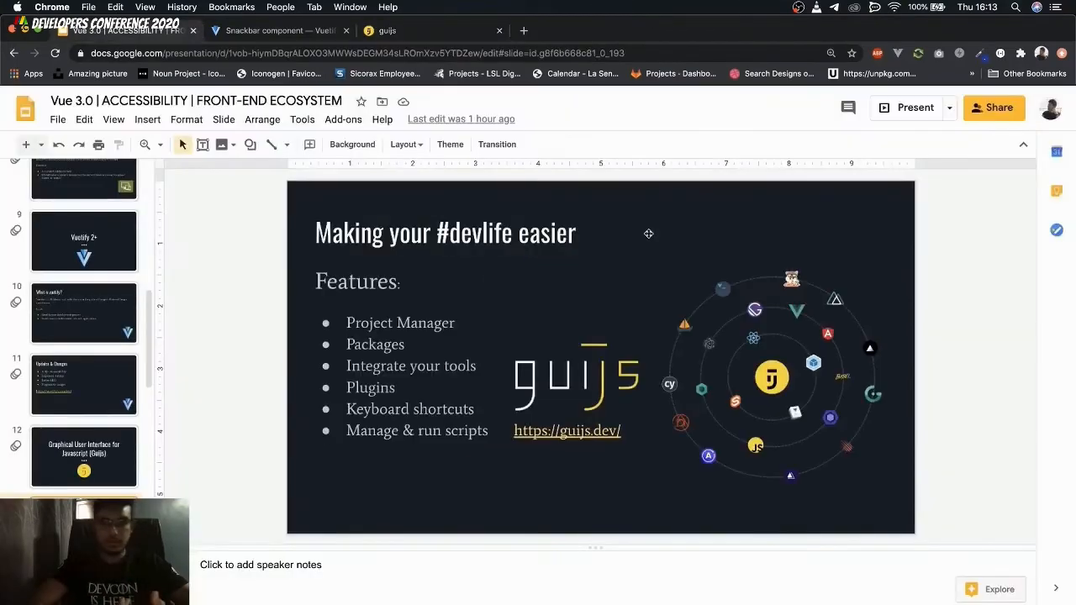
mouse_move(915, 108)
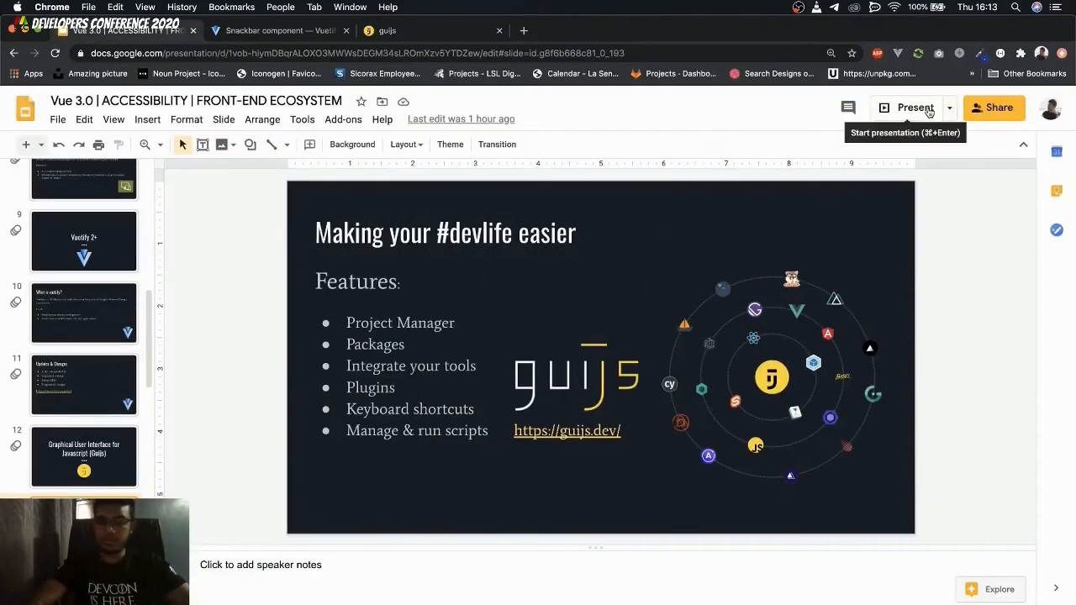
mouse_move(870, 142)
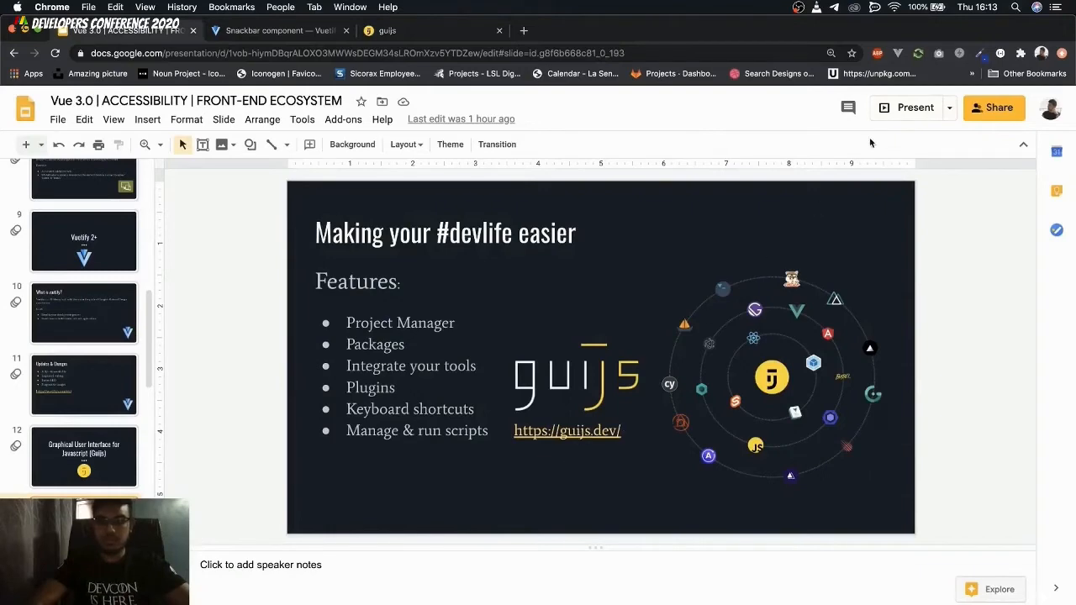
click(915, 107)
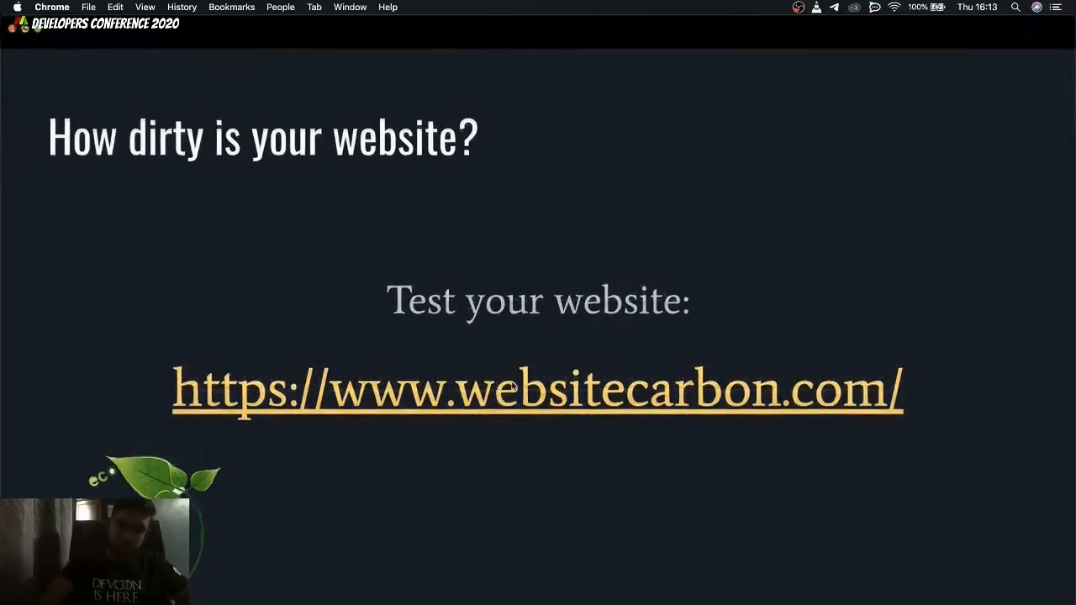
- Open the websitecarbon.com link from the slide and scroll its calculator page
click(537, 390)
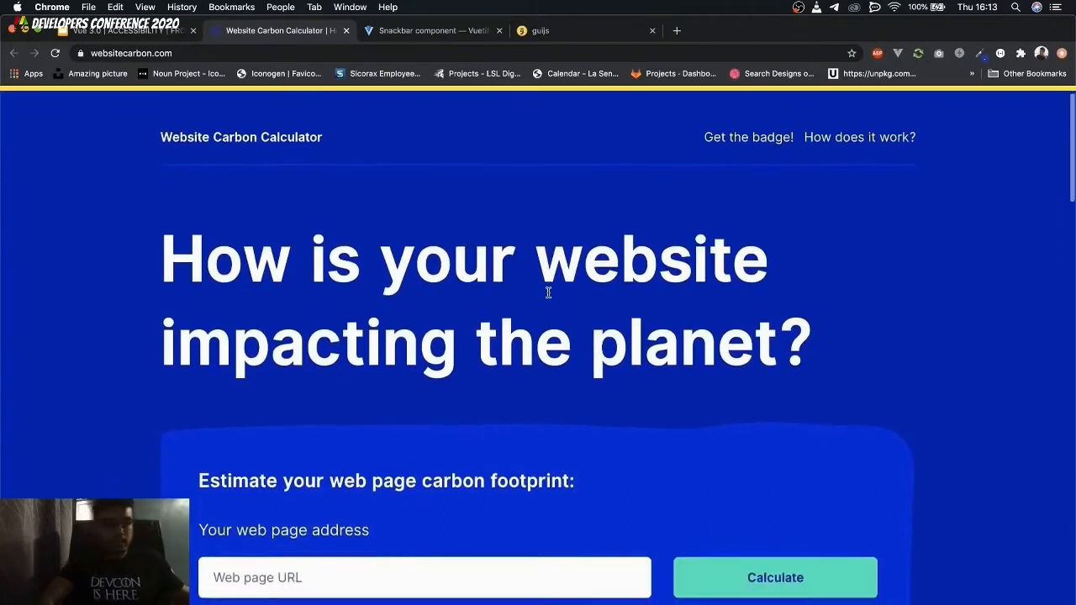
scroll(down, 3)
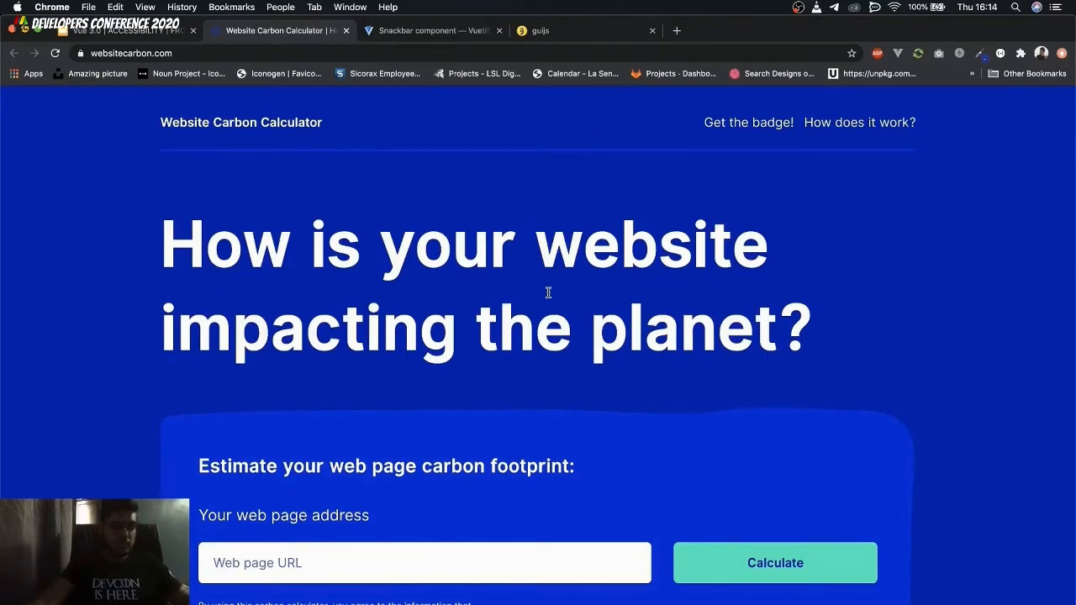
- Switch back to Google Slides and present the 'How dirty is your website?' slide
click(126, 30)
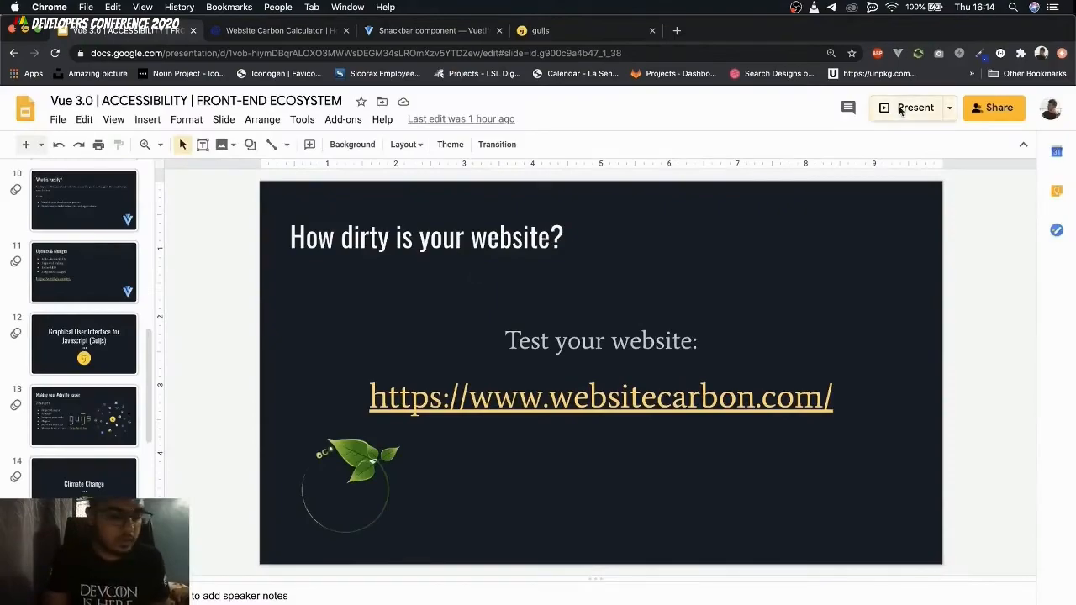
click(914, 107)
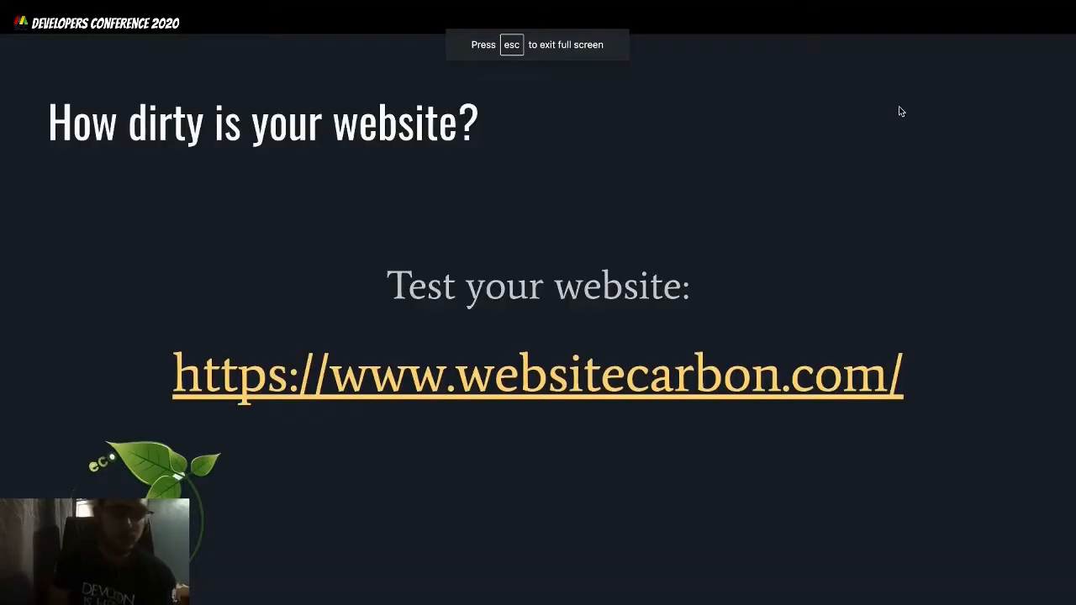
mouse_move(836, 210)
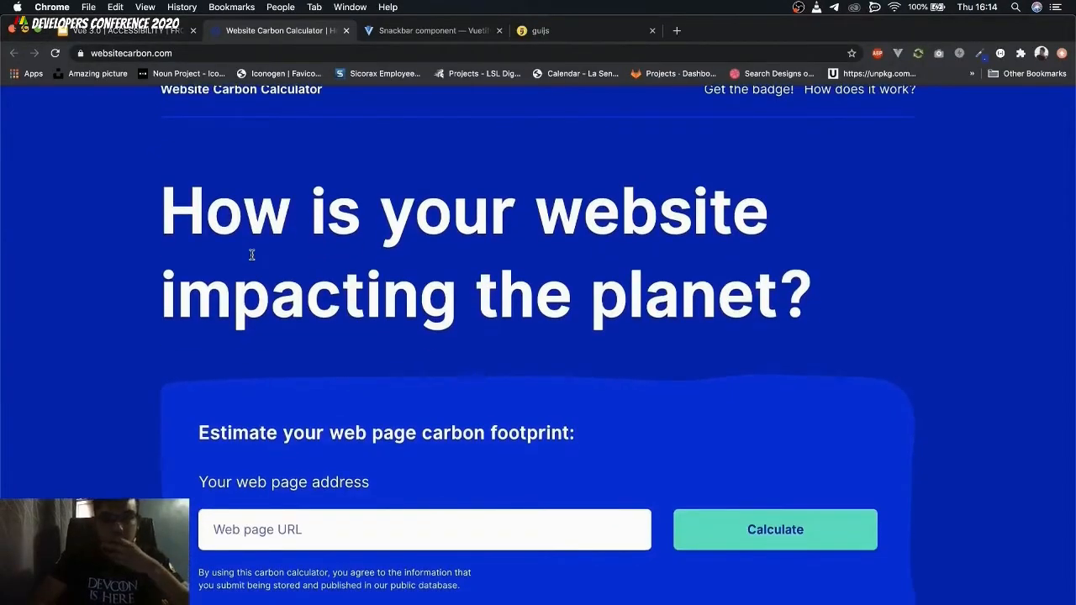
- Scroll websitecarbon.com down to the URL form and internet electricity-use facts
scroll(down, 3)
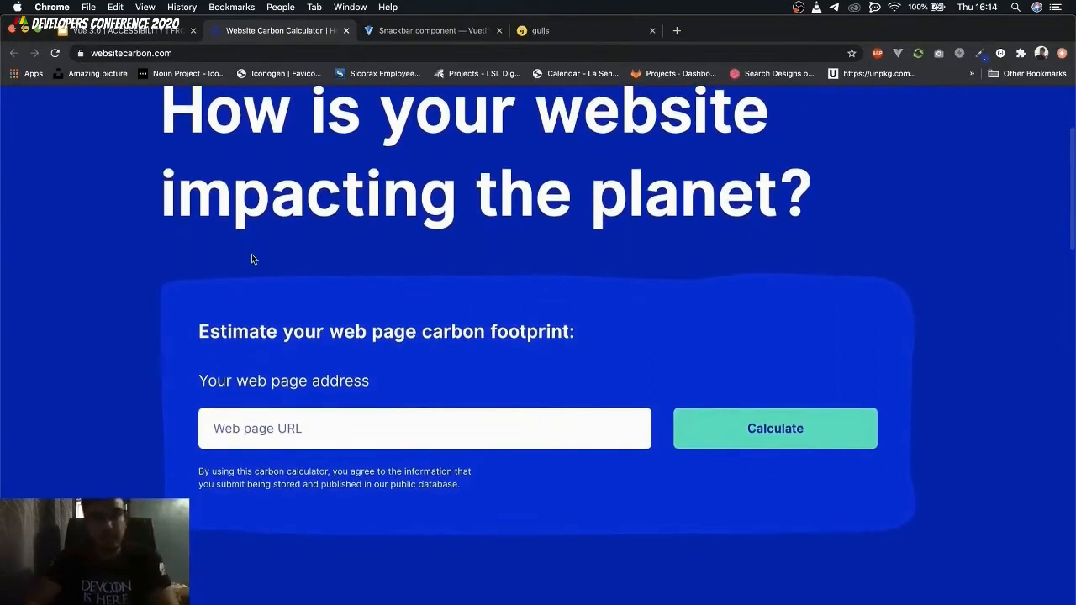
scroll(down, 3)
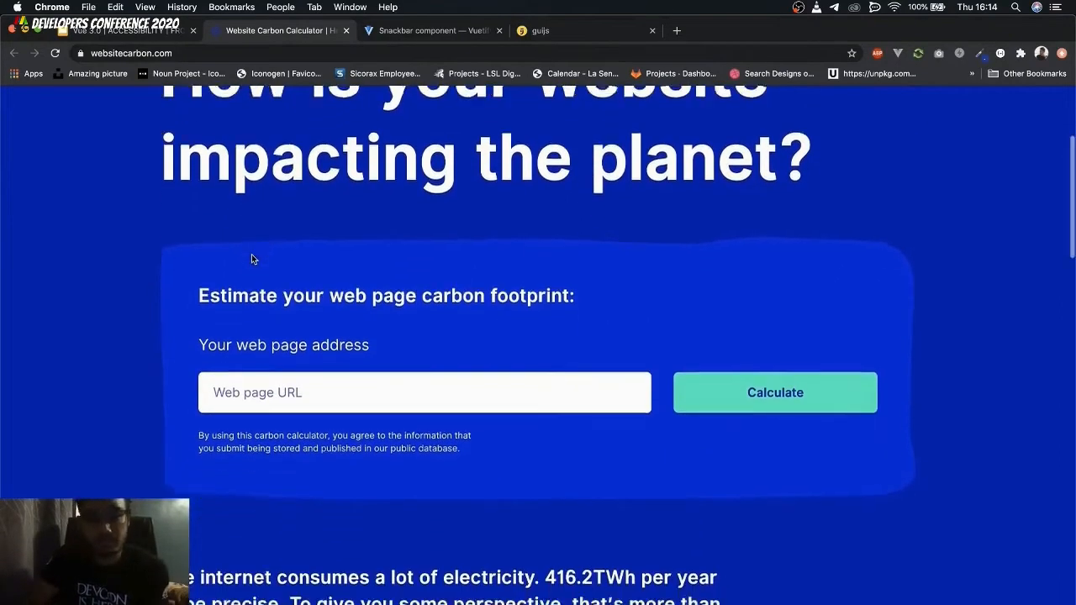
scroll(down, 3)
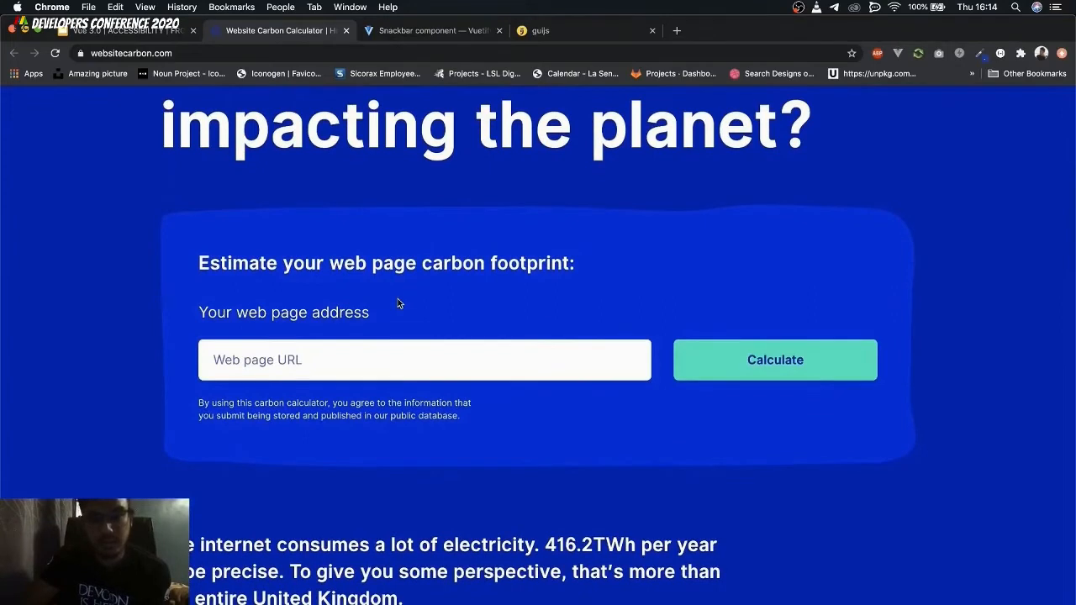
scroll(down, 3)
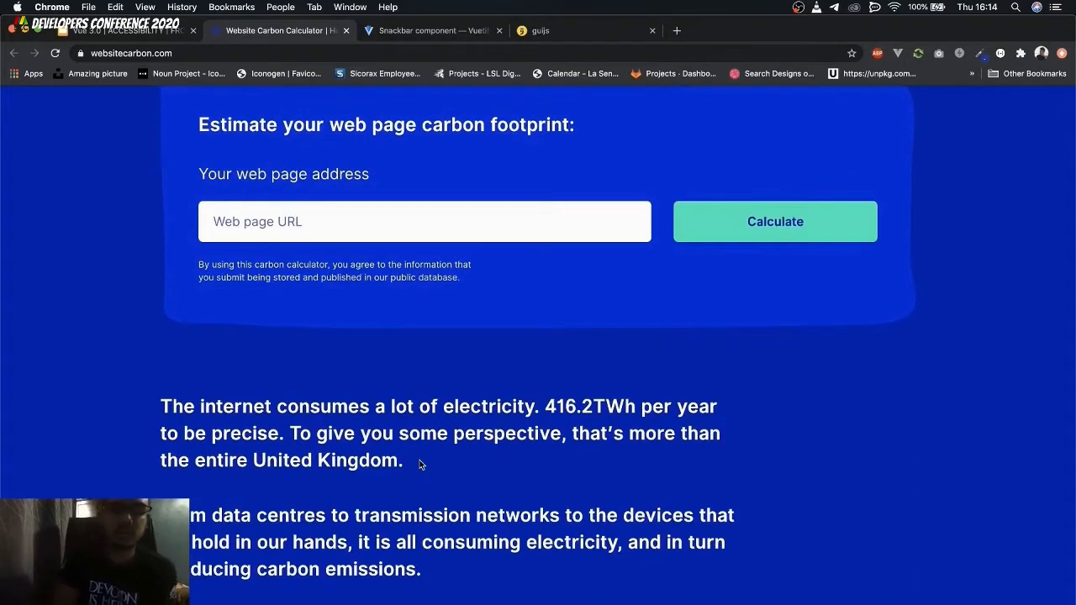
mouse_move(313, 455)
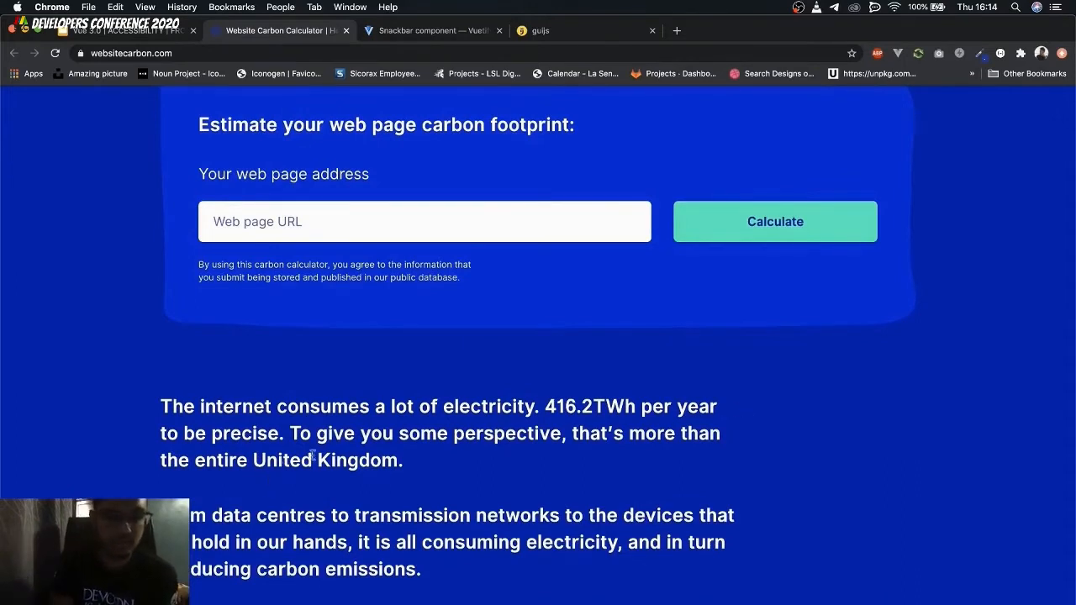
scroll(up, 3)
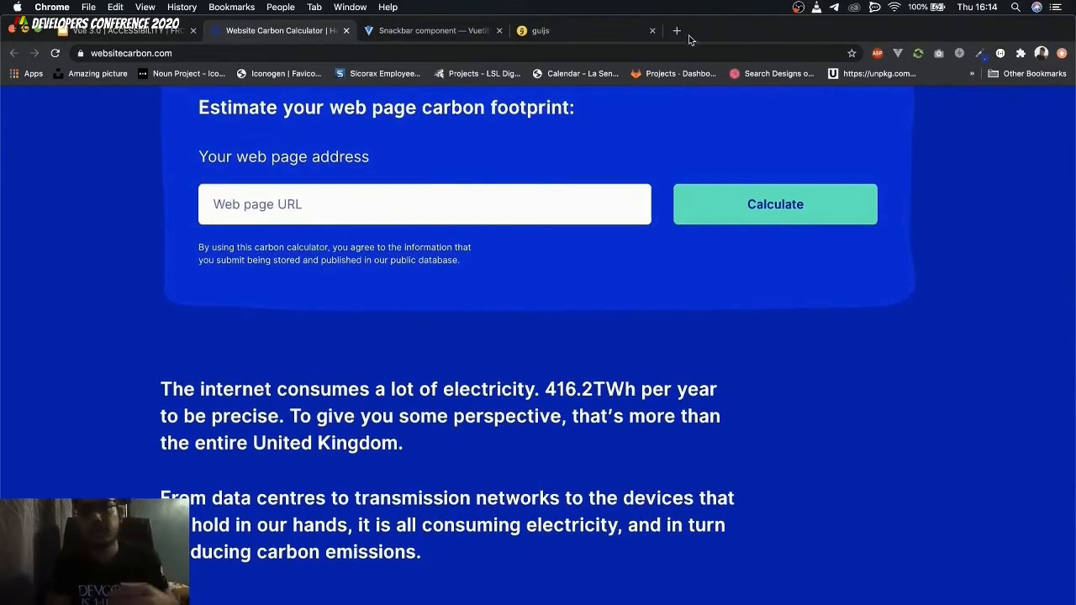
- In a new tab, search 'developer conference 2020 mauritius' and open conference.mscc.mu
click(676, 31)
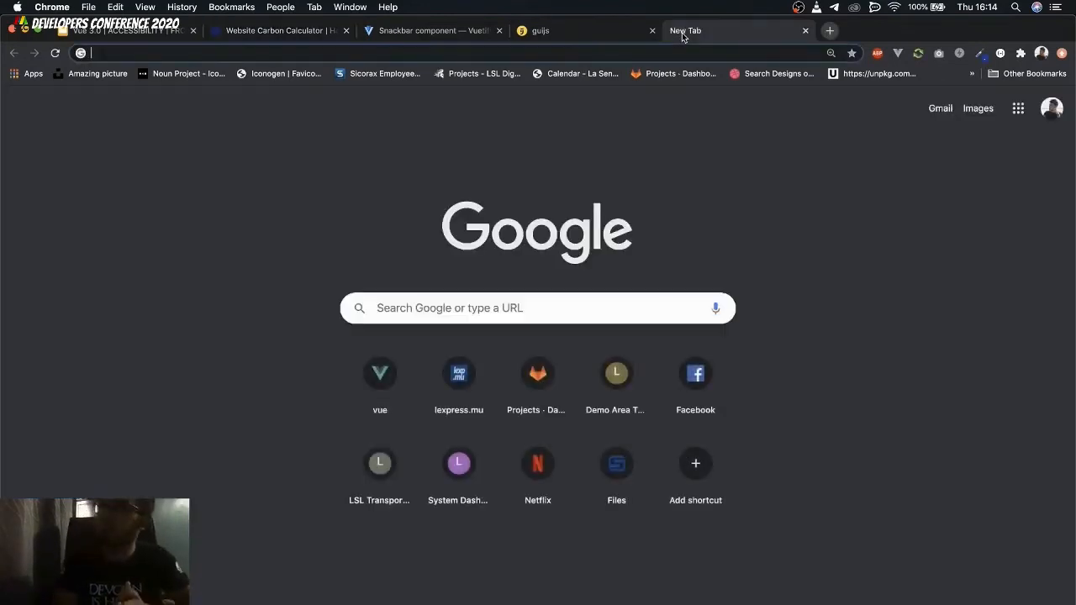
mouse_move(697, 30)
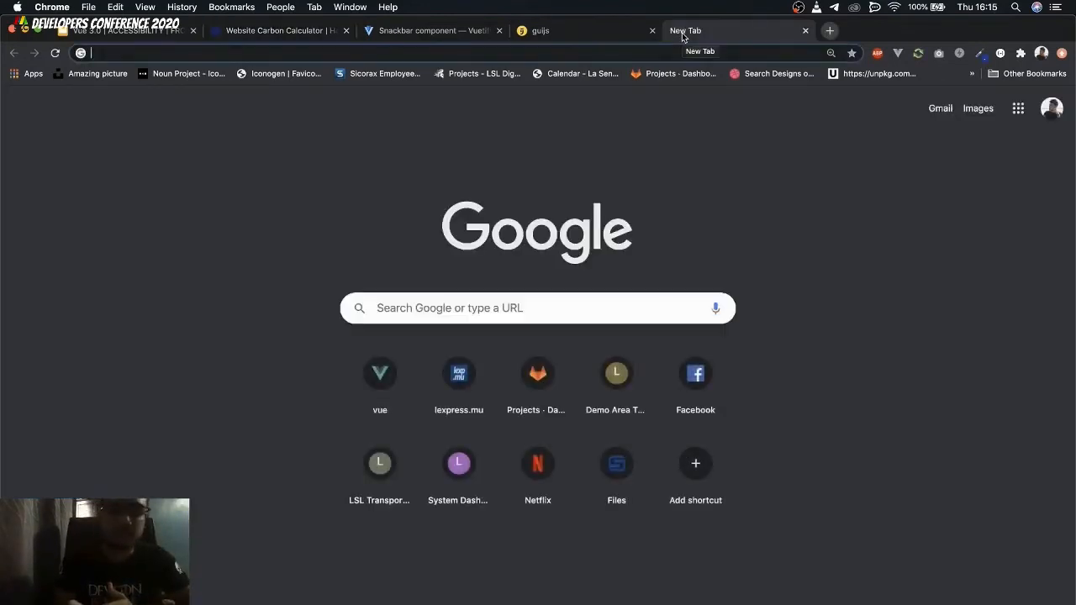
text(developer conference 2020 mauritius)
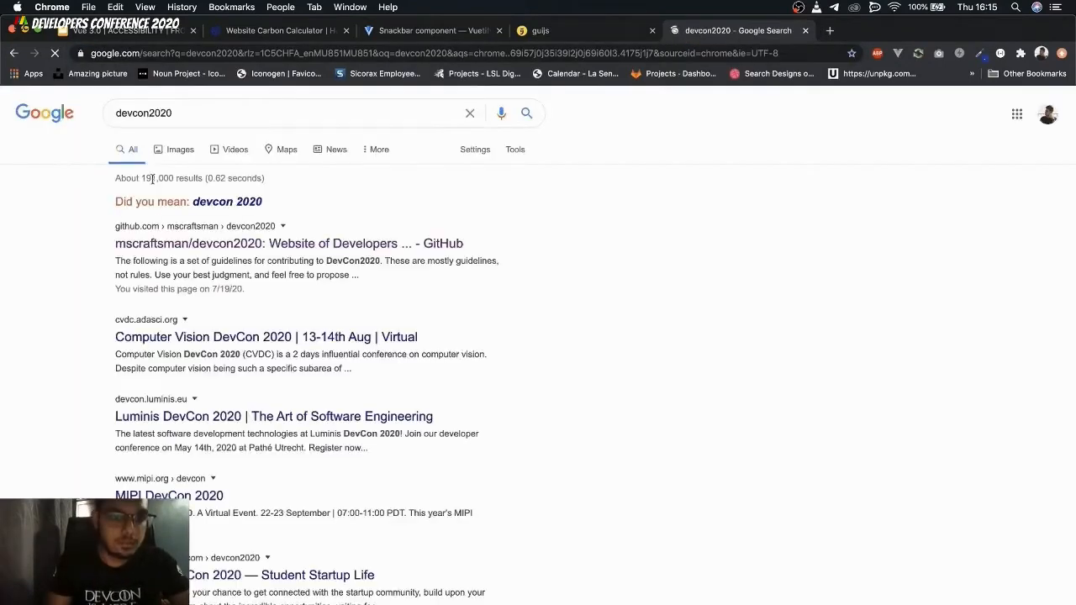
mouse_move(191, 221)
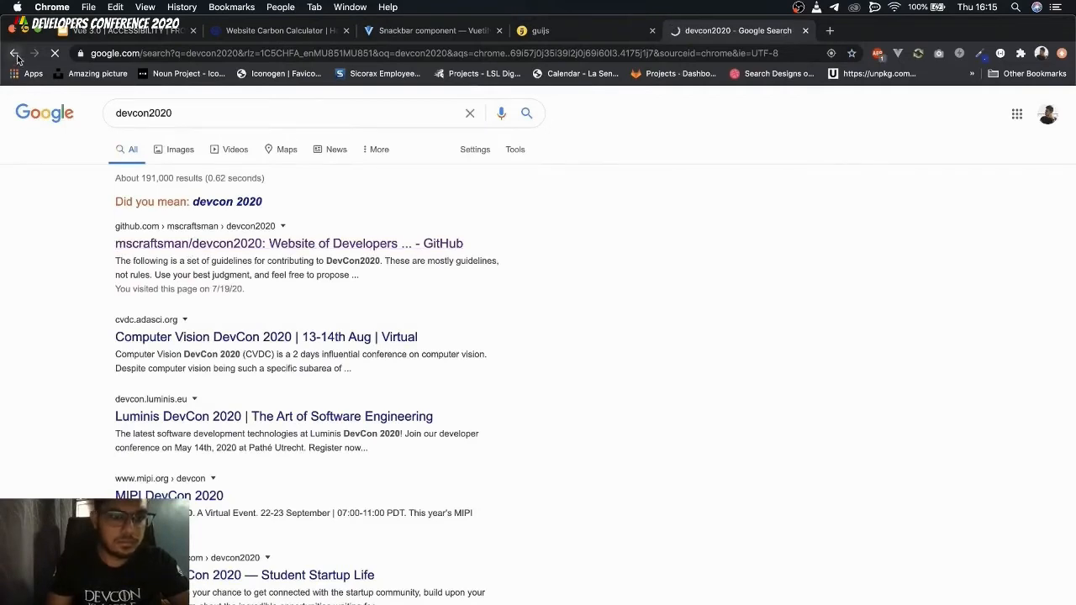
click(288, 243)
text(mscc)
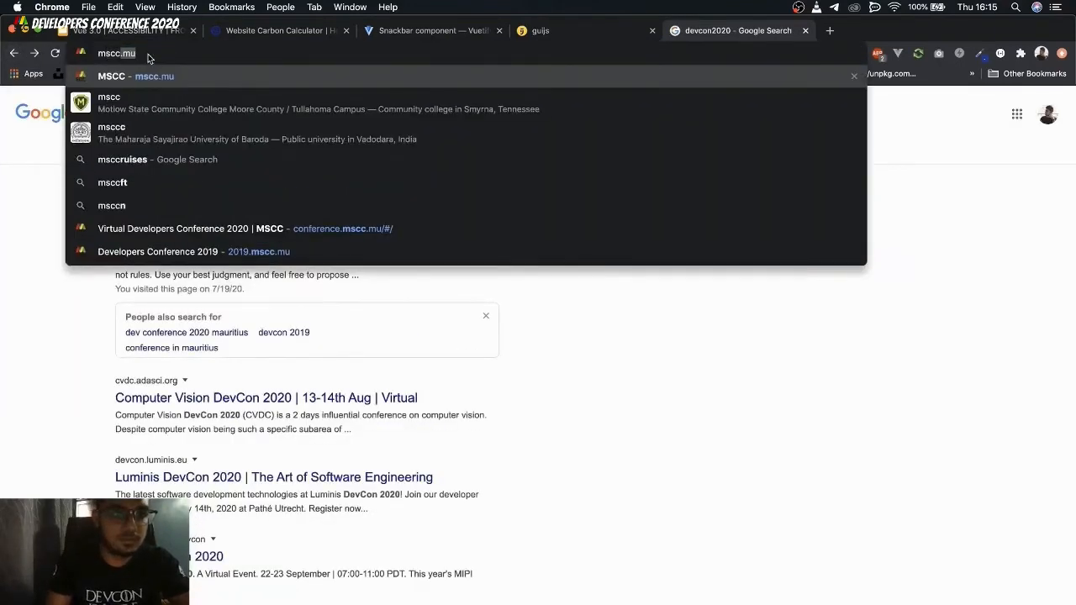
click(246, 228)
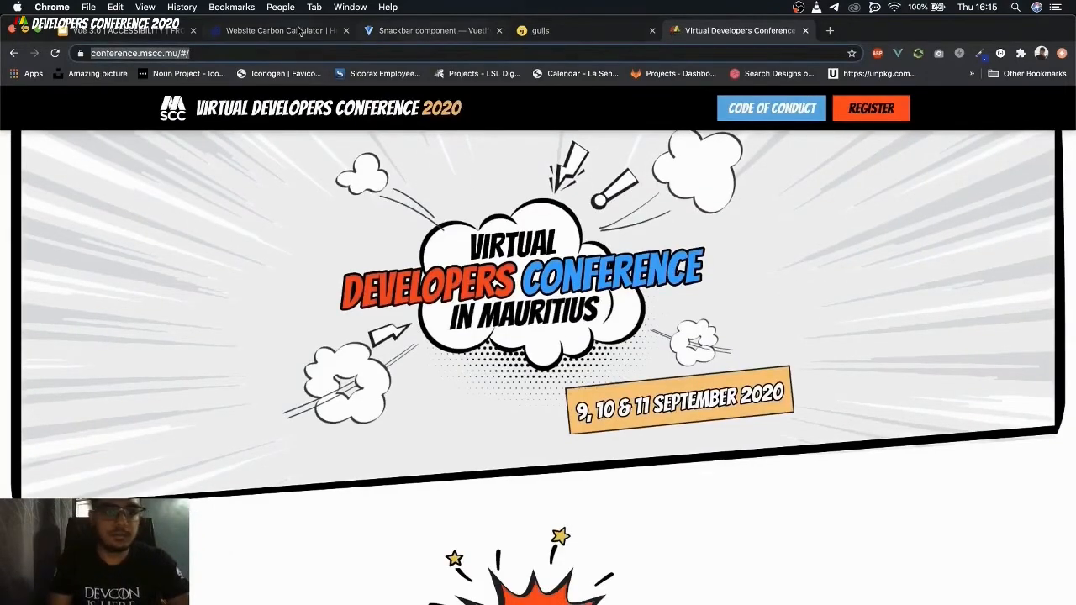
- Calculate conference.mscc.mu's carbon footprint on the websitecarbon.com tab
click(273, 31)
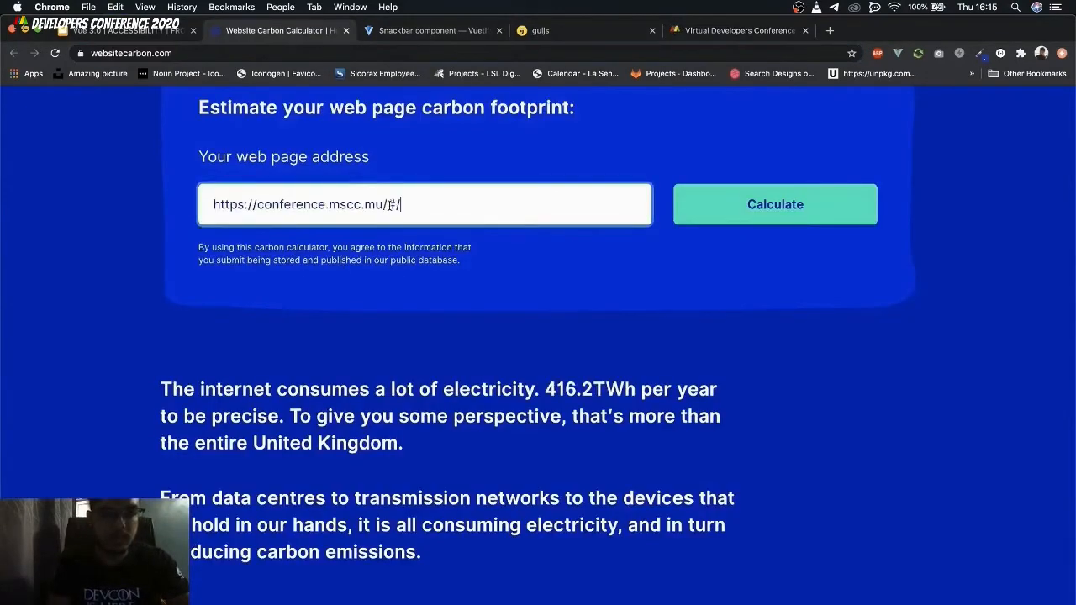
click(774, 204)
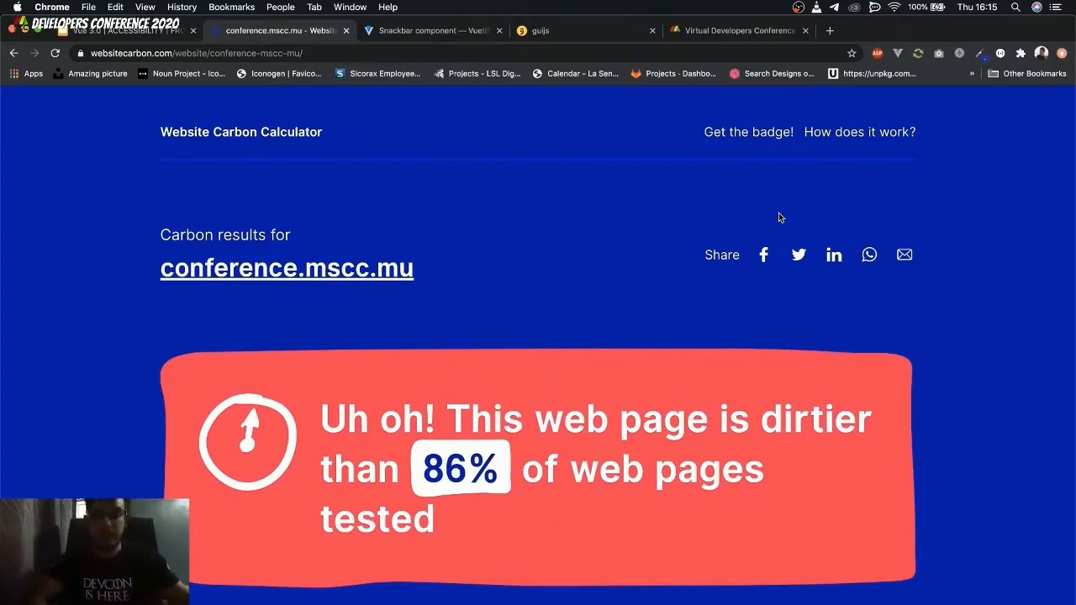
scroll(down, 3)
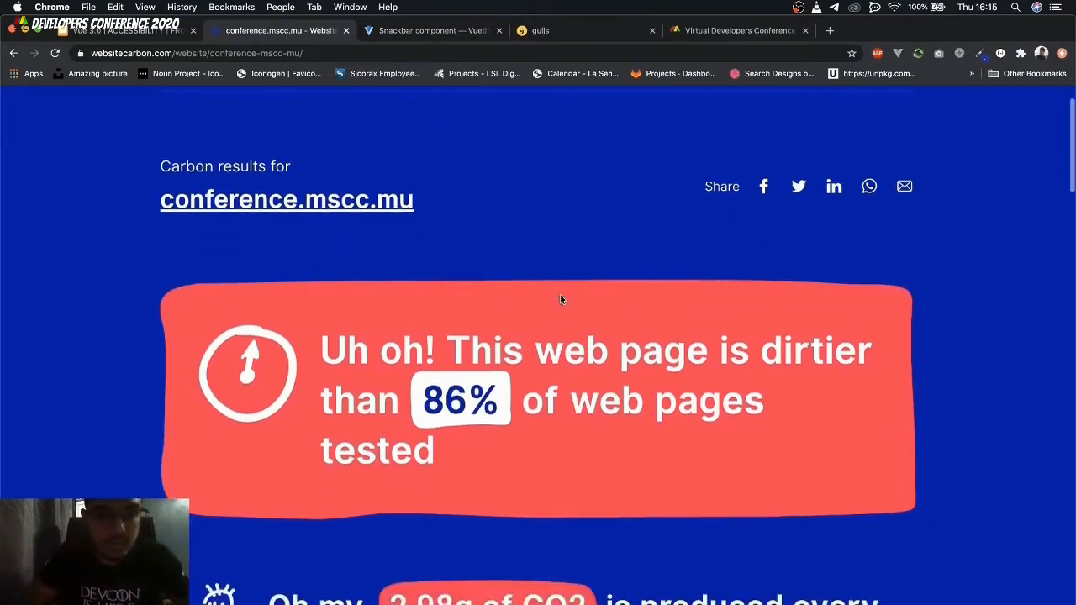
scroll(down, 3)
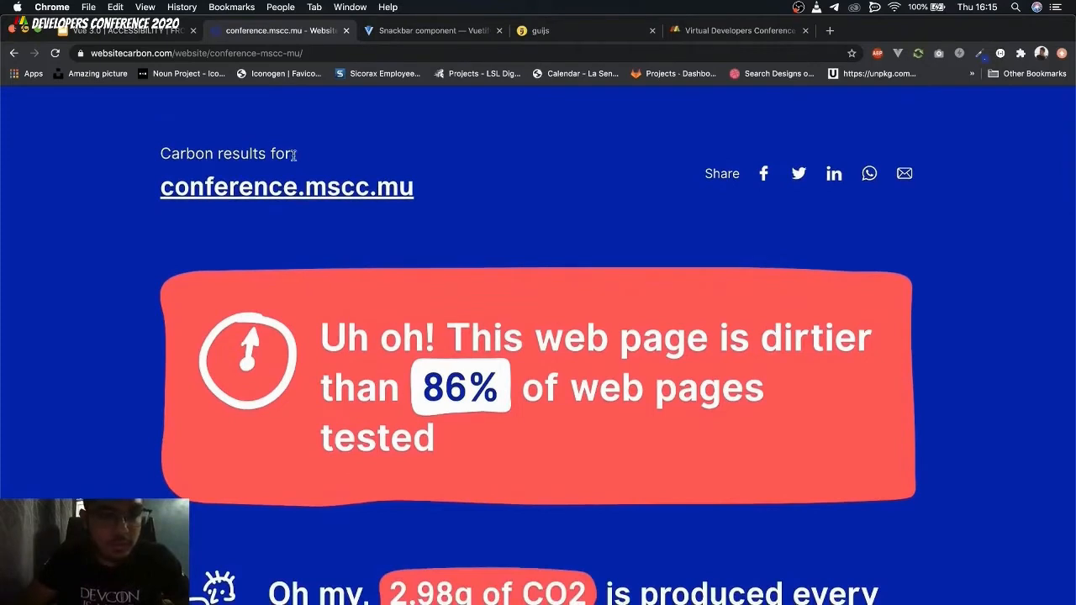
mouse_move(479, 278)
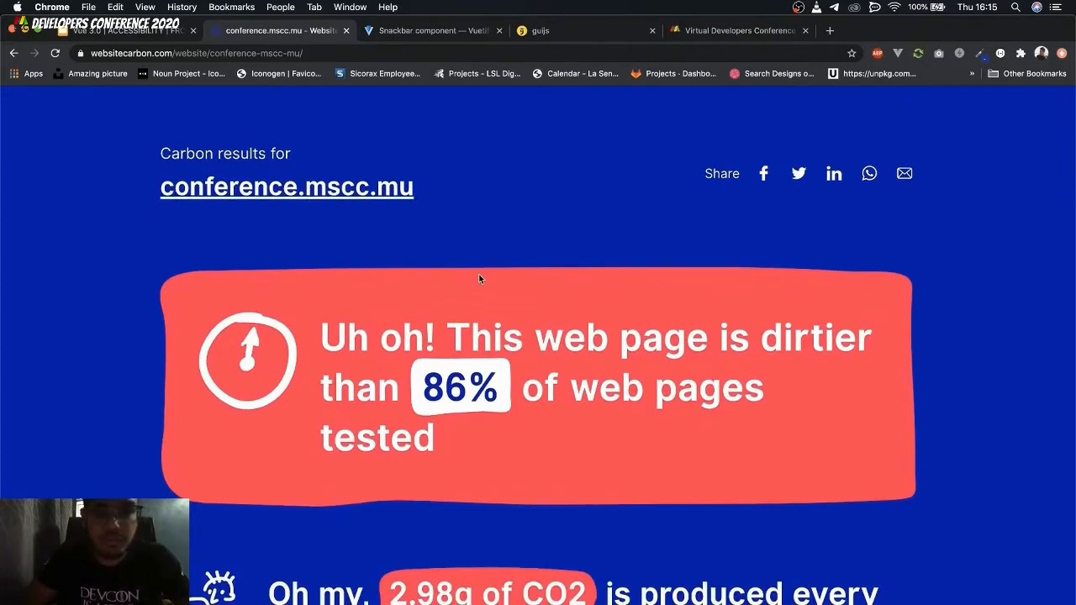
scroll(down, 3)
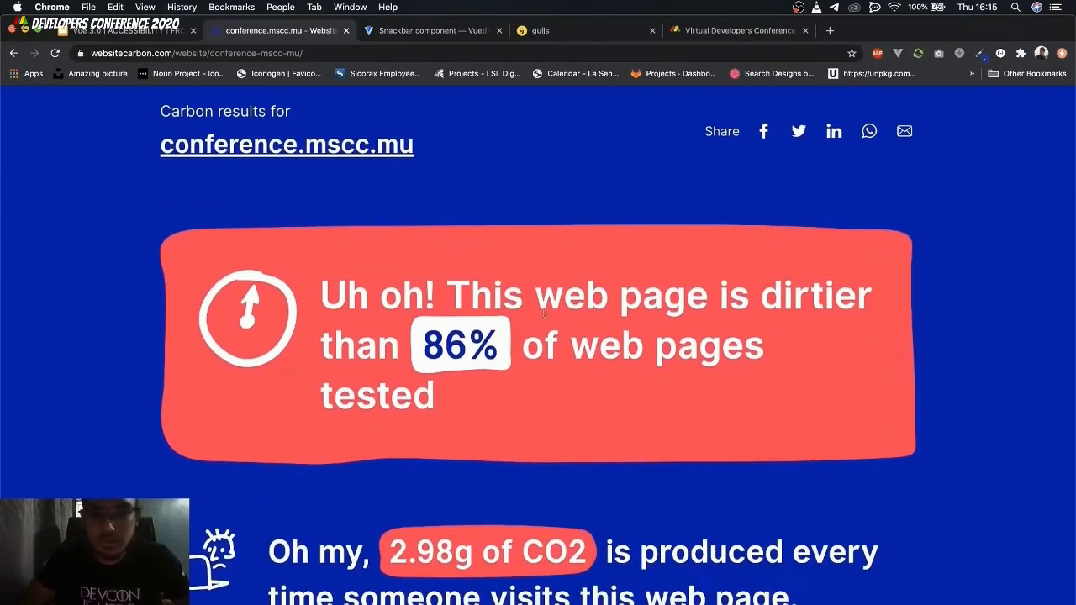
scroll(down, 3)
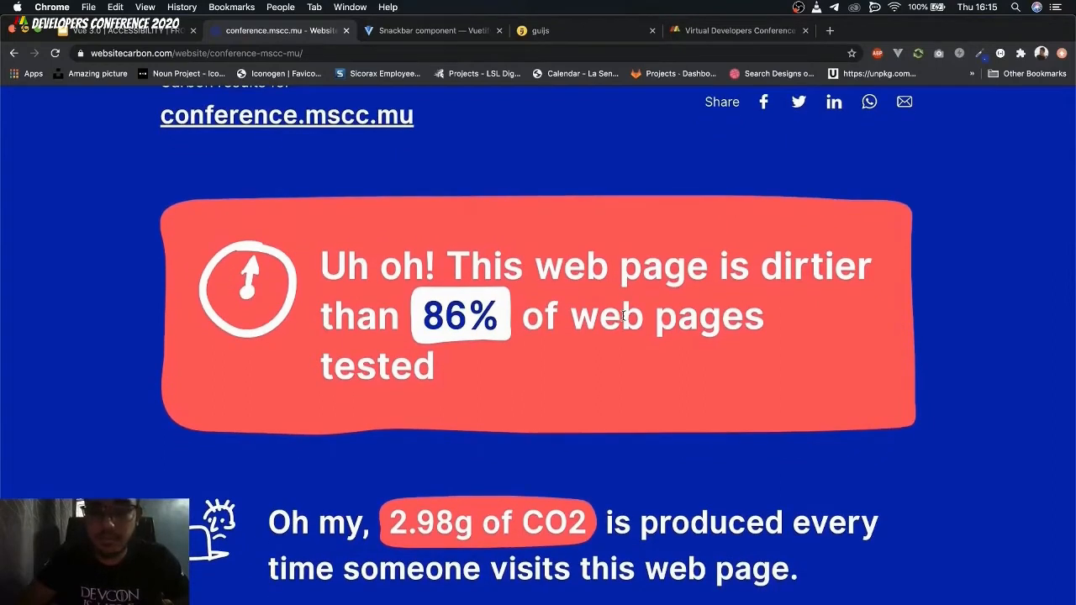
scroll(down, 3)
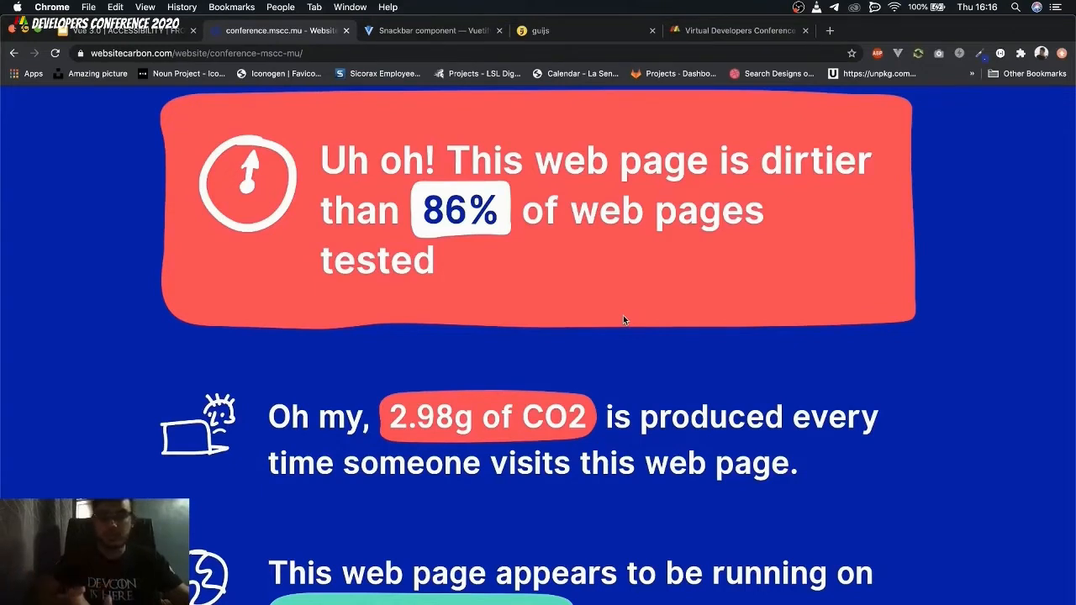
- Scroll the carbon results (17 trees, 832kWh), then return to the 'How dirty is your website?' slide
scroll(up, 3)
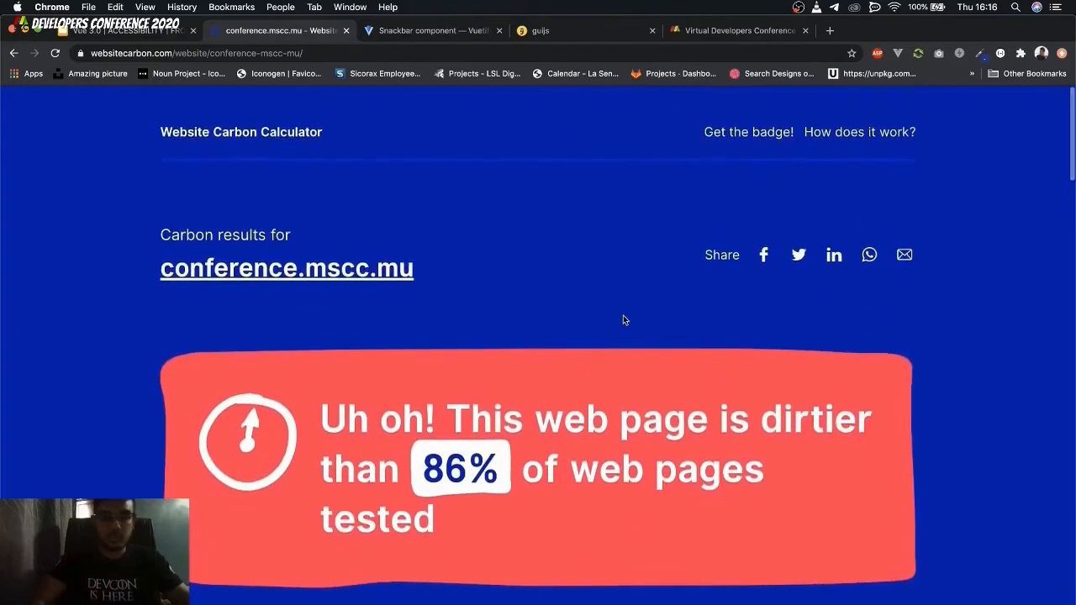
mouse_move(477, 329)
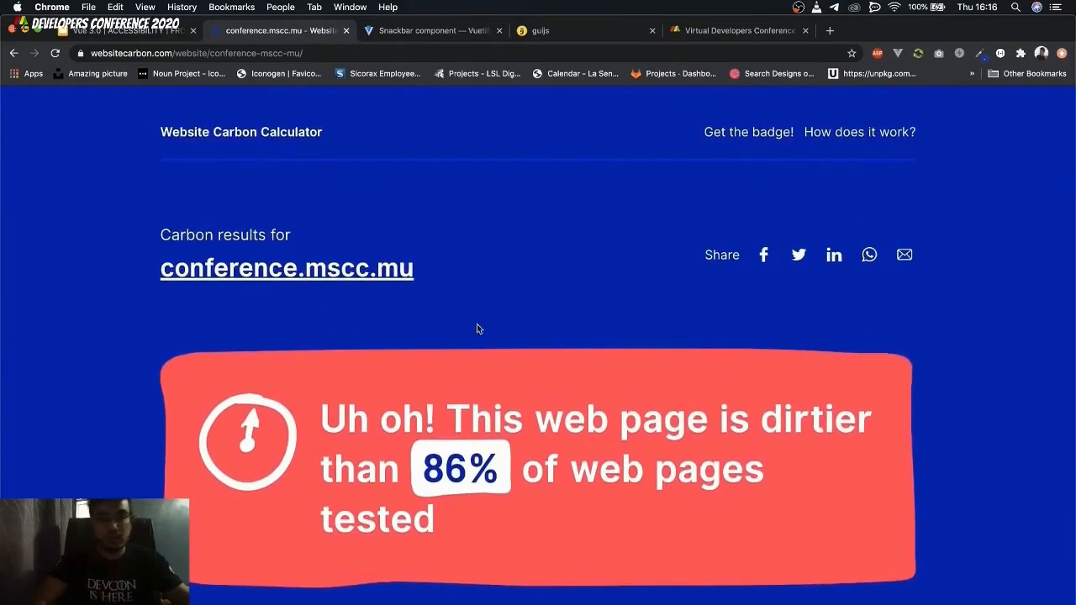
mouse_move(438, 320)
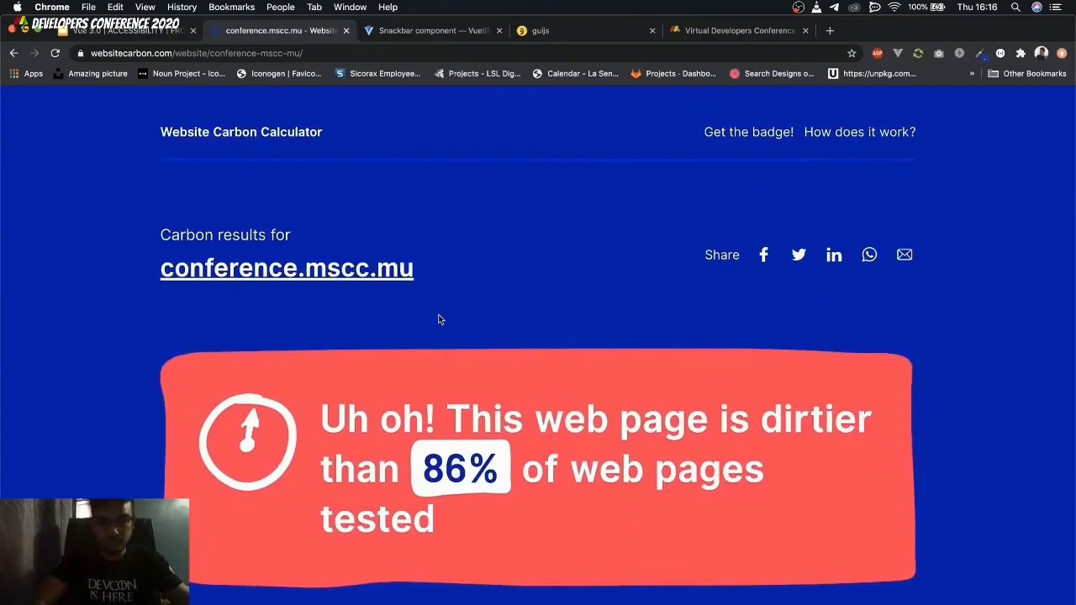
scroll(down, 3)
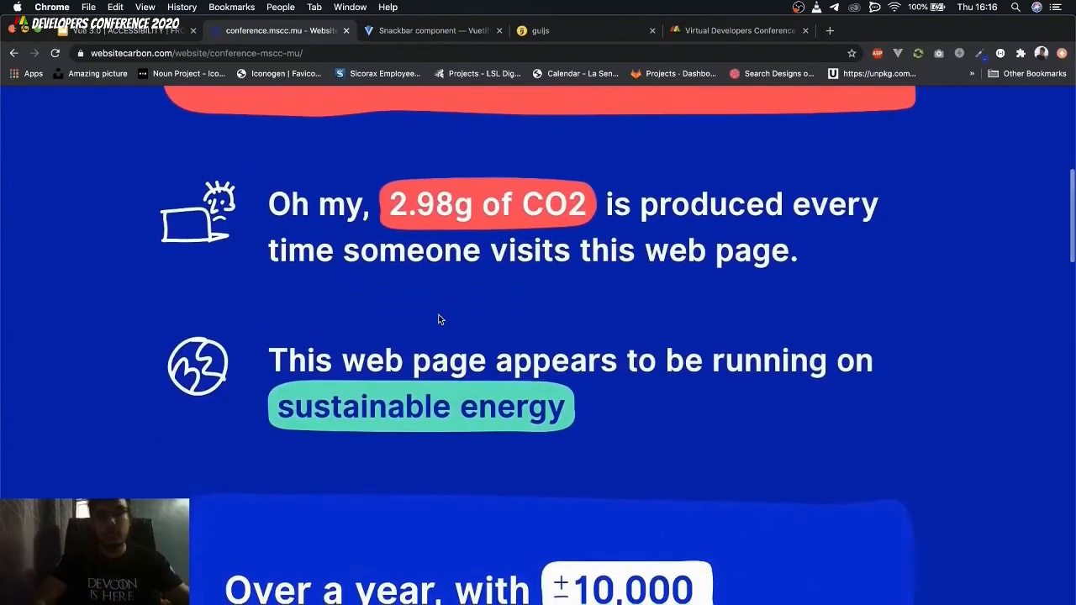
scroll(up, 3)
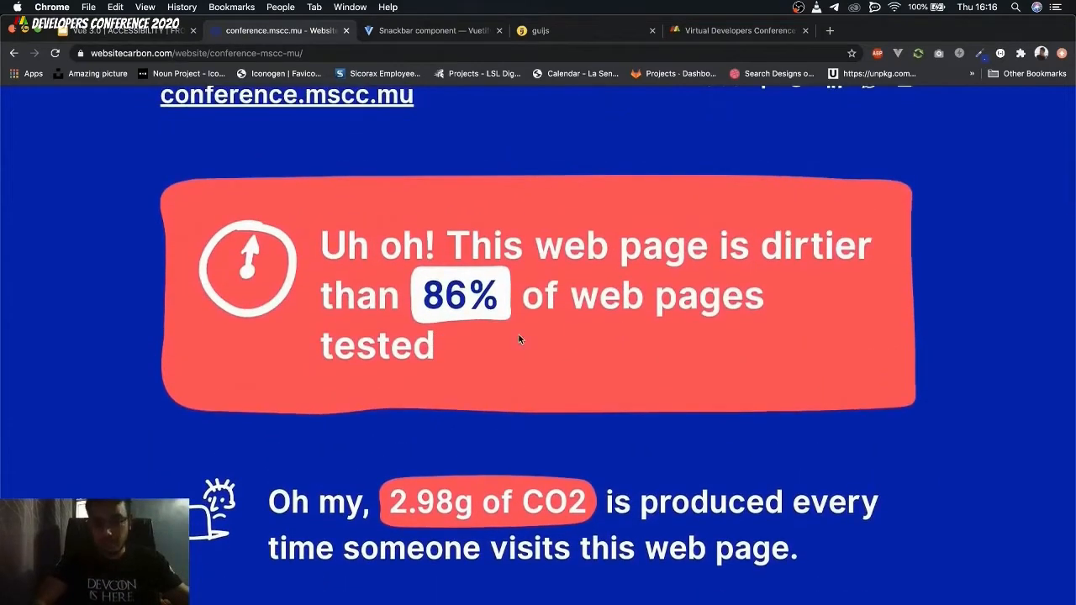
scroll(down, 3)
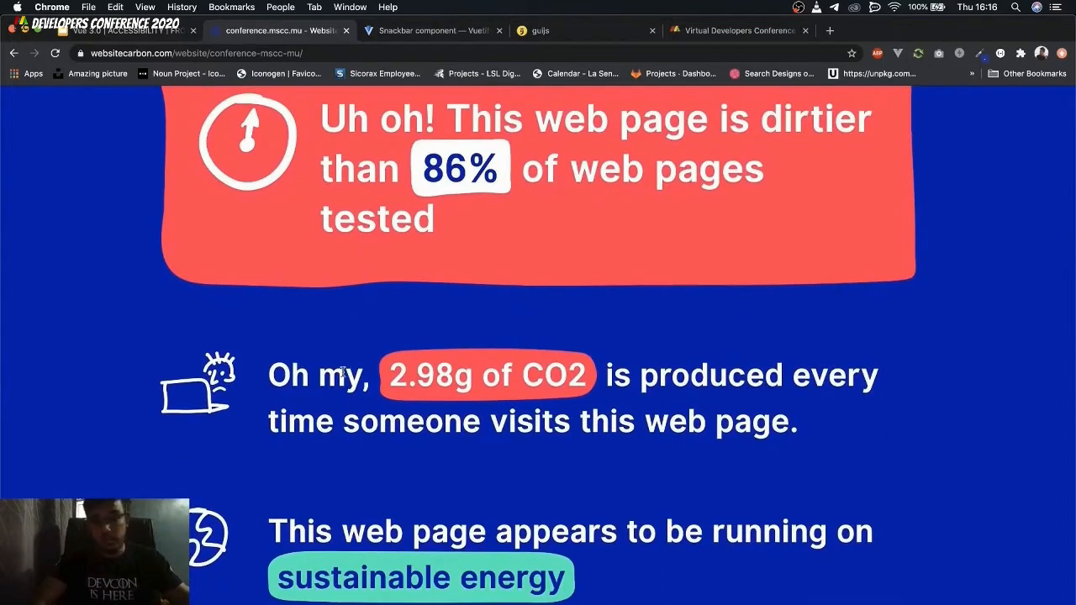
mouse_move(473, 389)
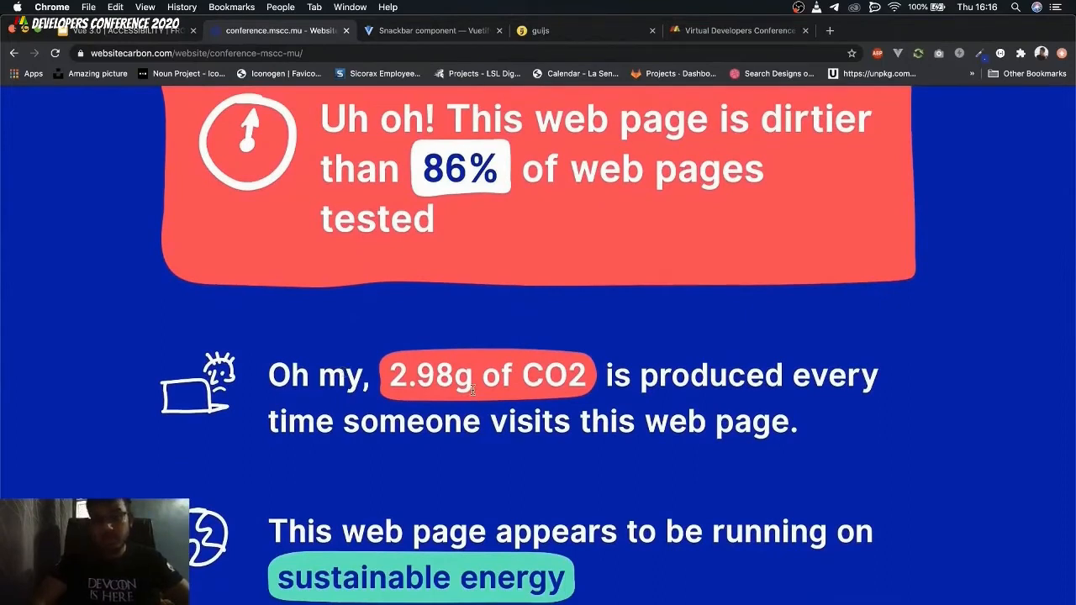
scroll(down, 3)
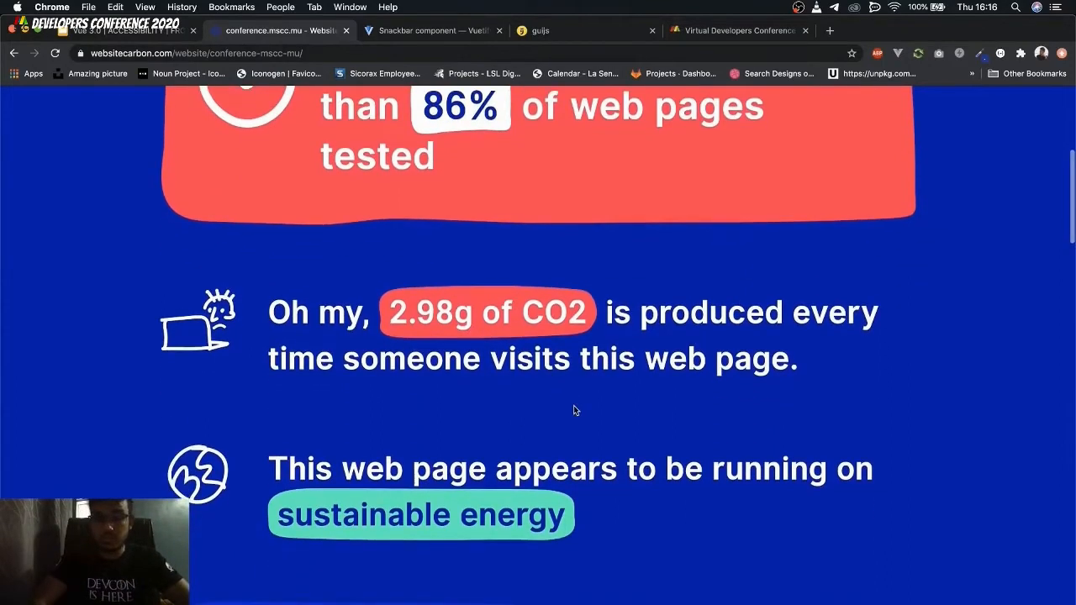
mouse_move(538, 402)
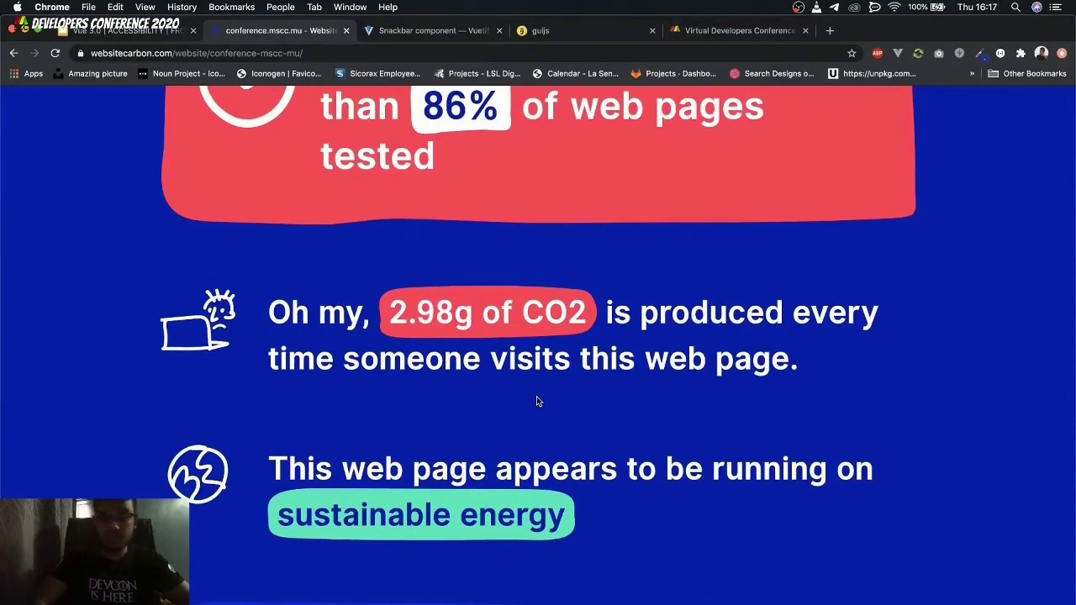
scroll(down, 3)
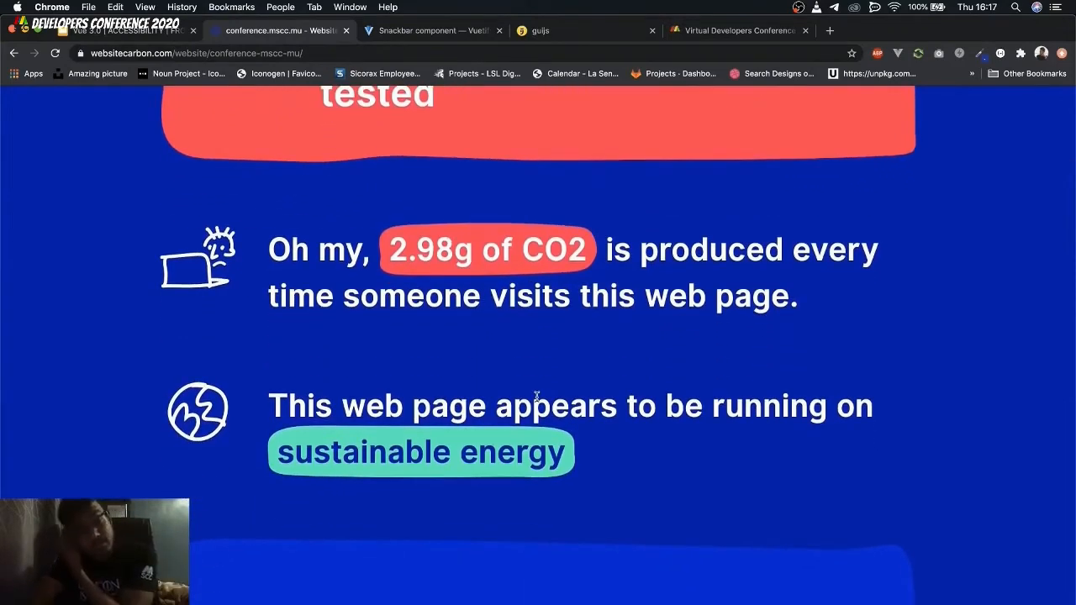
scroll(down, 3)
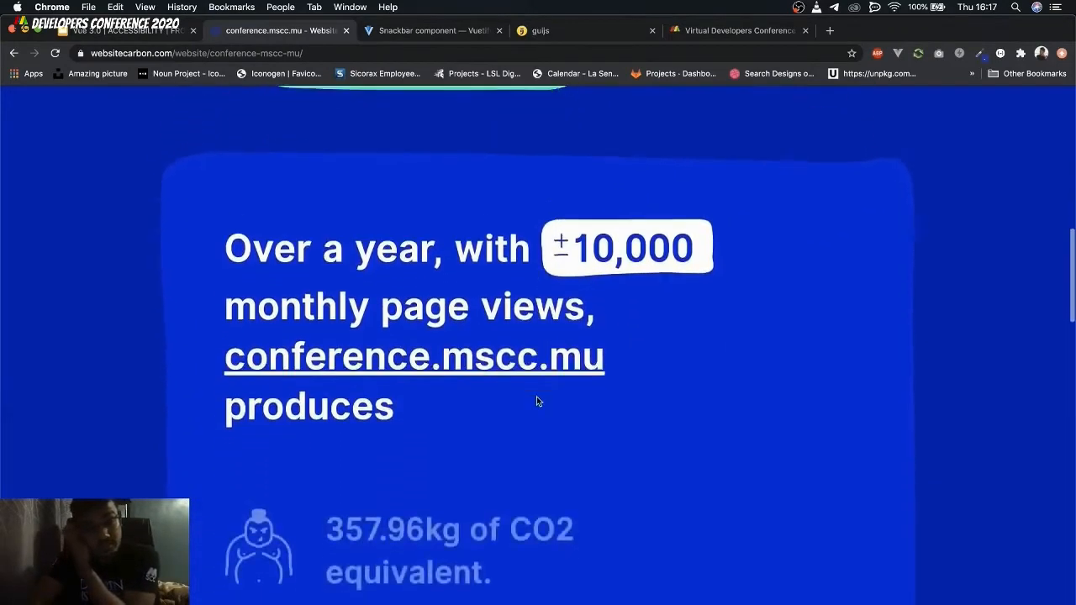
scroll(down, 3)
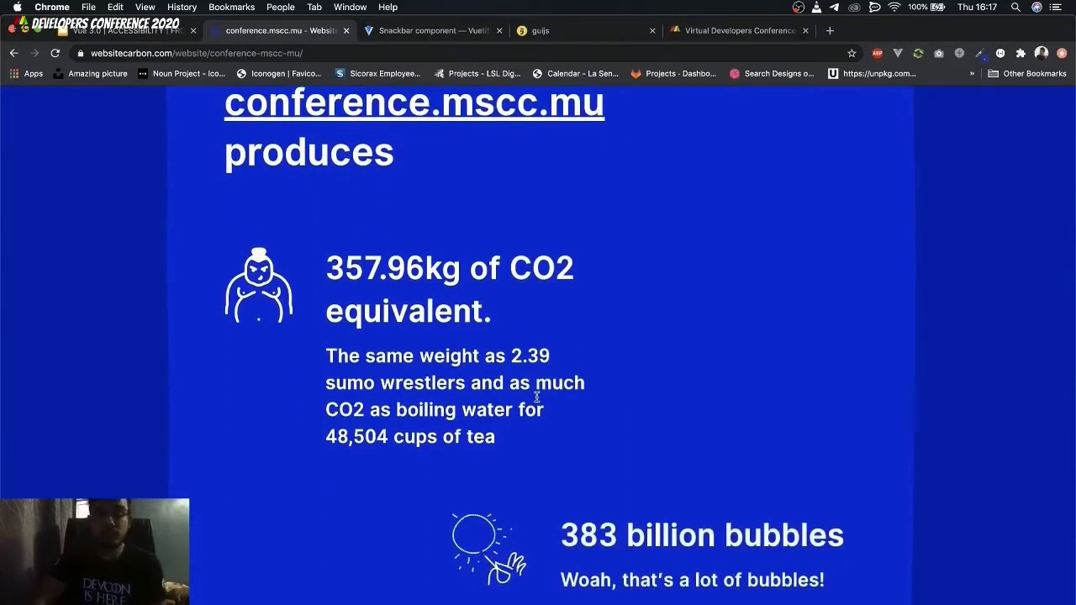
scroll(down, 3)
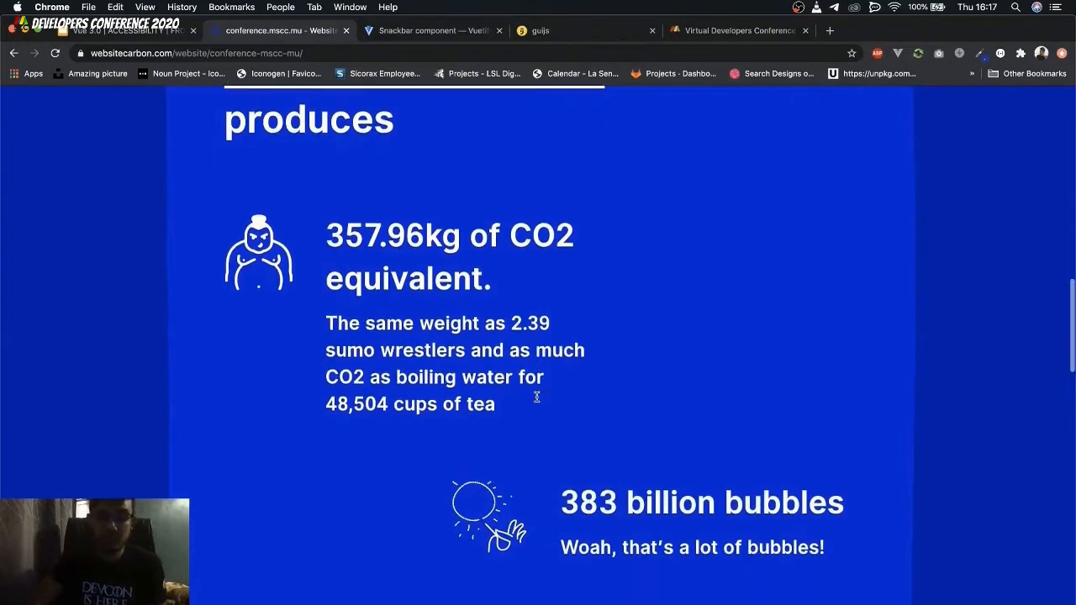
scroll(down, 3)
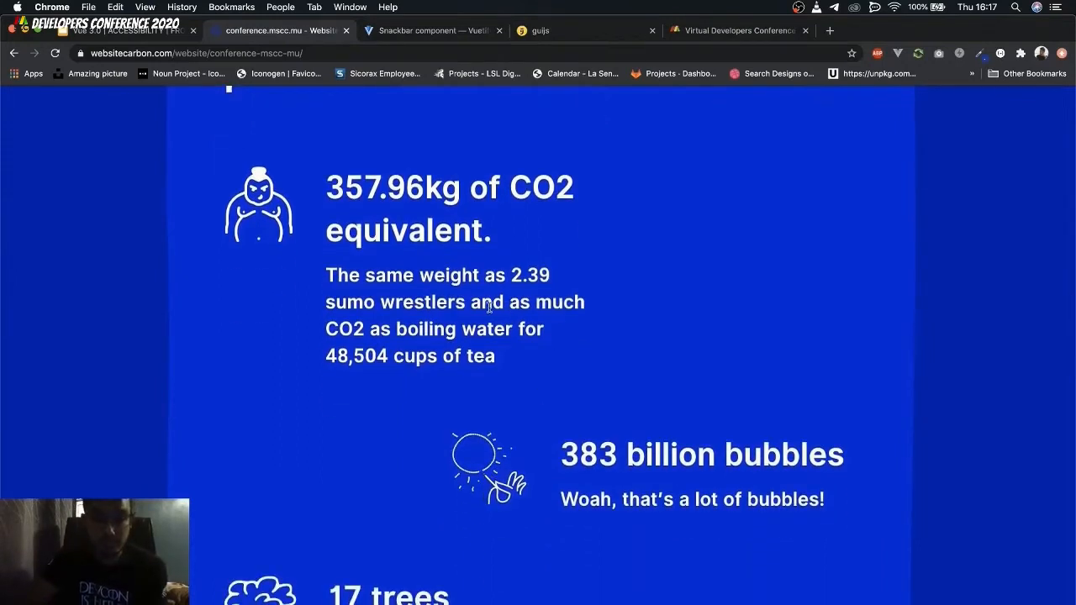
mouse_move(553, 289)
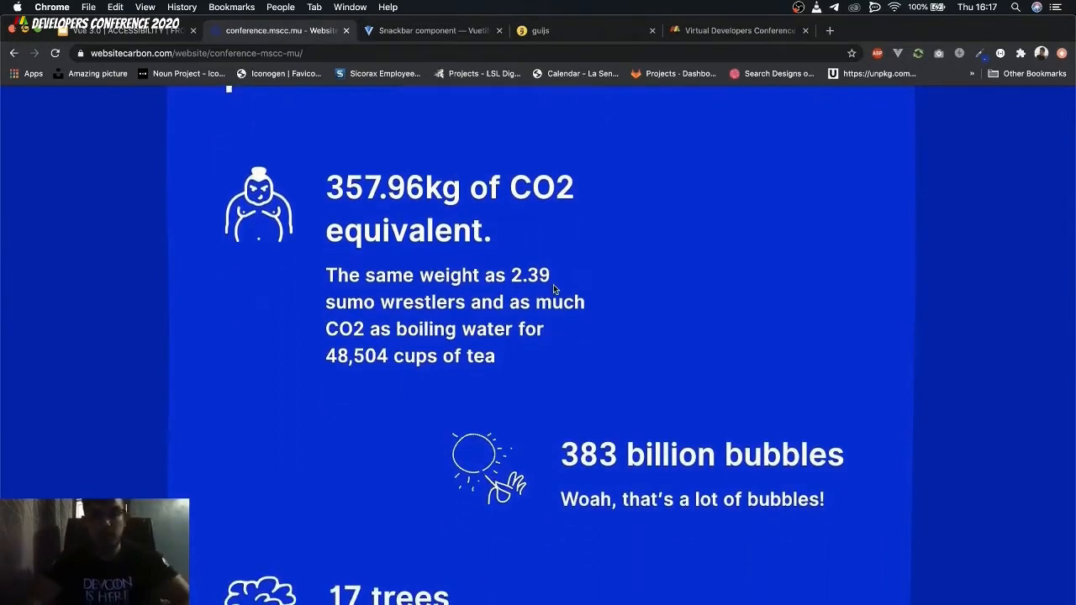
scroll(down, 3)
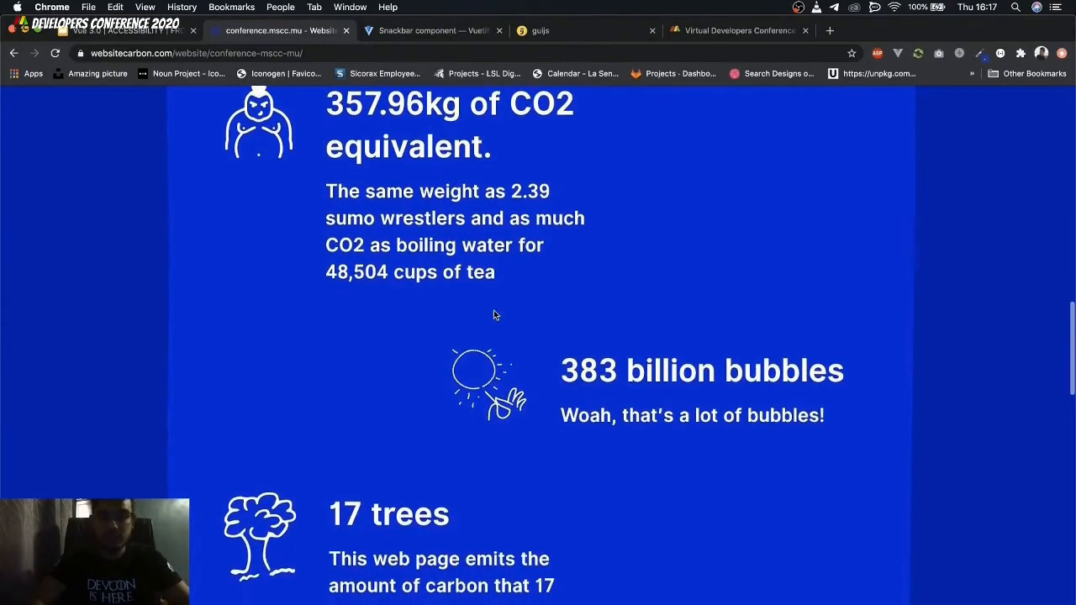
scroll(down, 3)
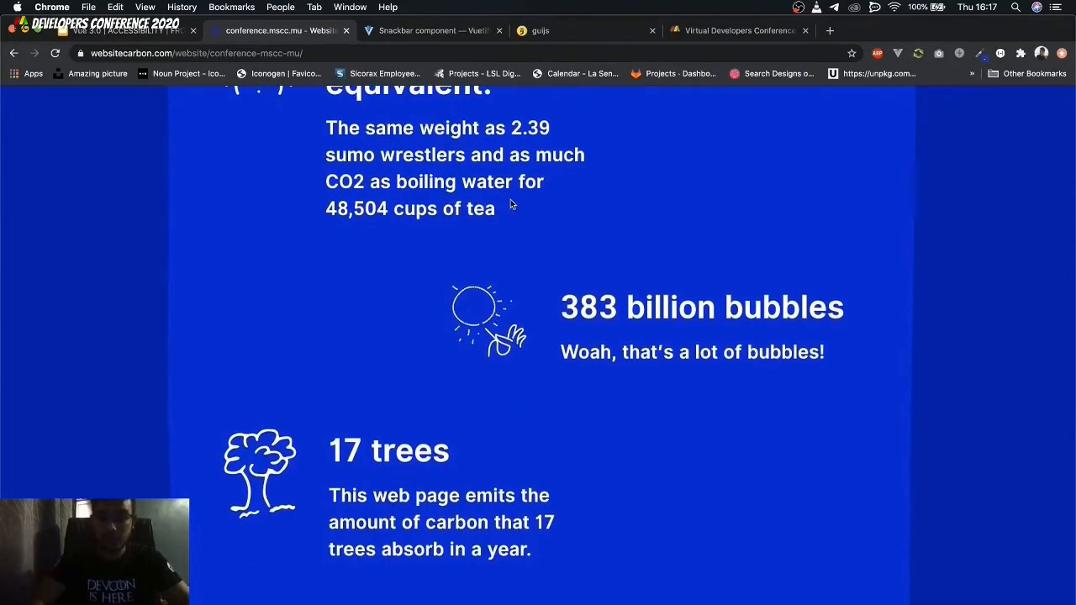
scroll(down, 3)
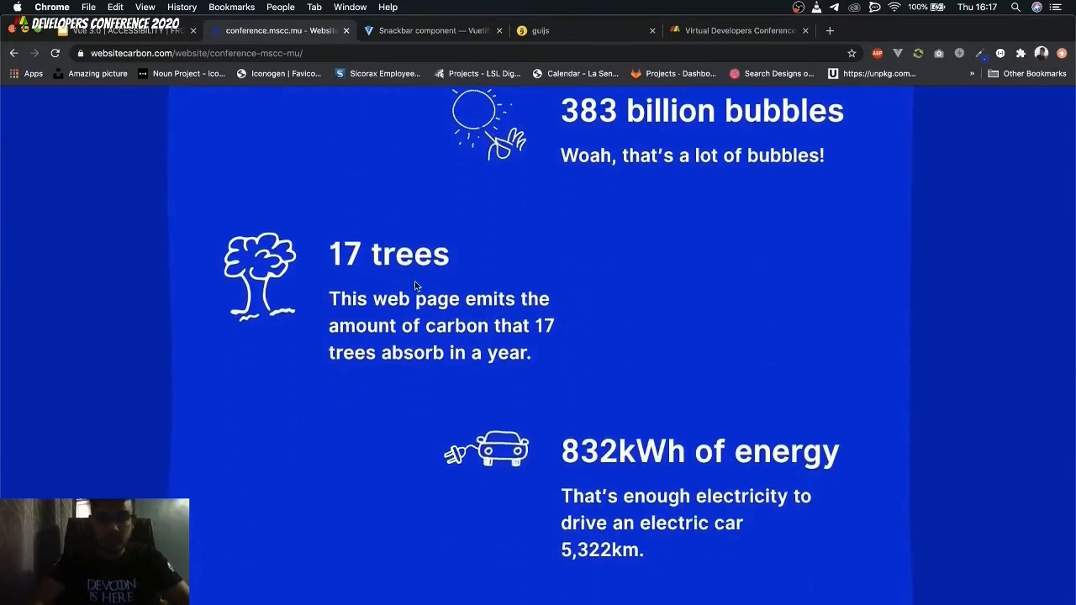
mouse_move(384, 286)
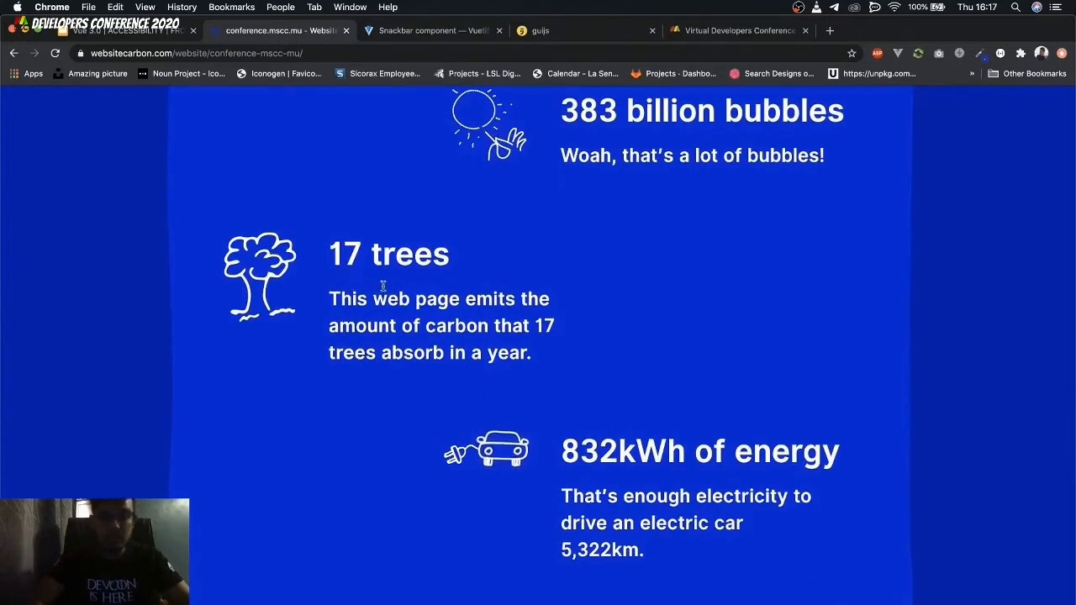
mouse_move(414, 317)
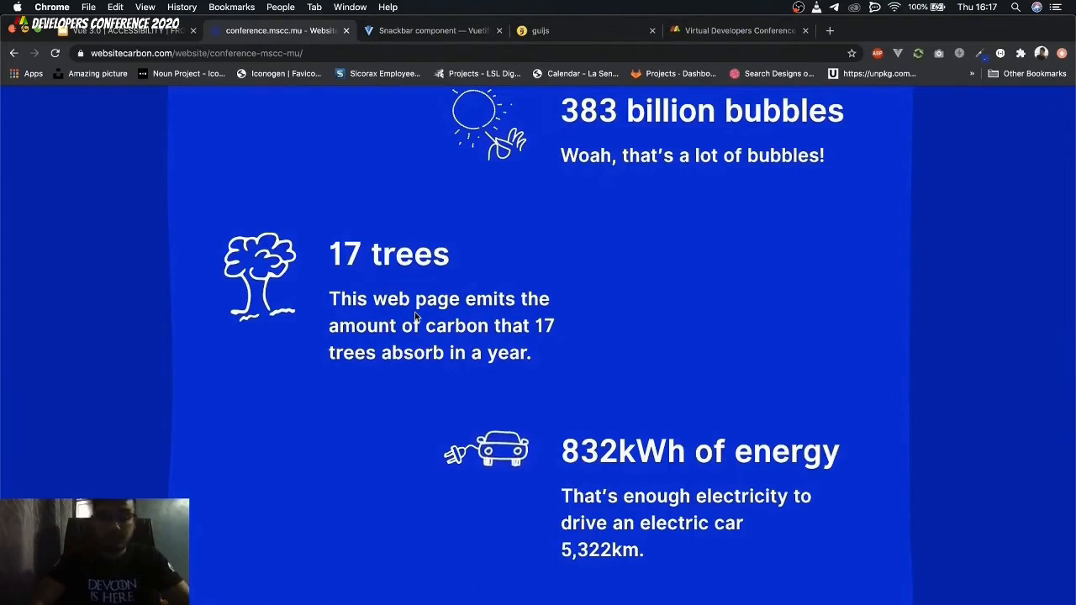
scroll(down, 3)
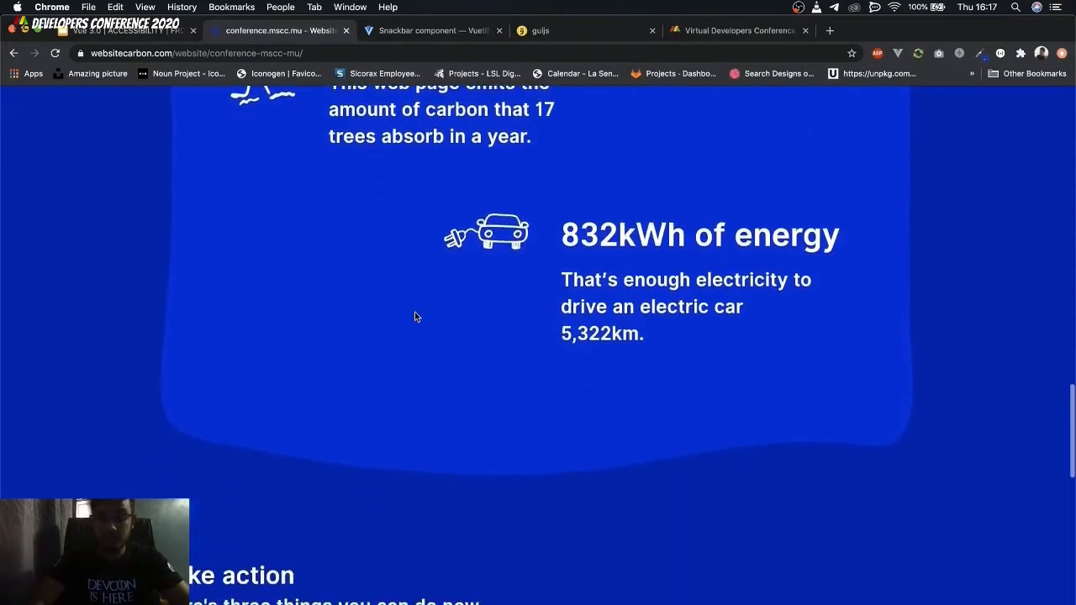
scroll(down, 3)
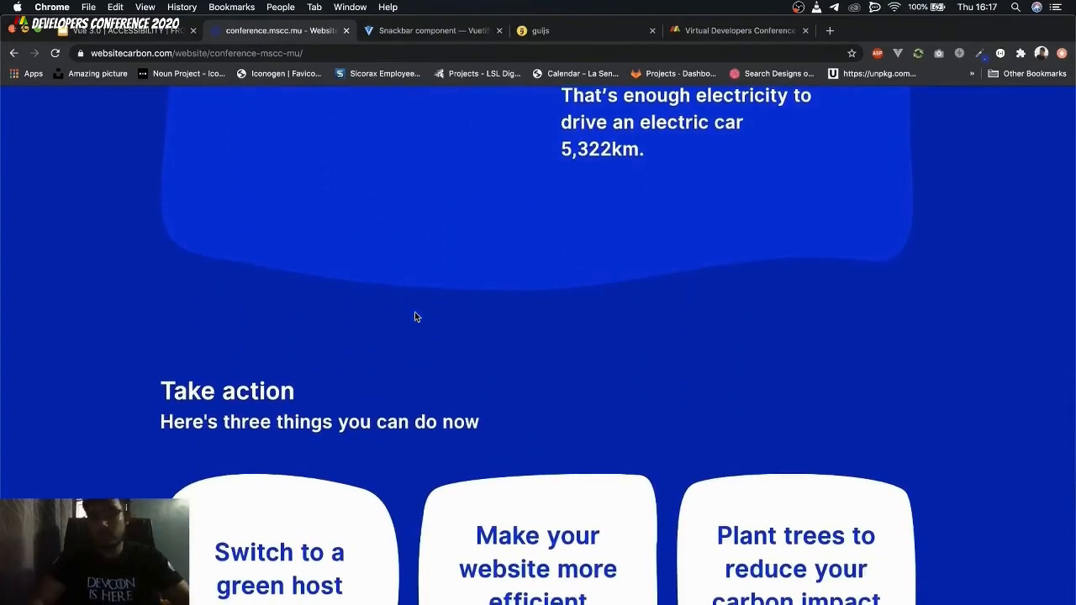
scroll(up, 3)
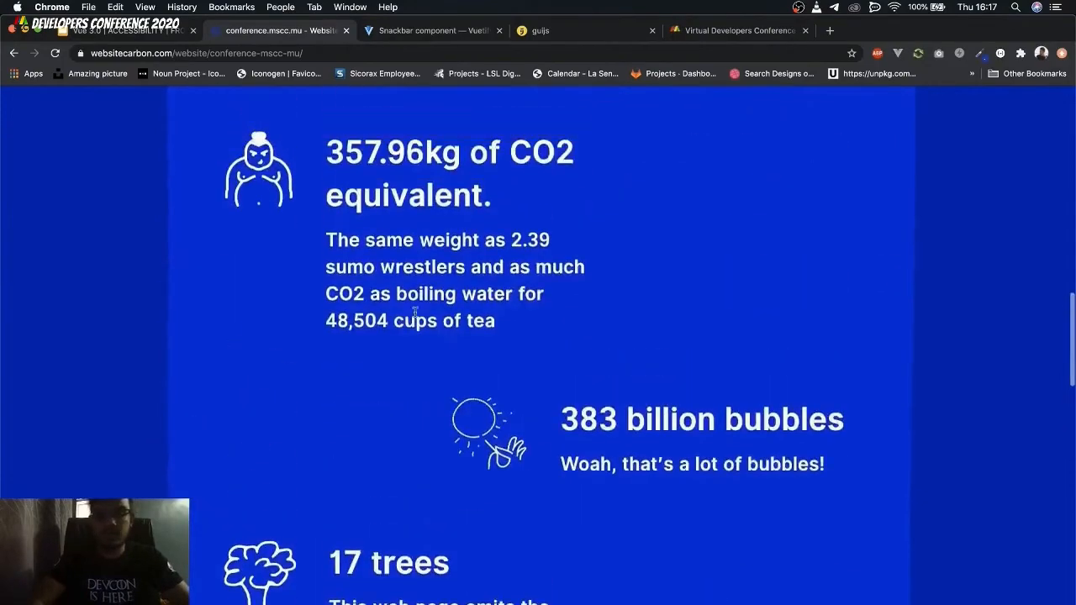
scroll(up, 3)
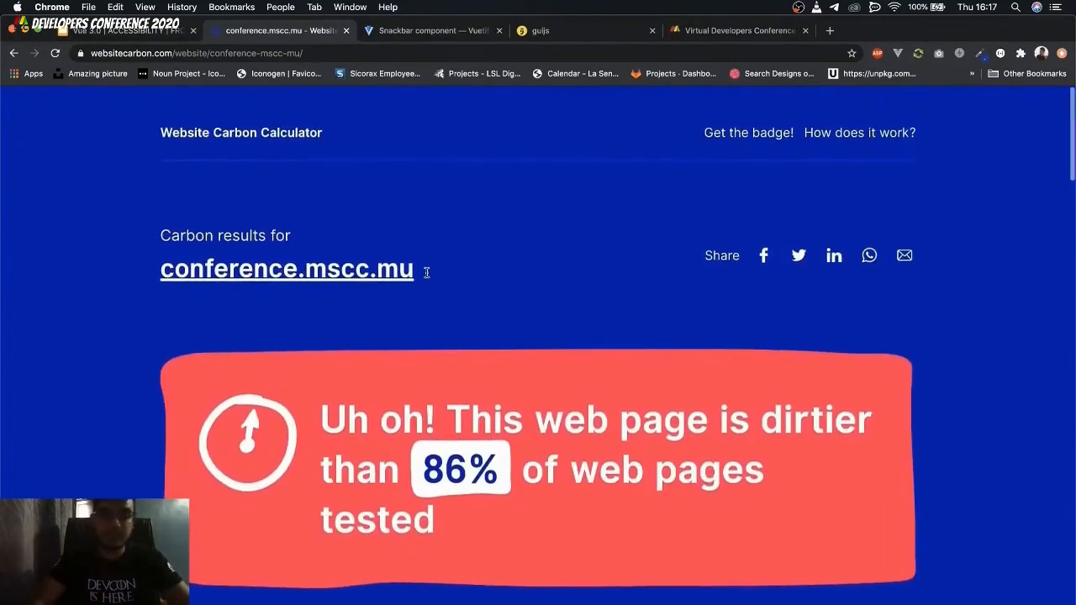
scroll(down, 3)
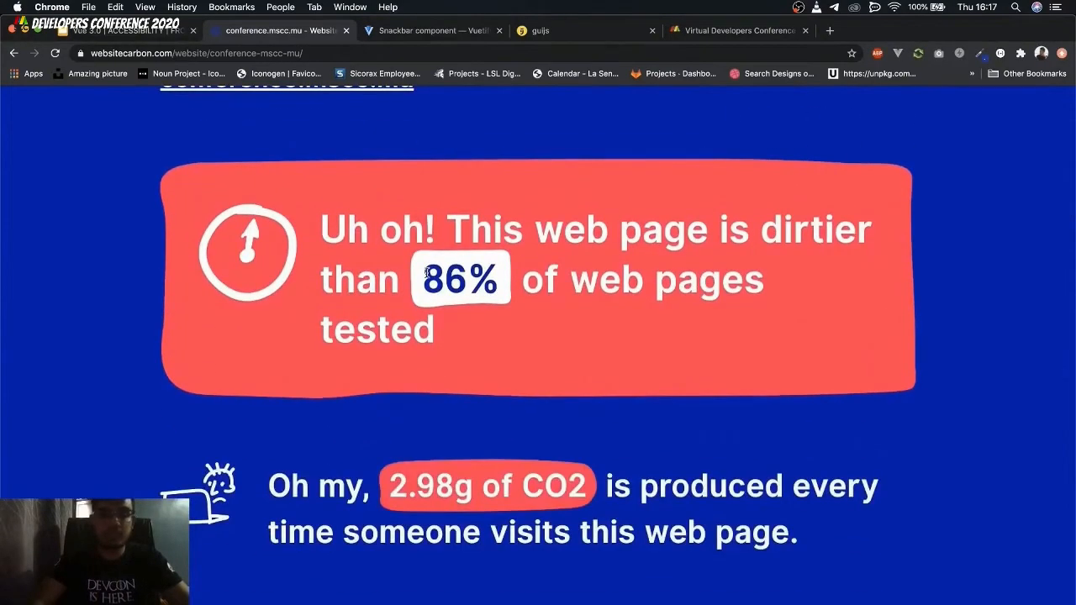
click(118, 31)
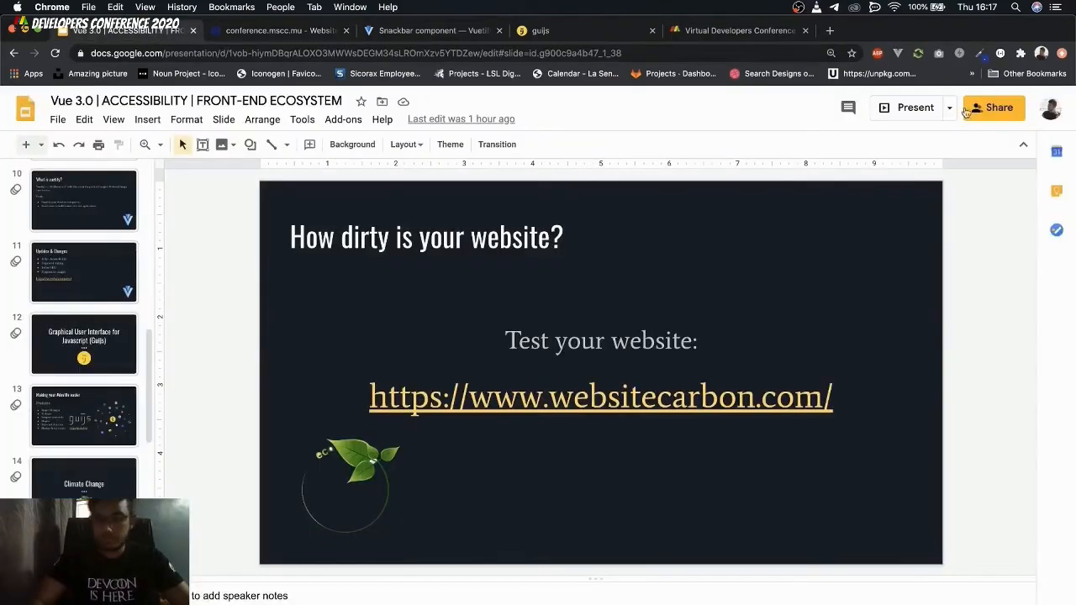
click(915, 106)
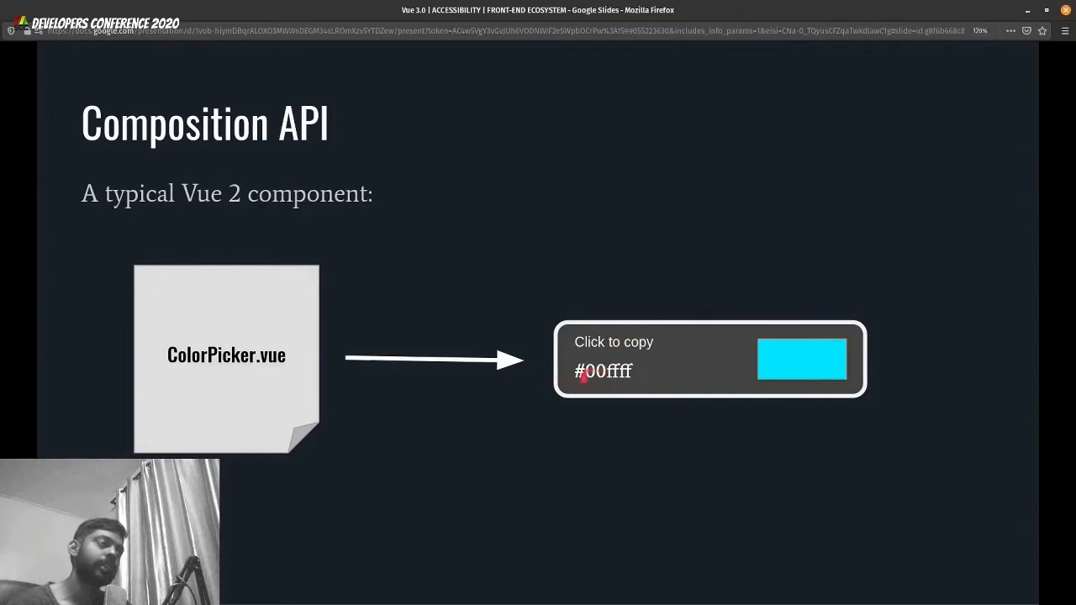
mouse_move(807, 372)
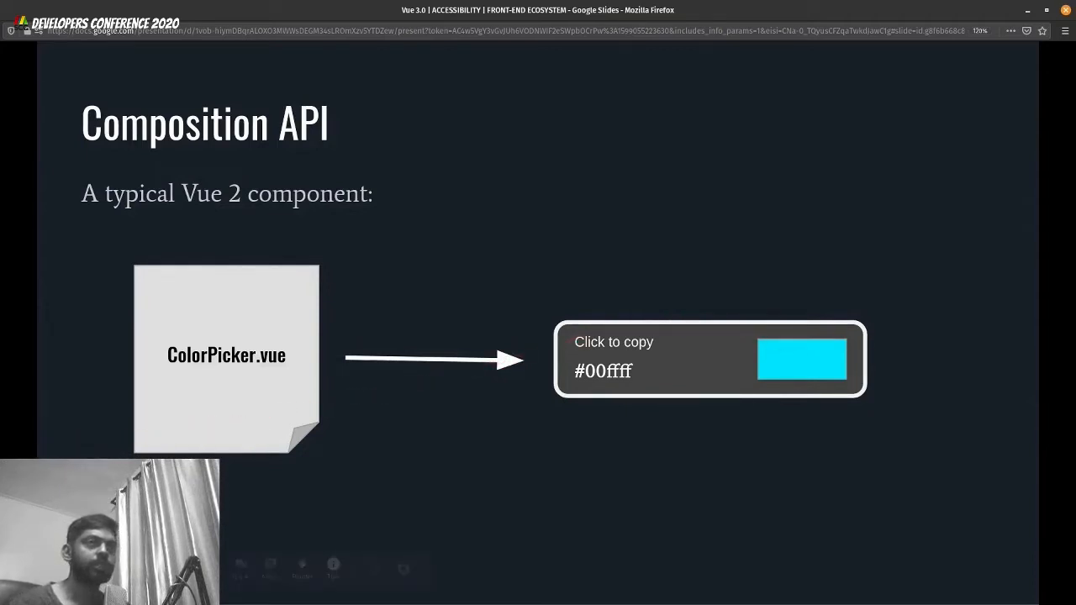
mouse_move(328, 567)
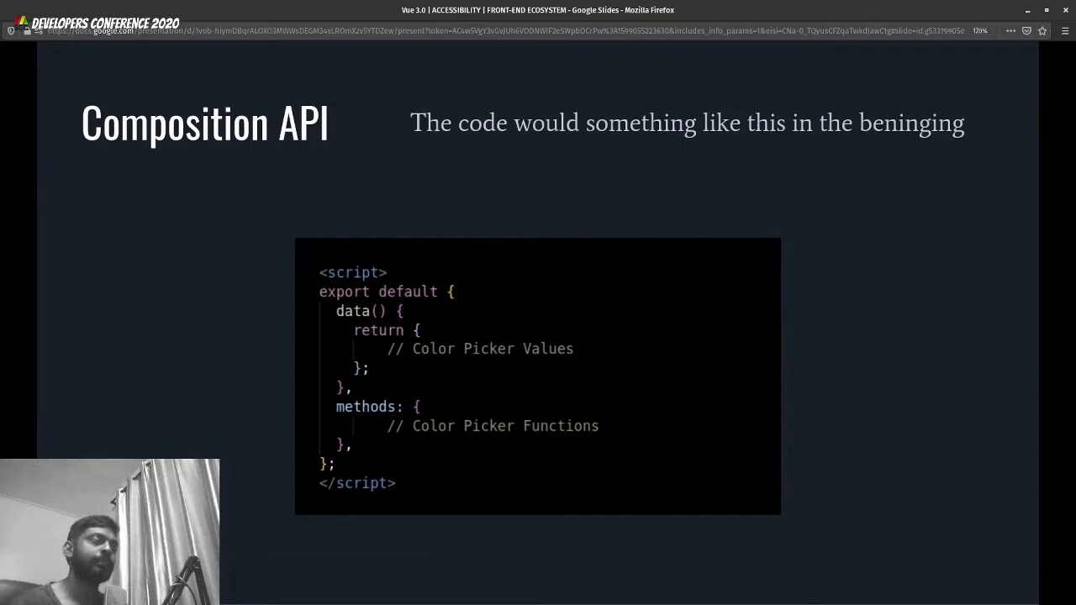
- Point across the data() and methods blocks of the Vue 2 component code
drag(403, 349, 467, 365)
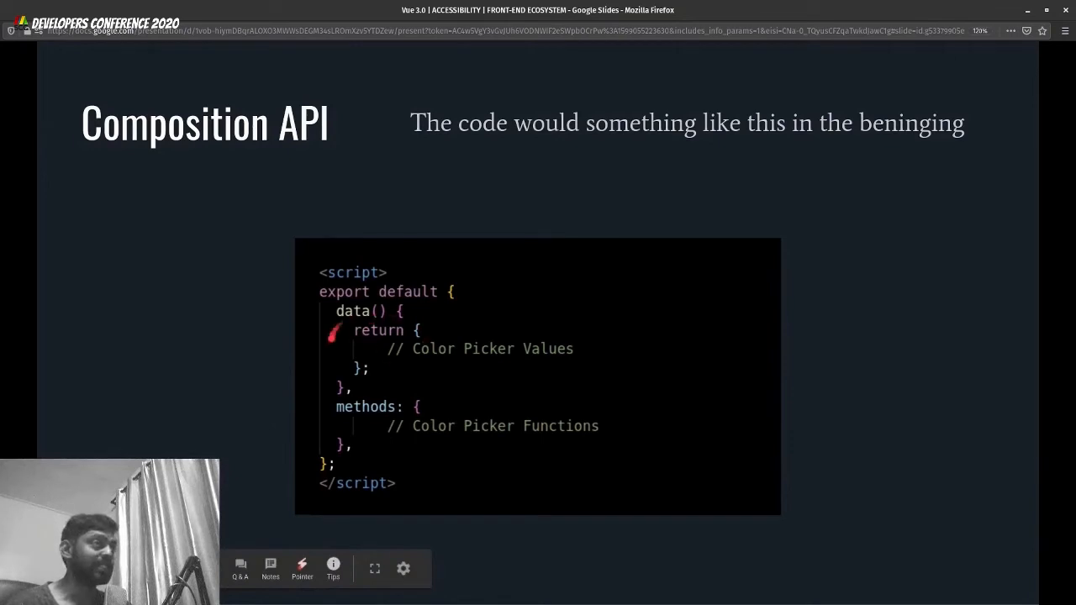
mouse_move(333, 408)
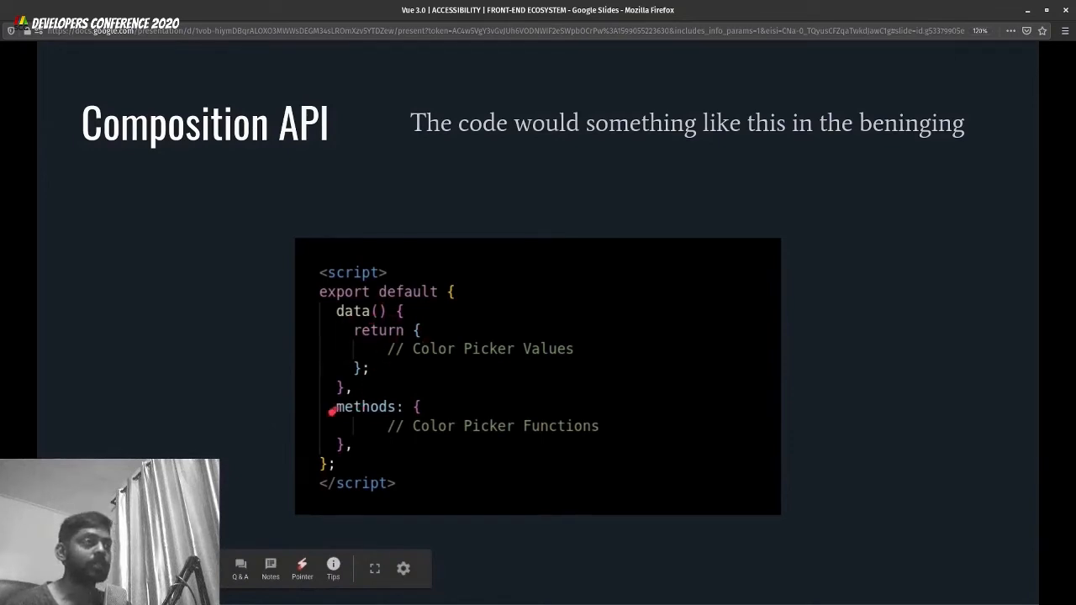
mouse_move(418, 398)
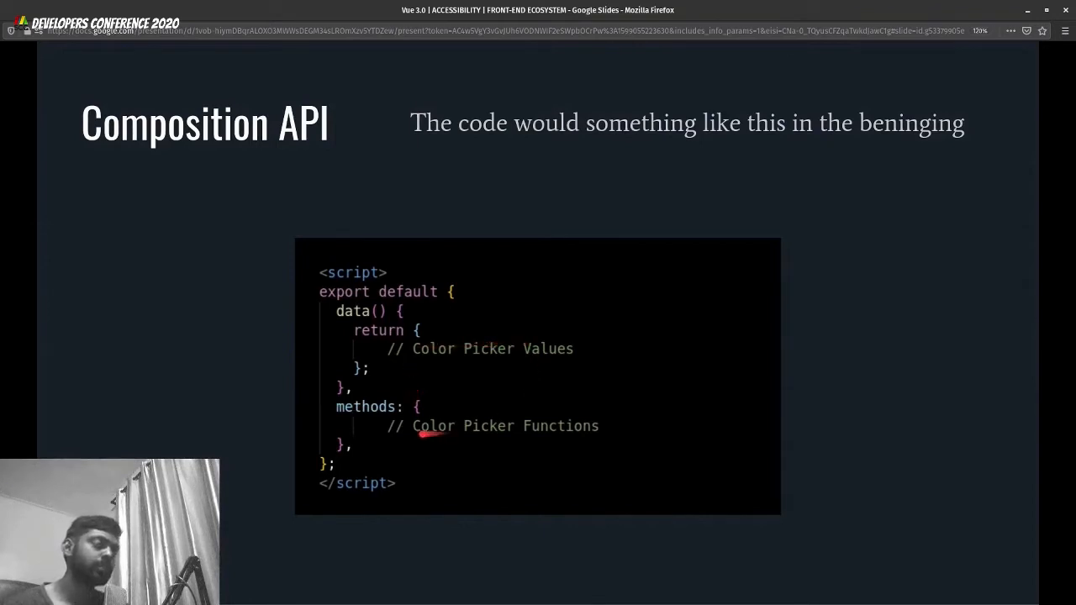
mouse_move(551, 431)
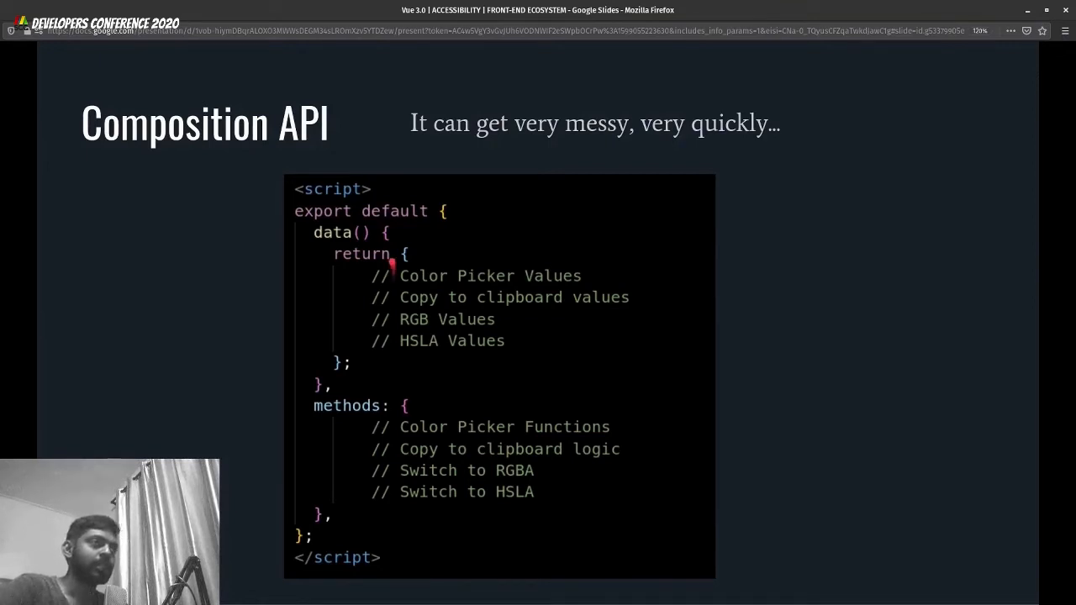
- Gesture over the messy data and methods code before moving to the setup() slide
drag(391, 265, 296, 323)
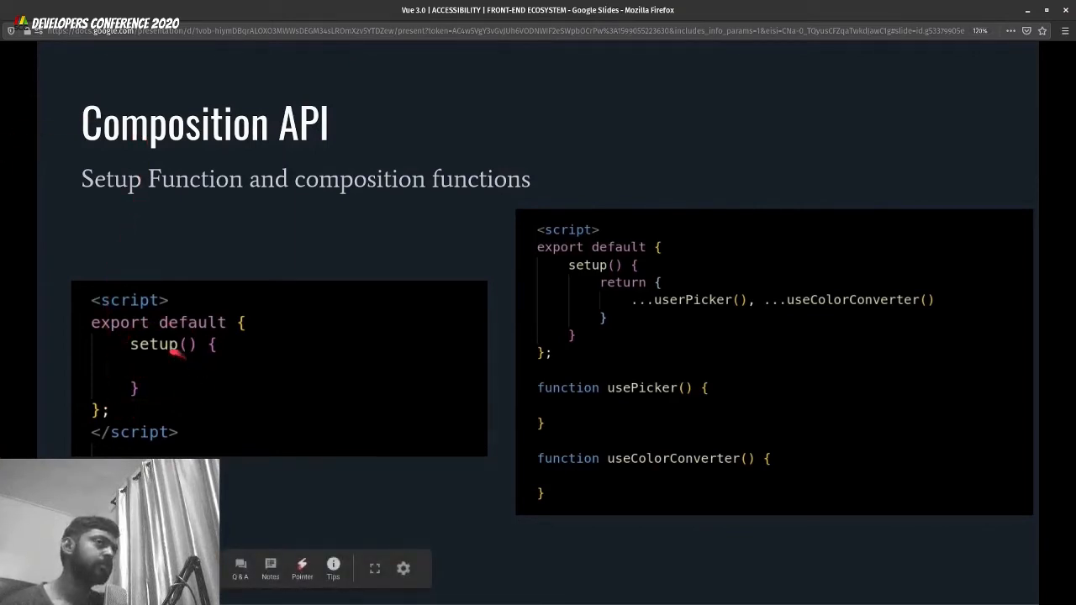
mouse_move(141, 359)
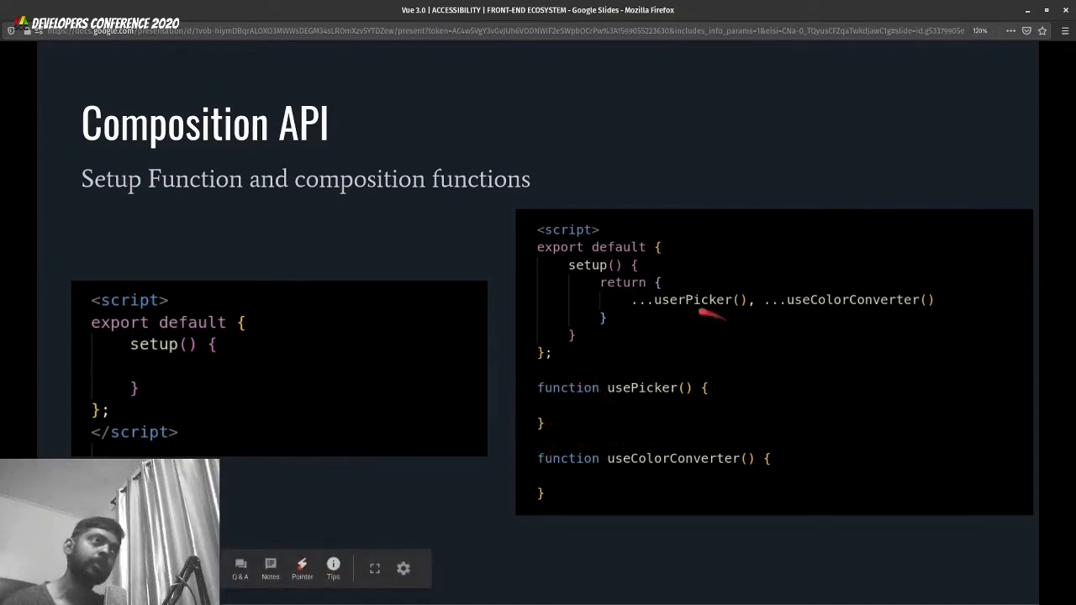
mouse_move(869, 309)
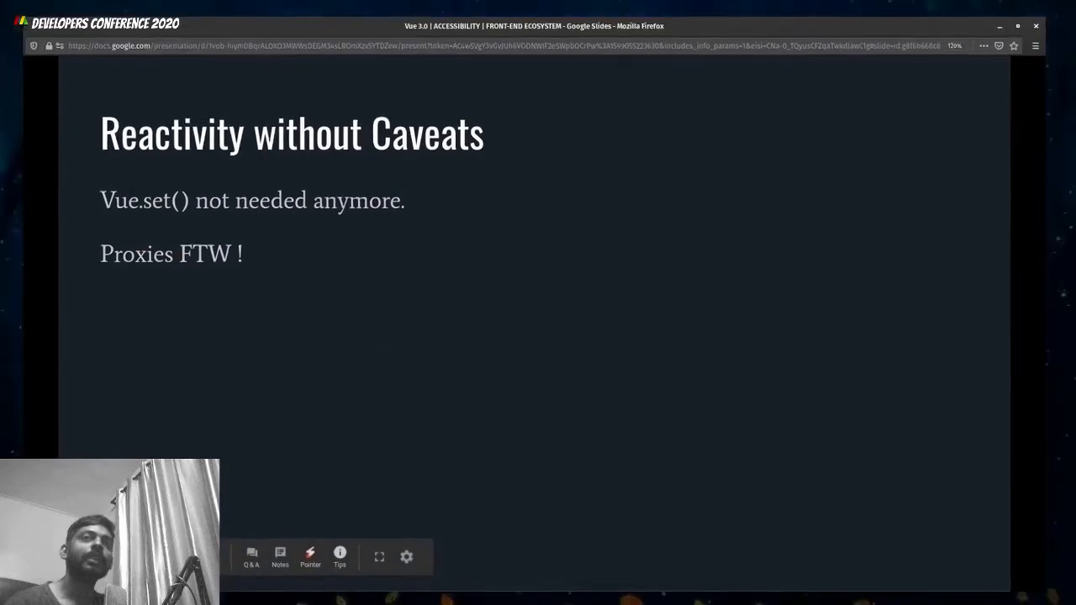
- Show the 'Reactivity without Caveats' slide explaining Proxies make Vue.set() unnecessary
click(1017, 25)
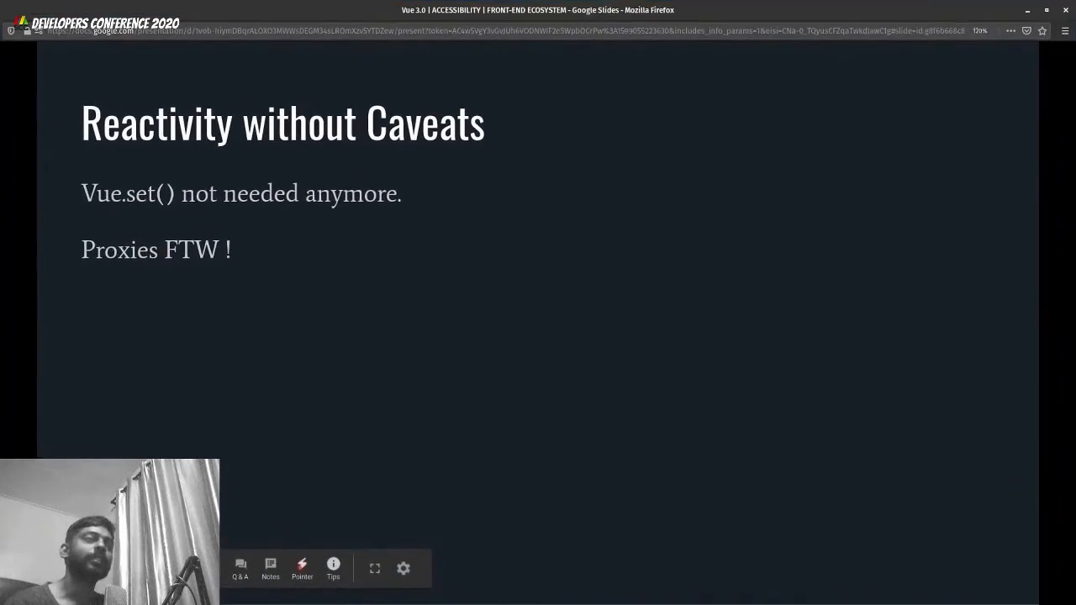